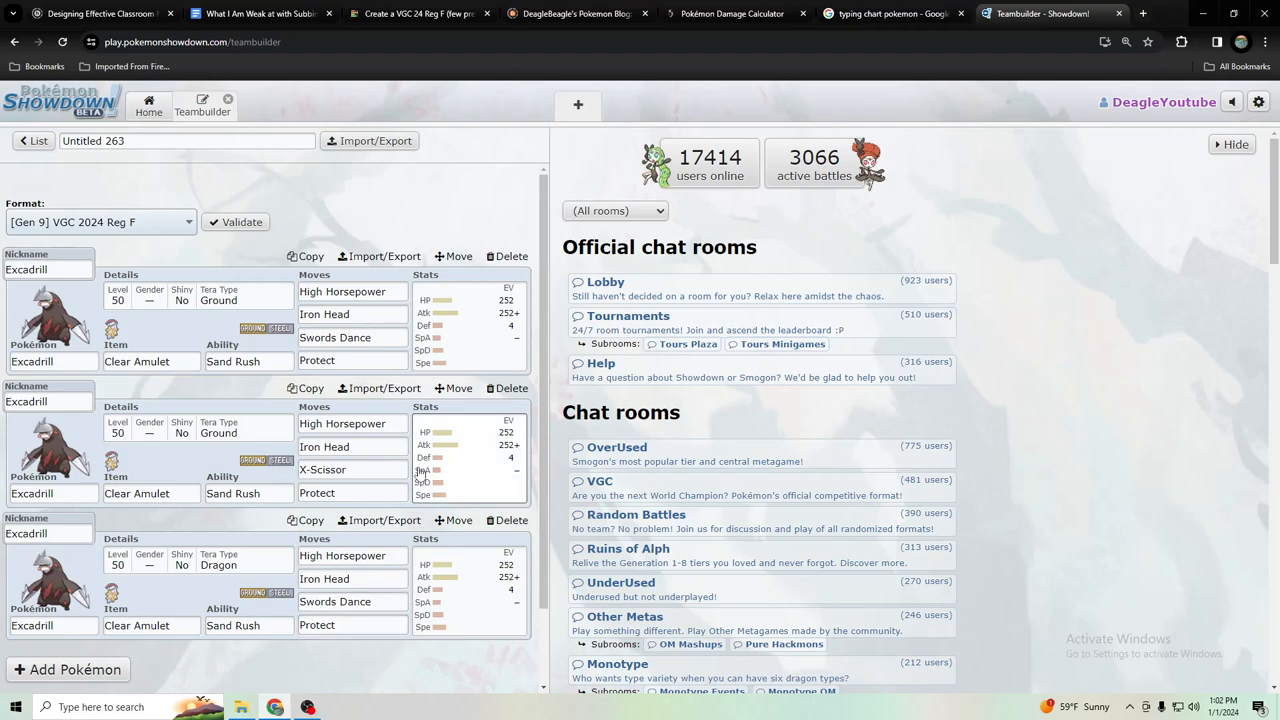
mouse_move(421, 473)
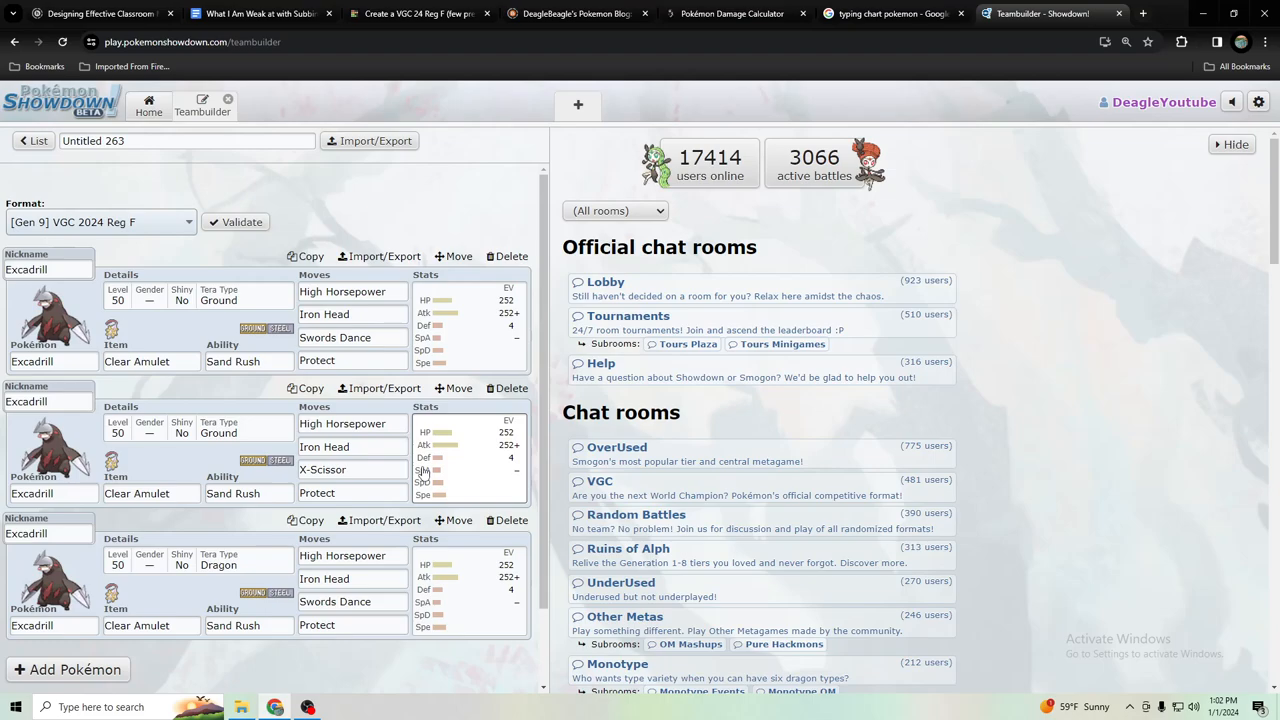
mouse_move(423, 470)
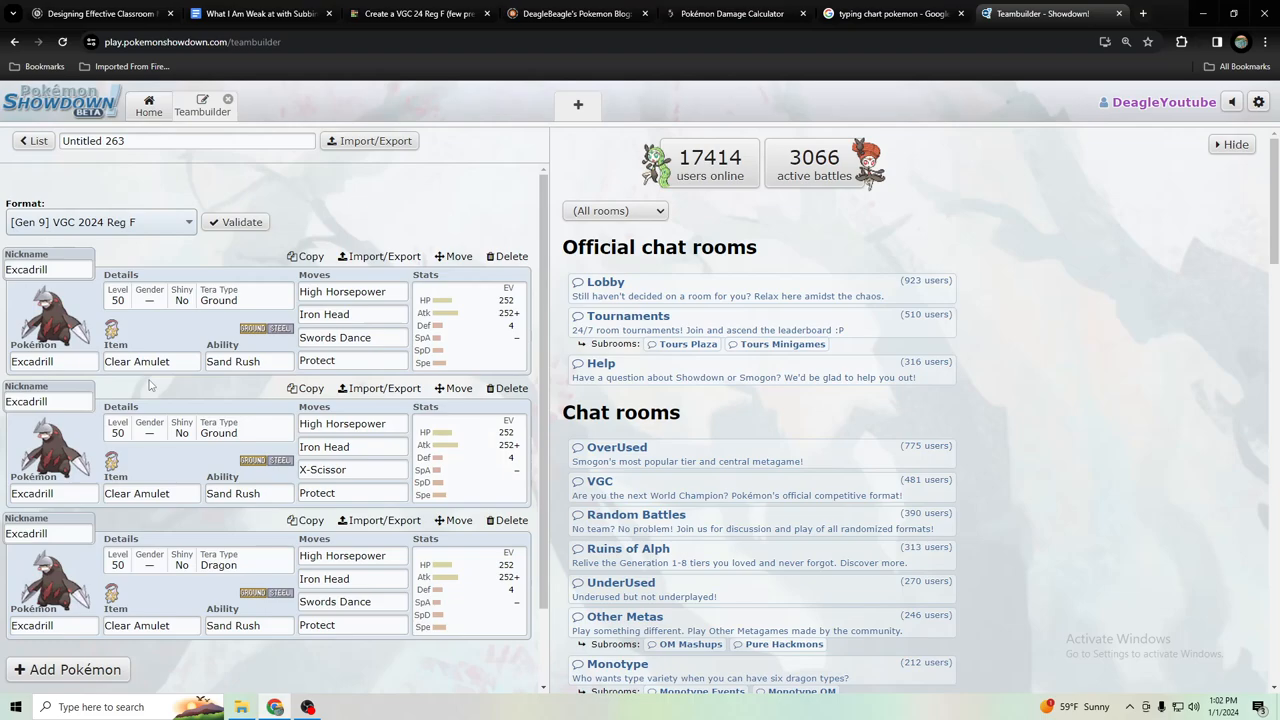
mouse_move(156, 390)
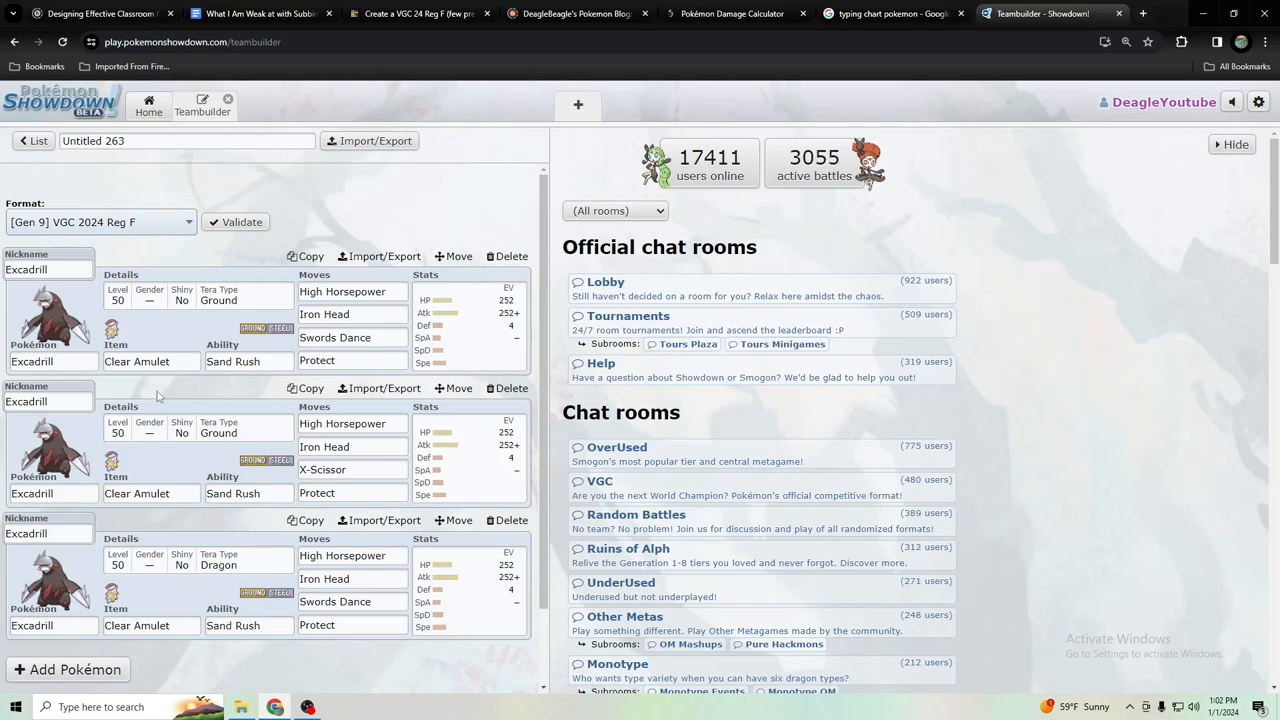
mouse_move(193, 323)
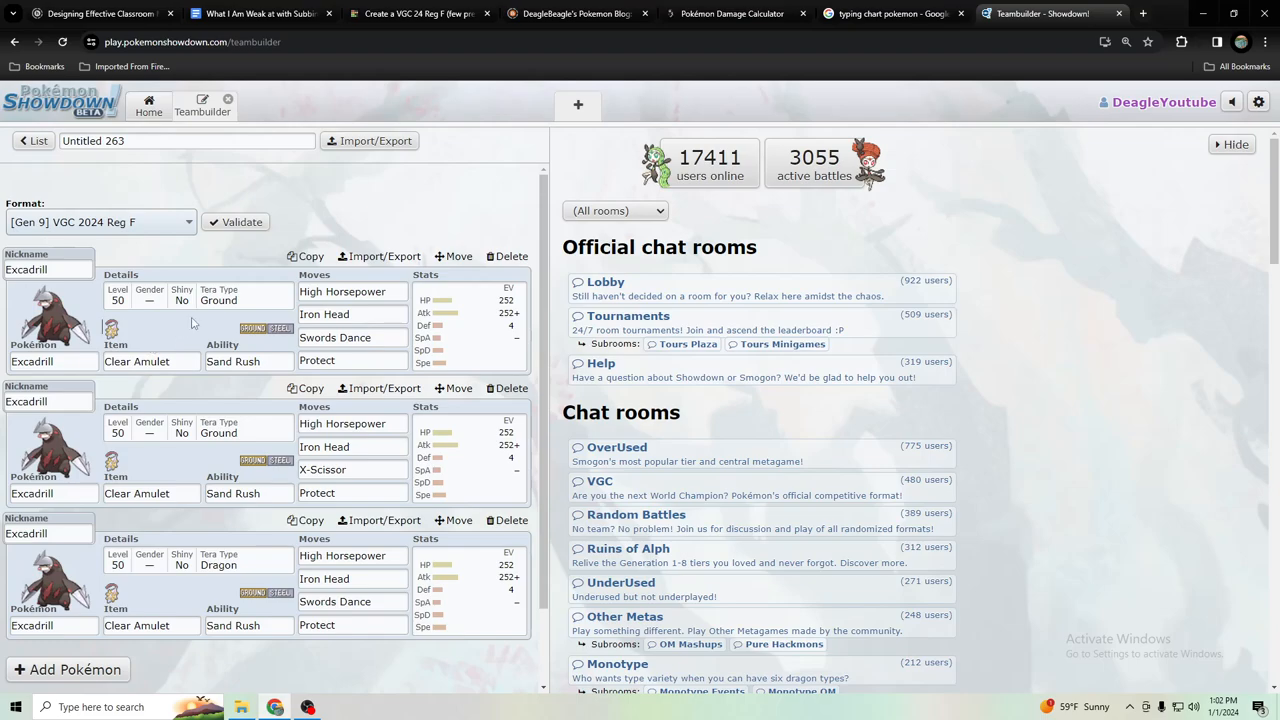
Open the first Excadrill's set at its Iron Head slot to show the learnable moves
click(248, 361)
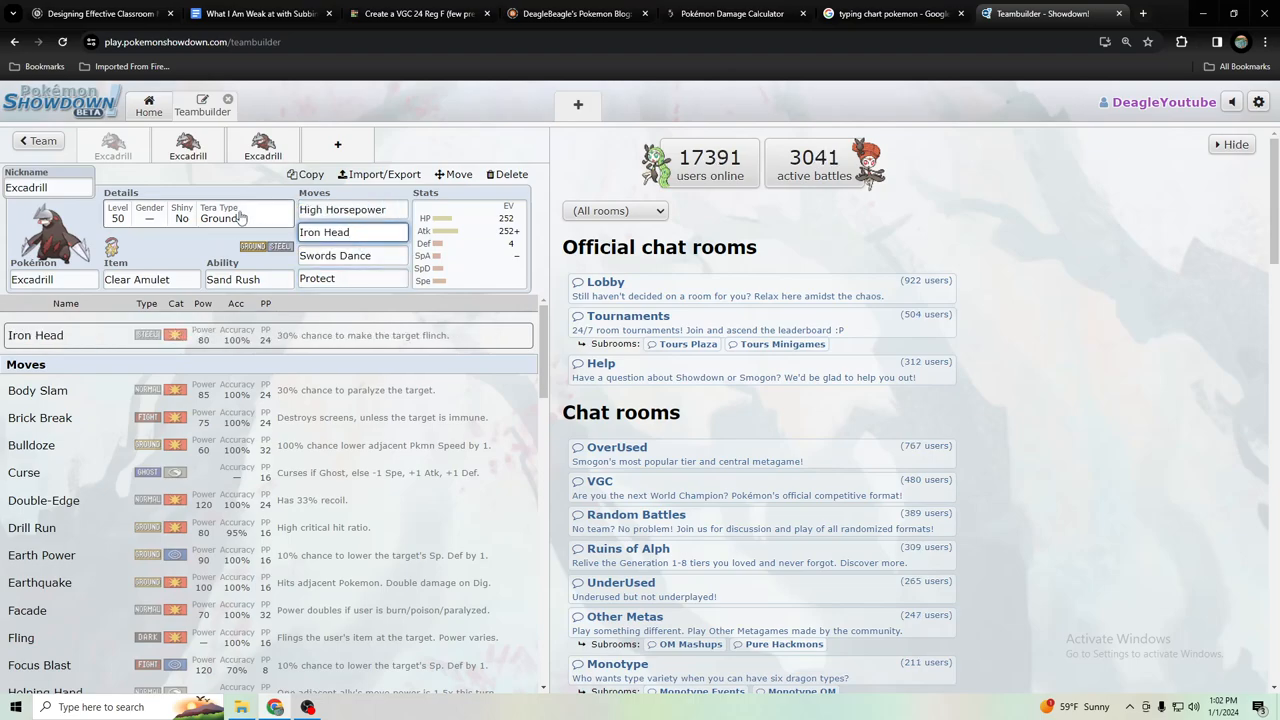
click(352, 209)
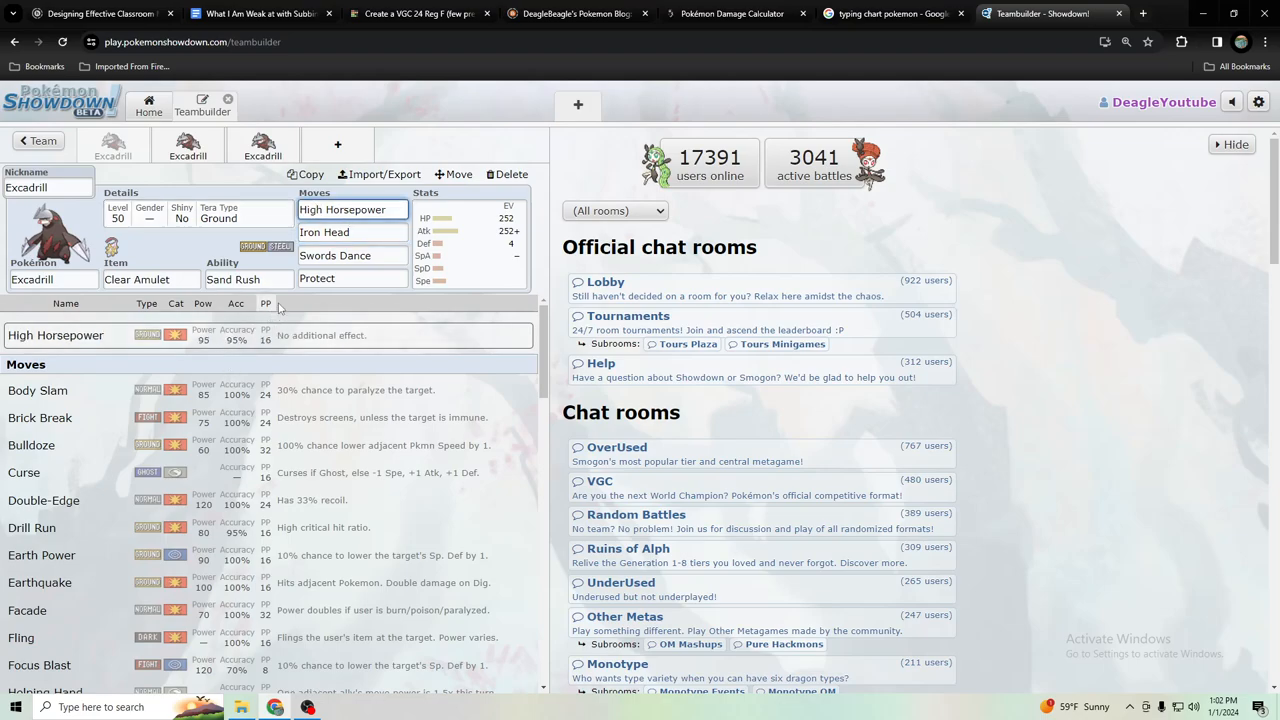
click(352, 209)
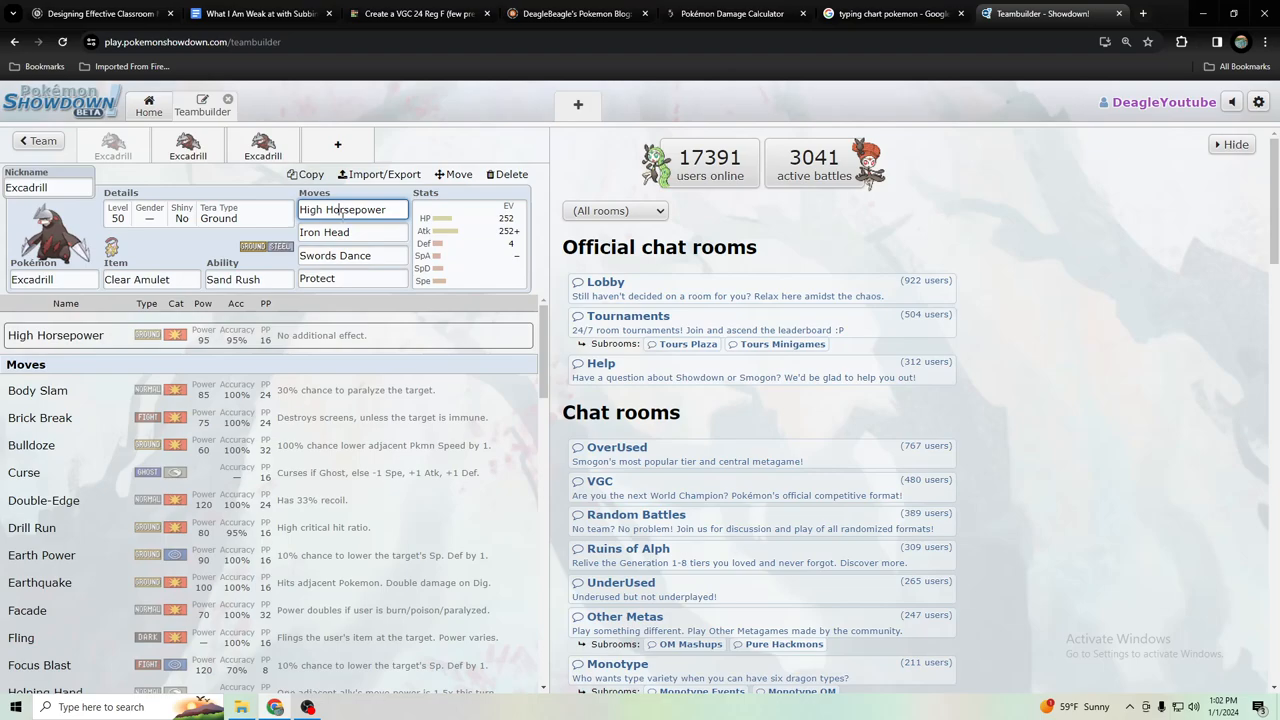
click(352, 231)
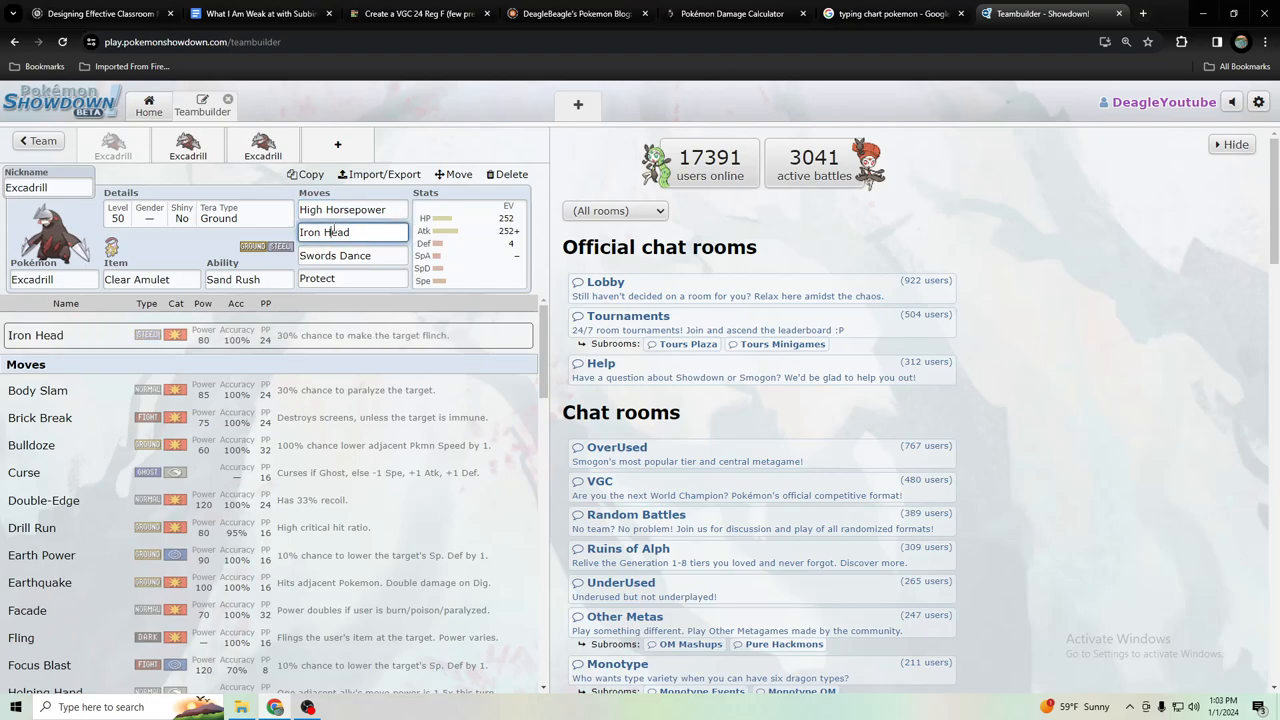
click(352, 209)
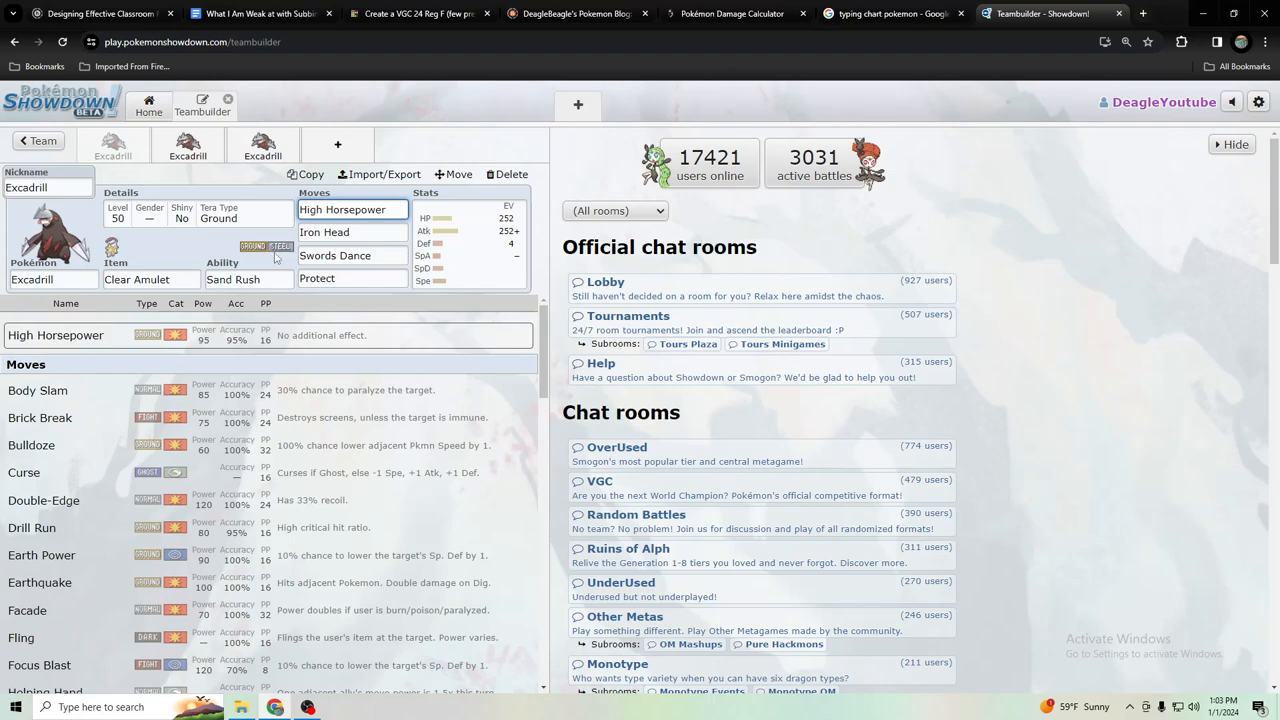
click(352, 209)
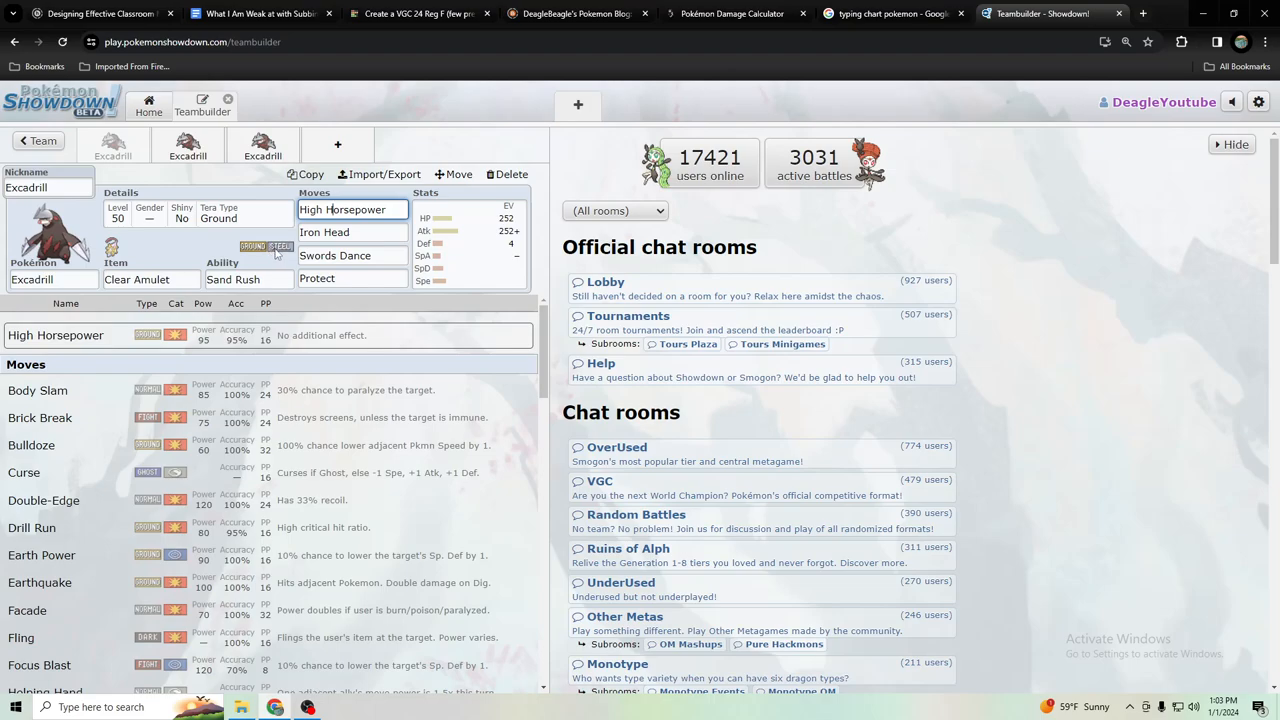
mouse_move(186, 260)
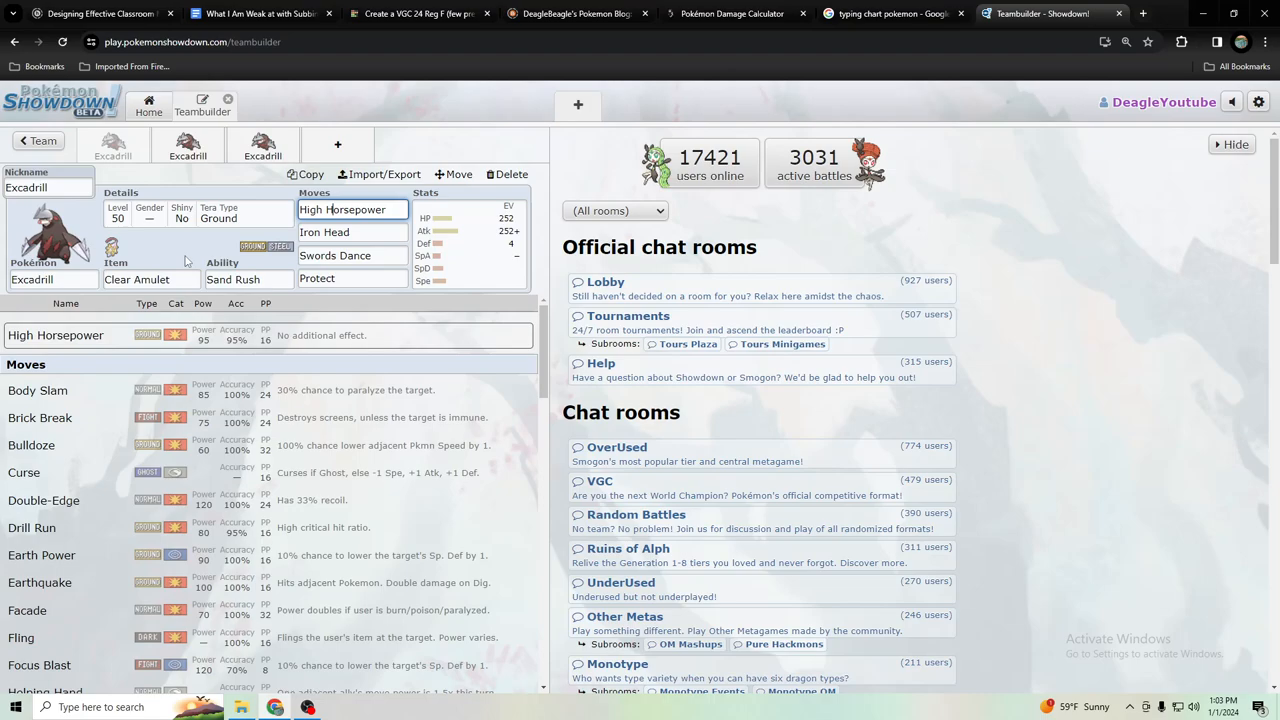
mouse_move(186, 261)
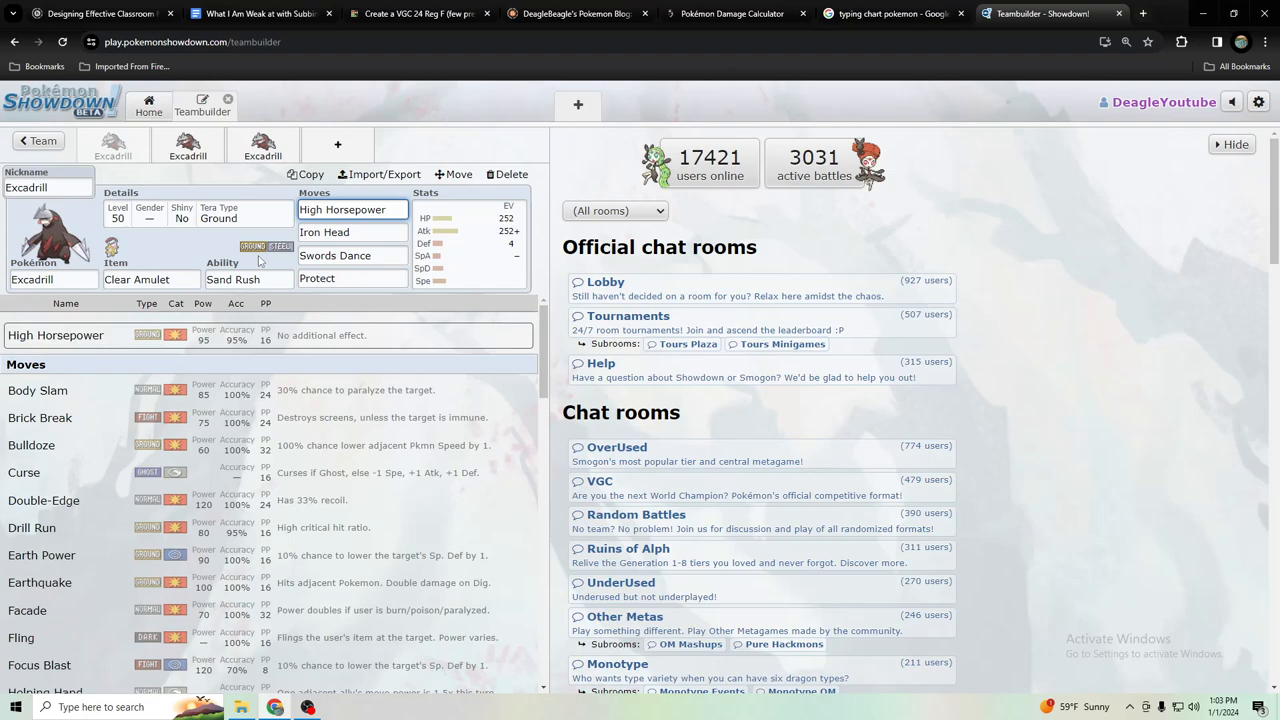
mouse_move(258, 258)
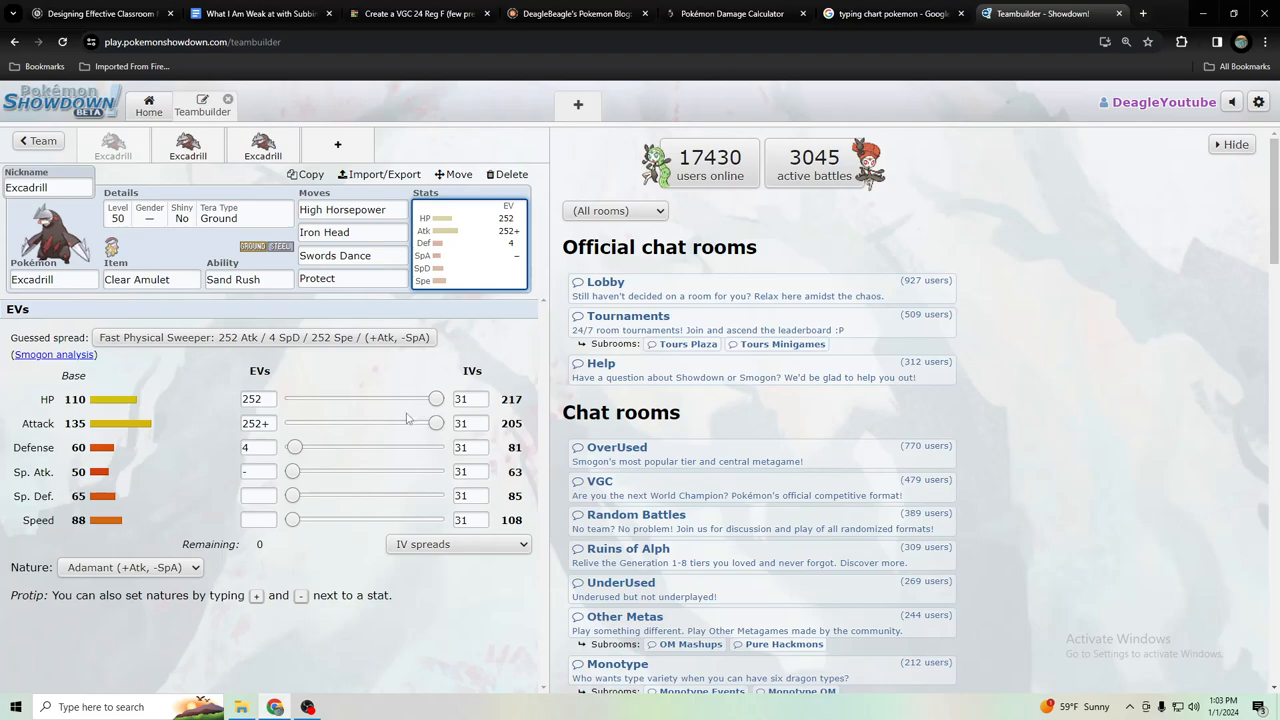
mouse_move(417, 441)
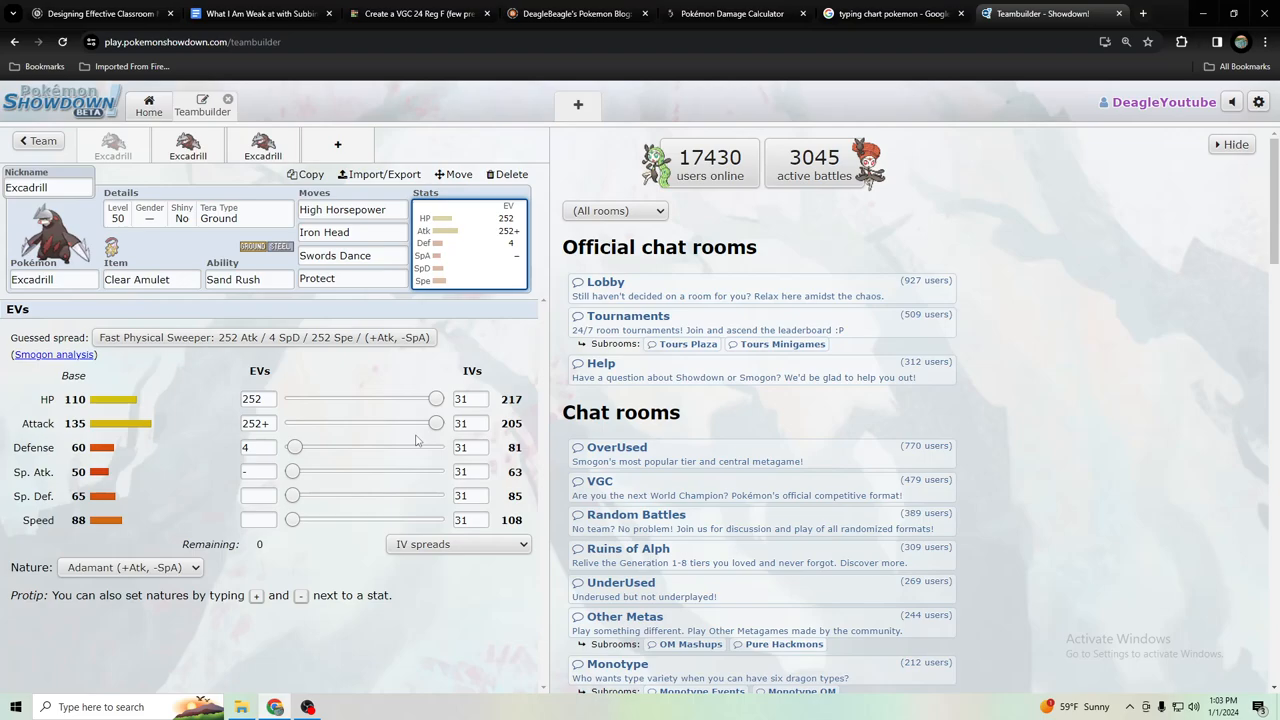
mouse_move(403, 394)
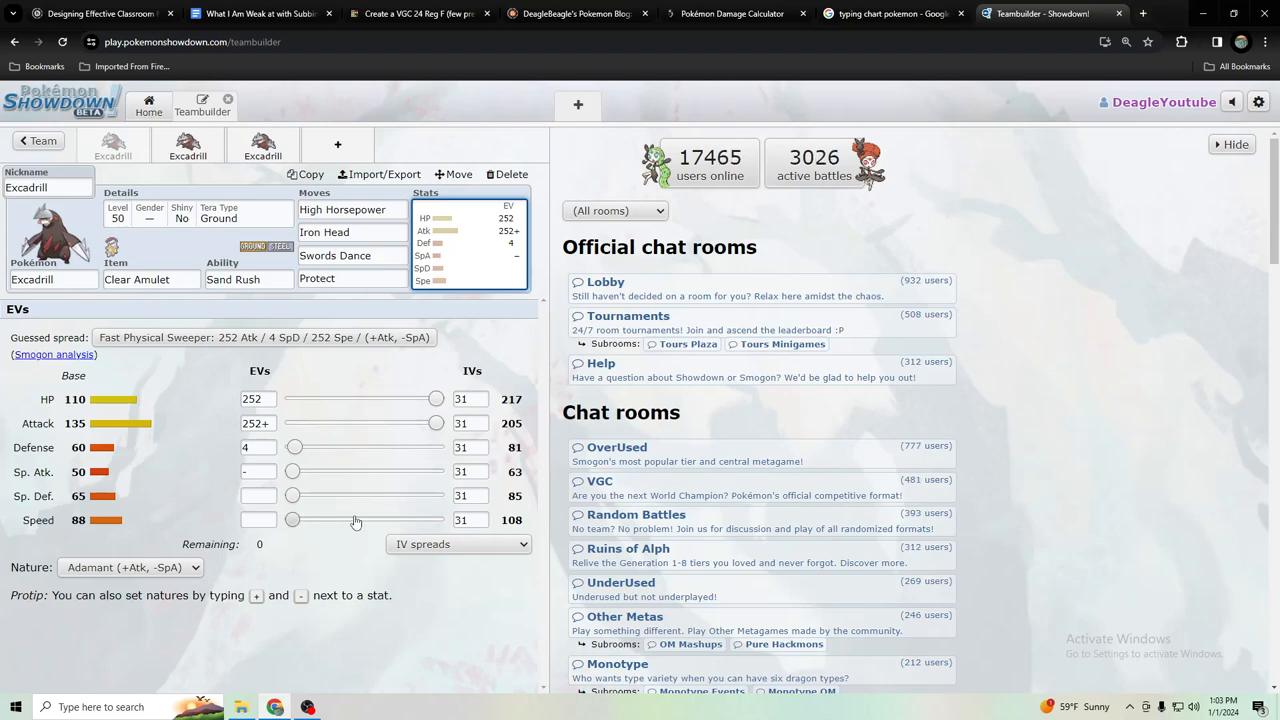
mouse_move(325, 562)
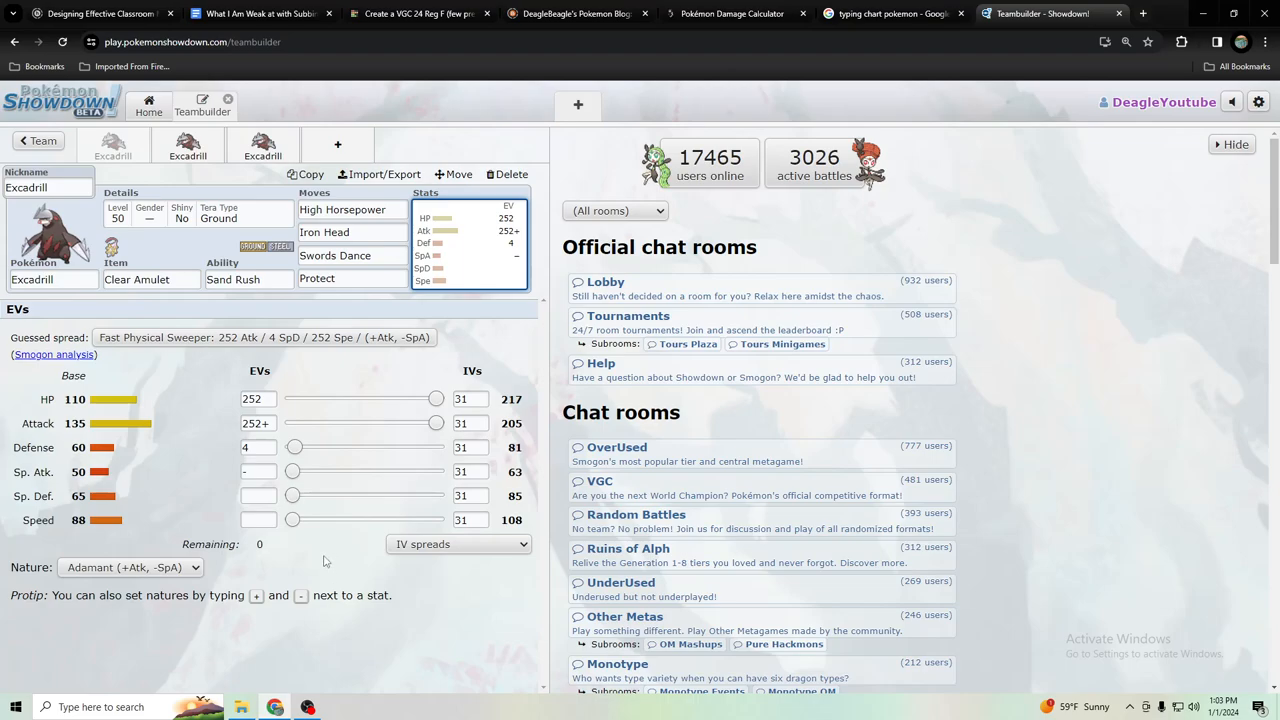
mouse_move(321, 533)
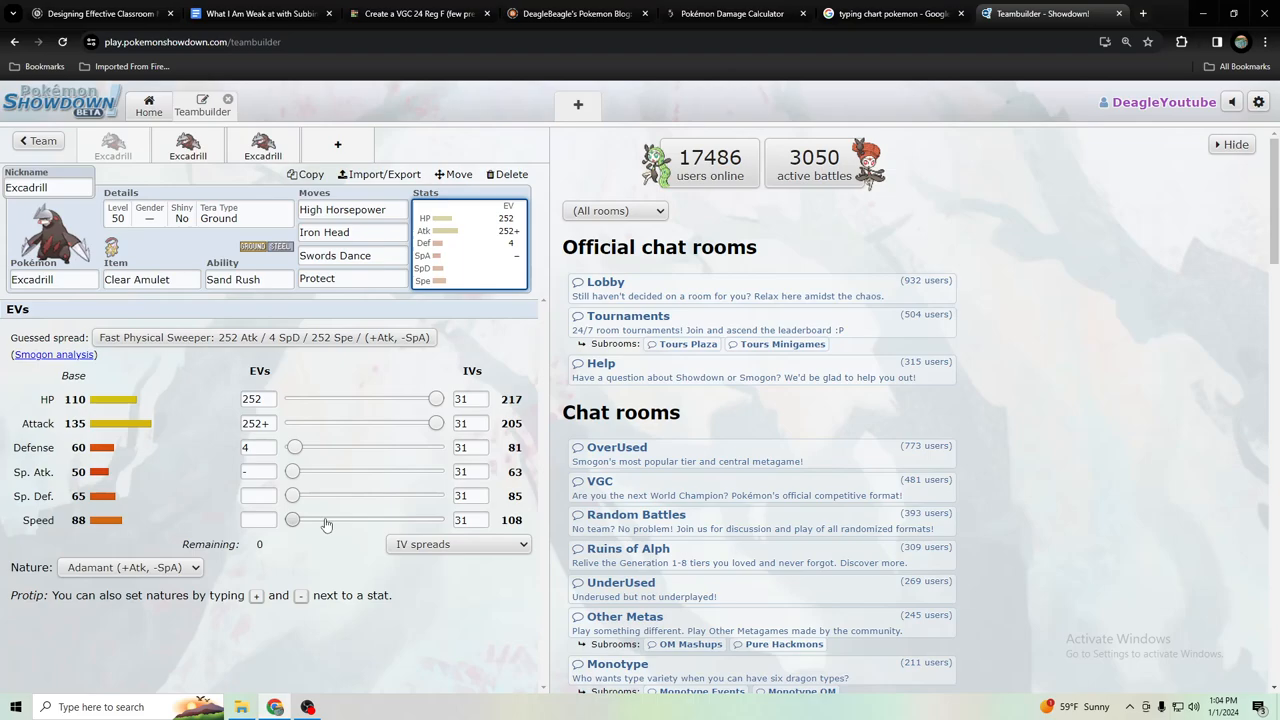
mouse_move(30, 35)
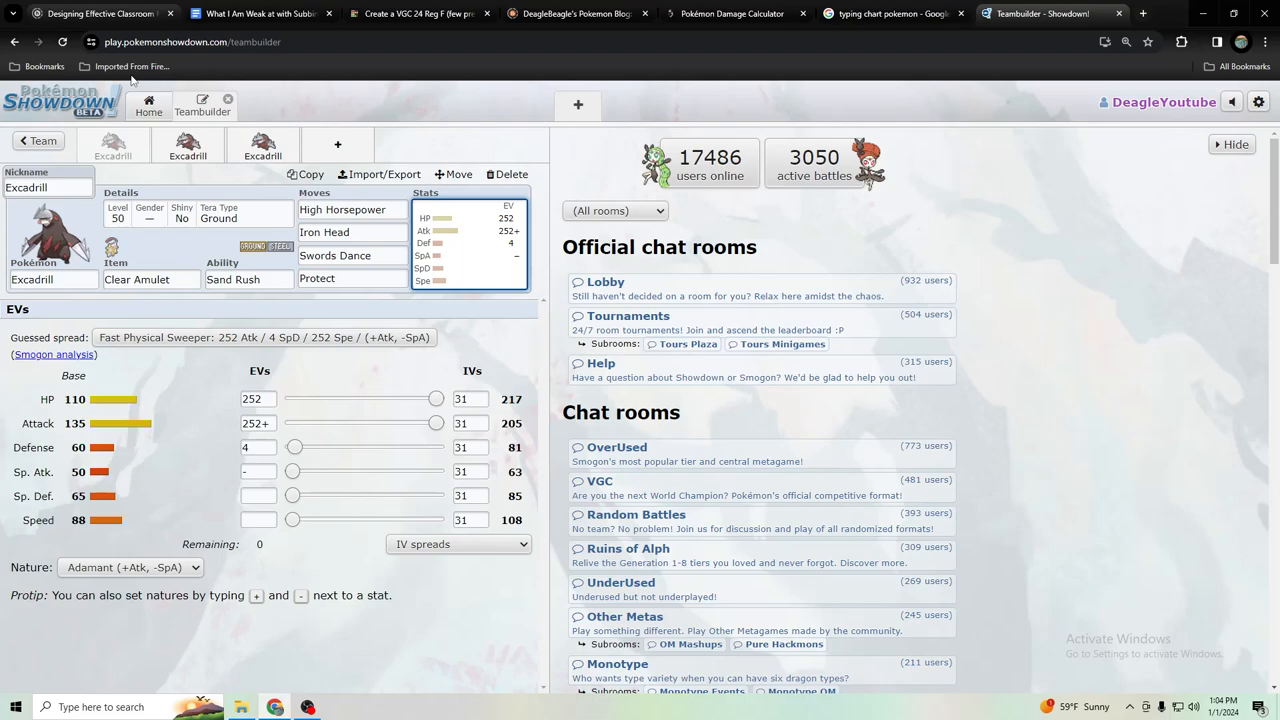
mouse_move(365, 511)
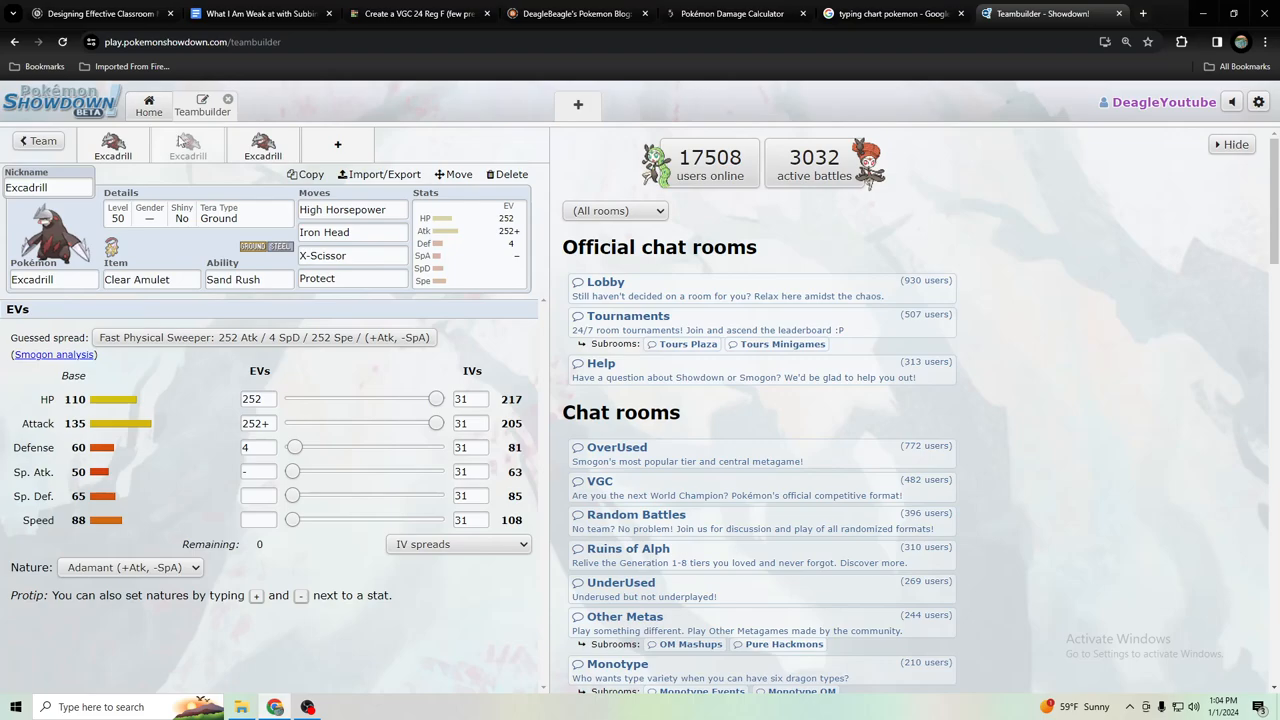
mouse_move(240, 184)
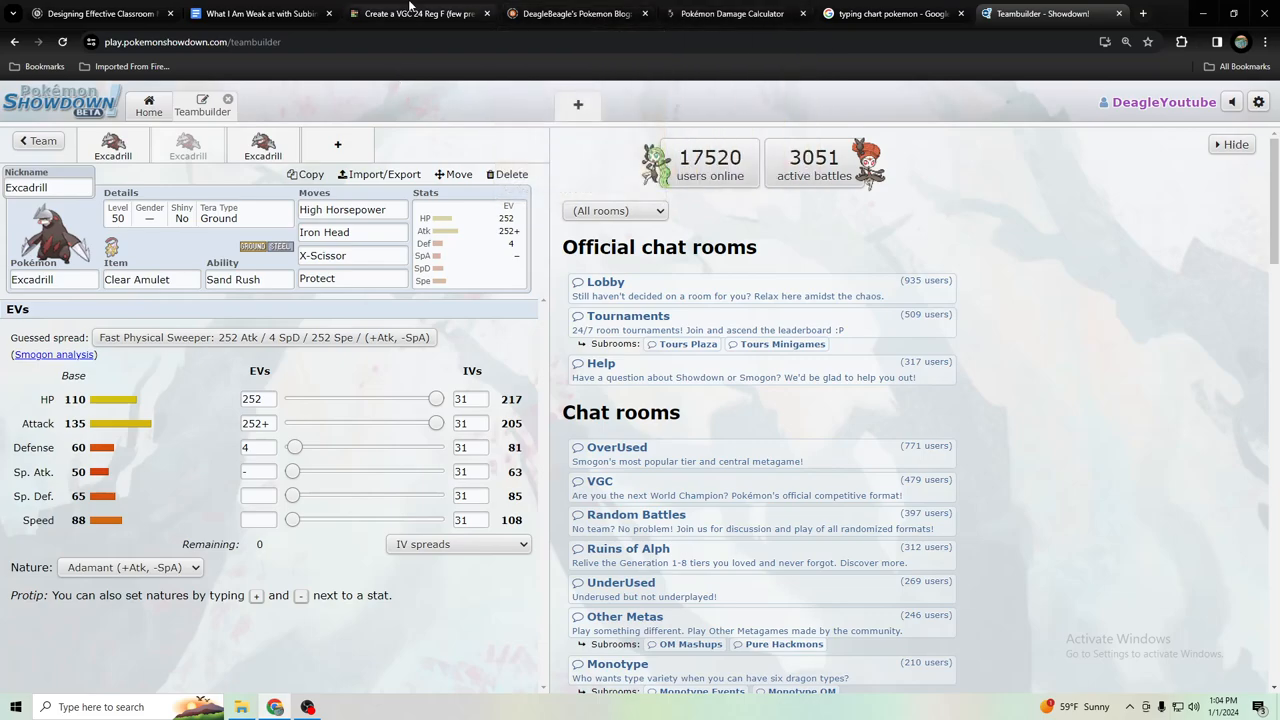
Review the S and A tiers of VGC Reg F, then display the third Excadrill (Tera Dragon)
click(420, 13)
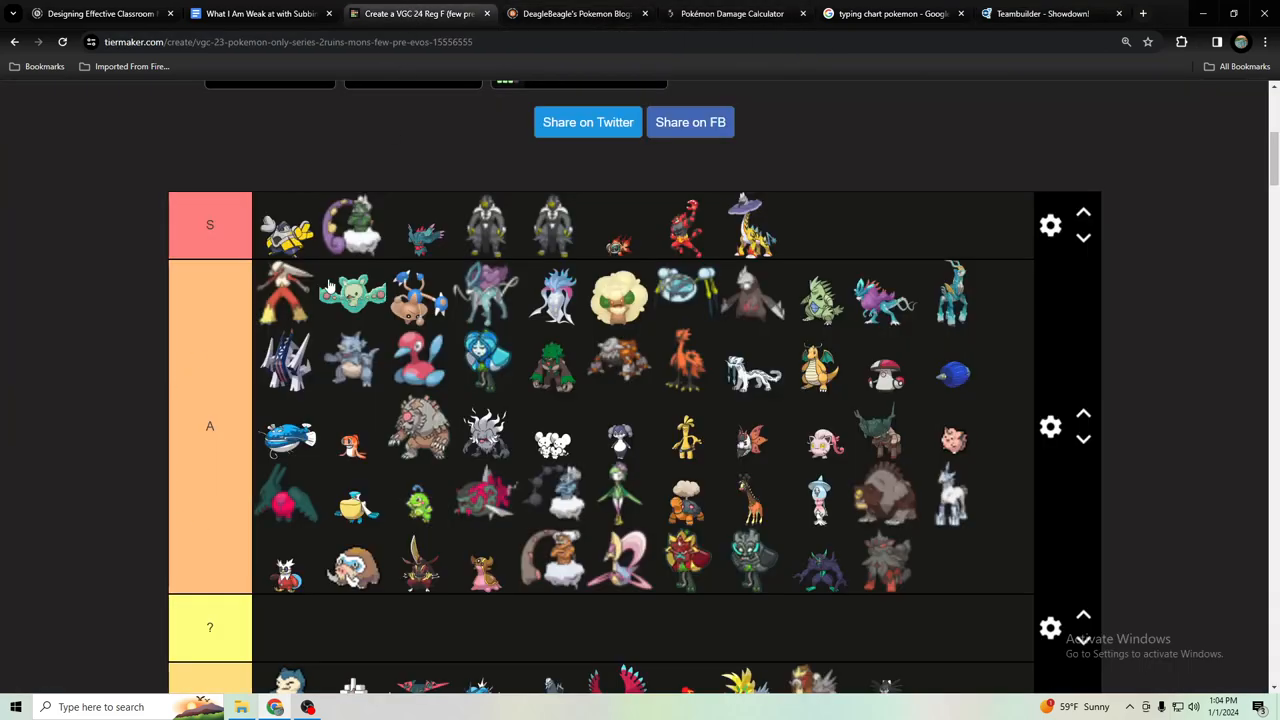
mouse_move(370, 245)
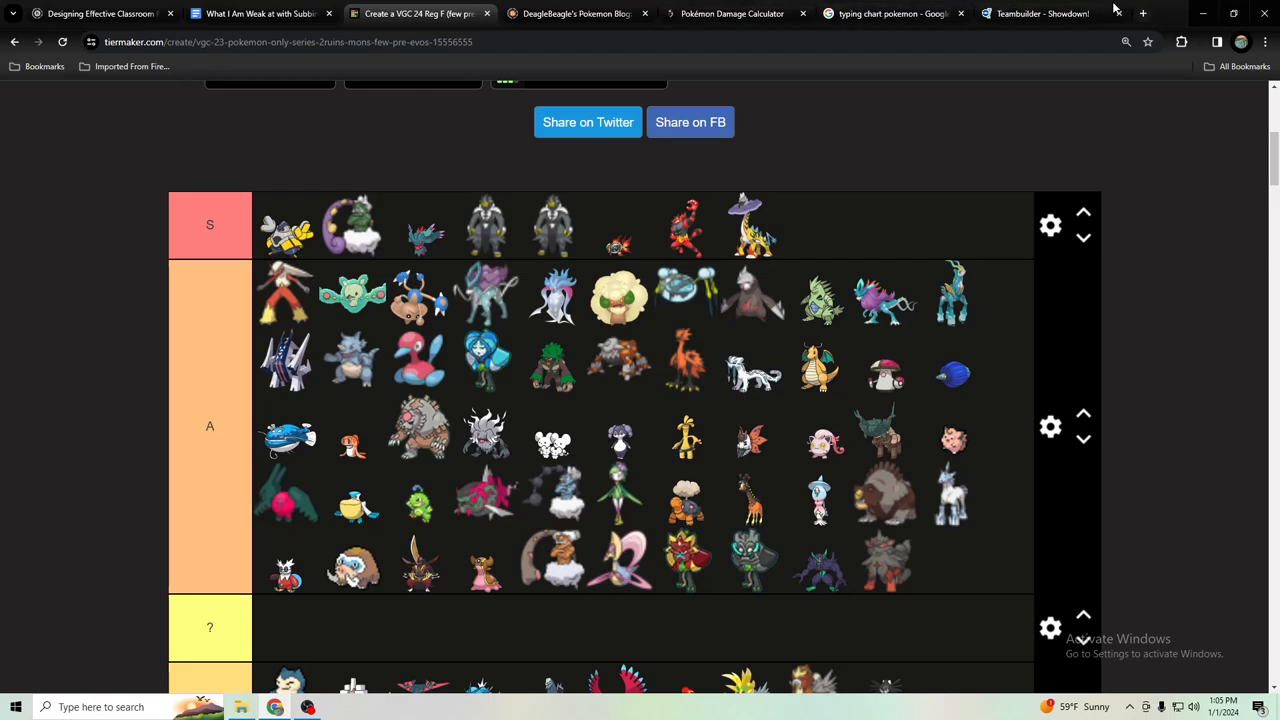
mouse_move(430, 250)
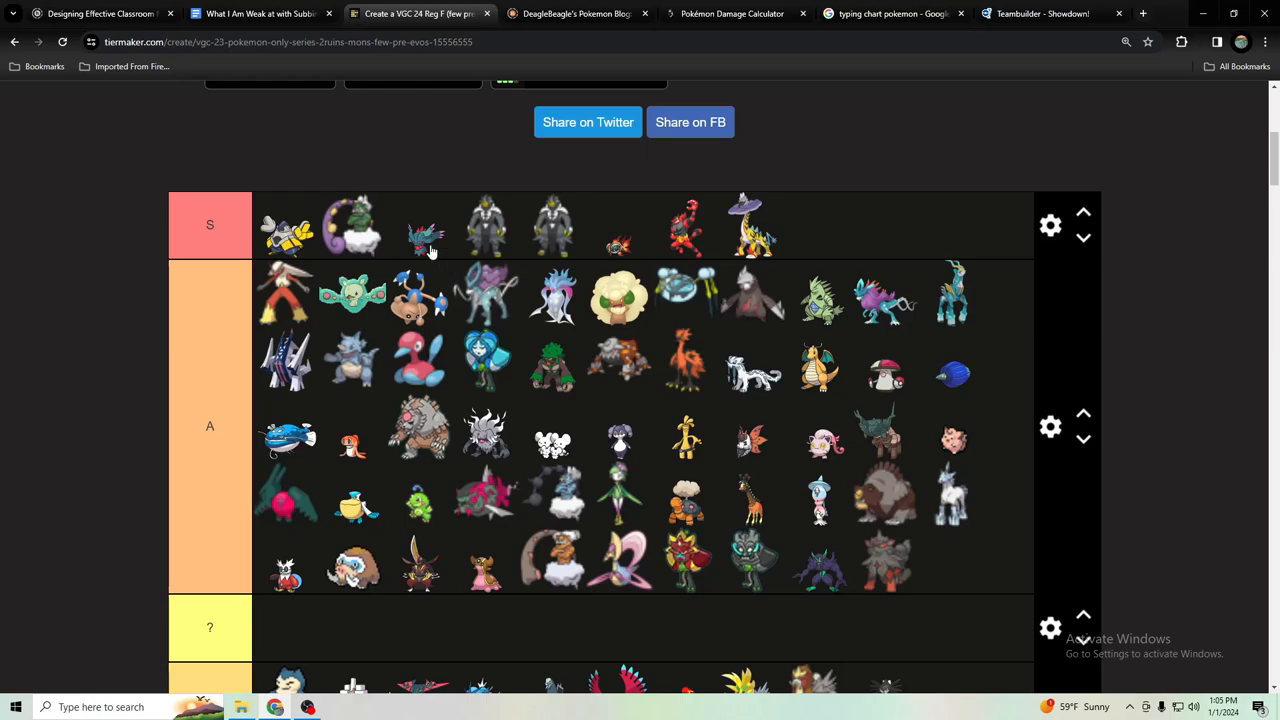
click(1043, 13)
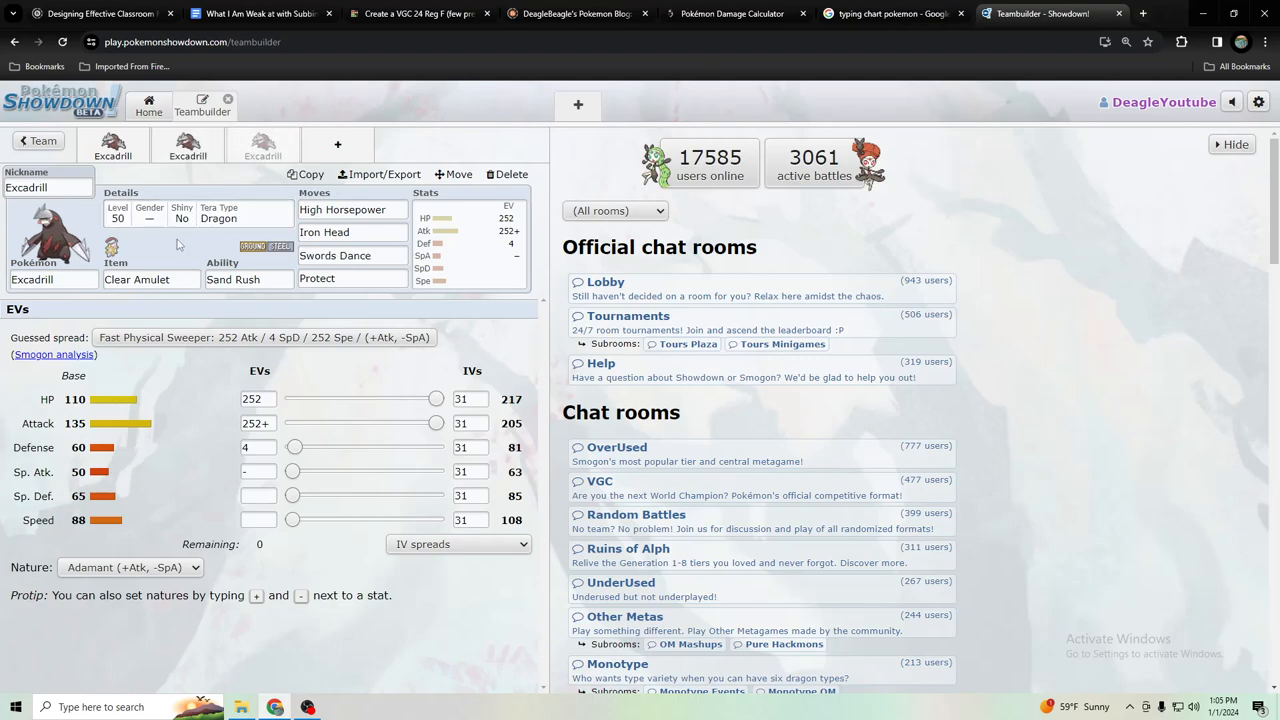
click(352, 209)
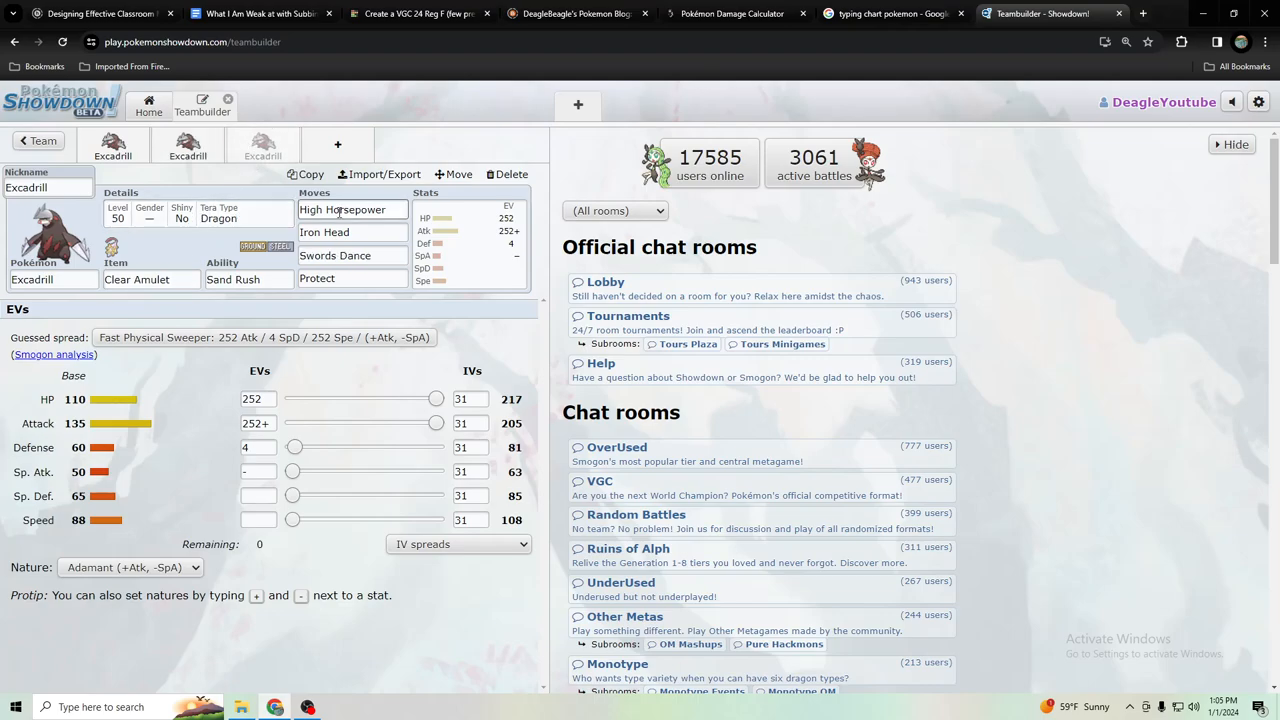
click(352, 209)
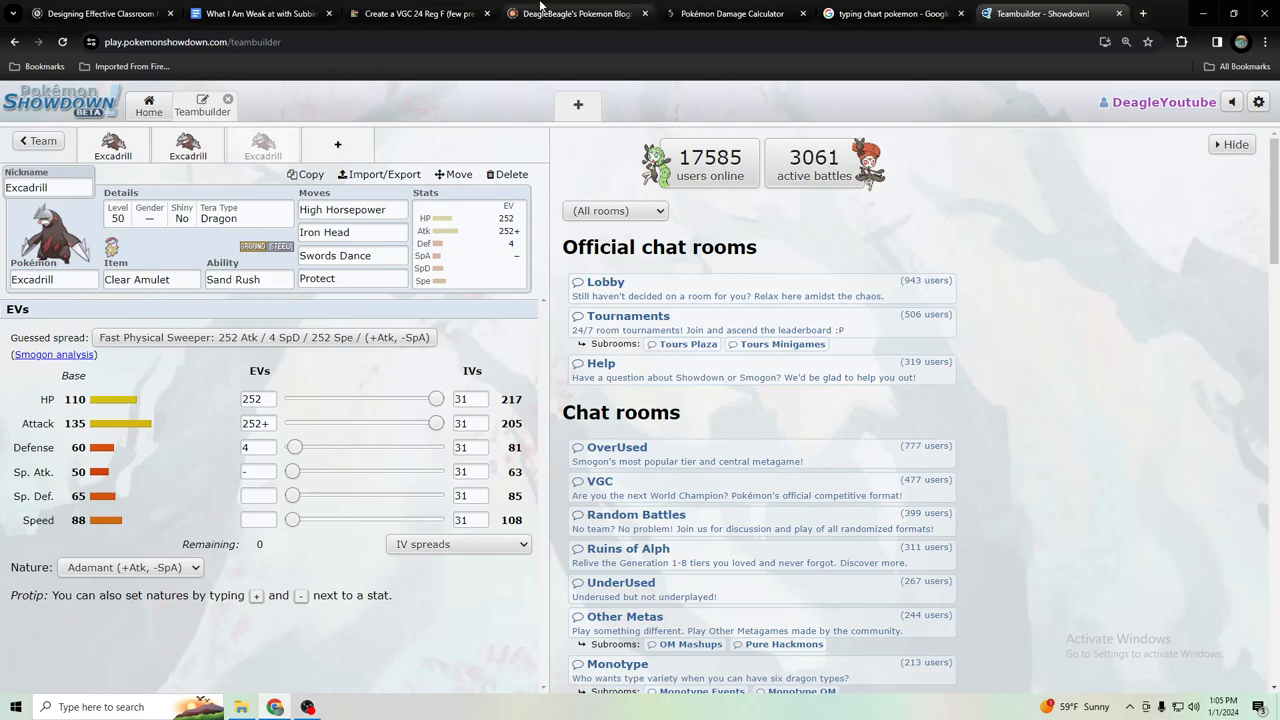
click(417, 13)
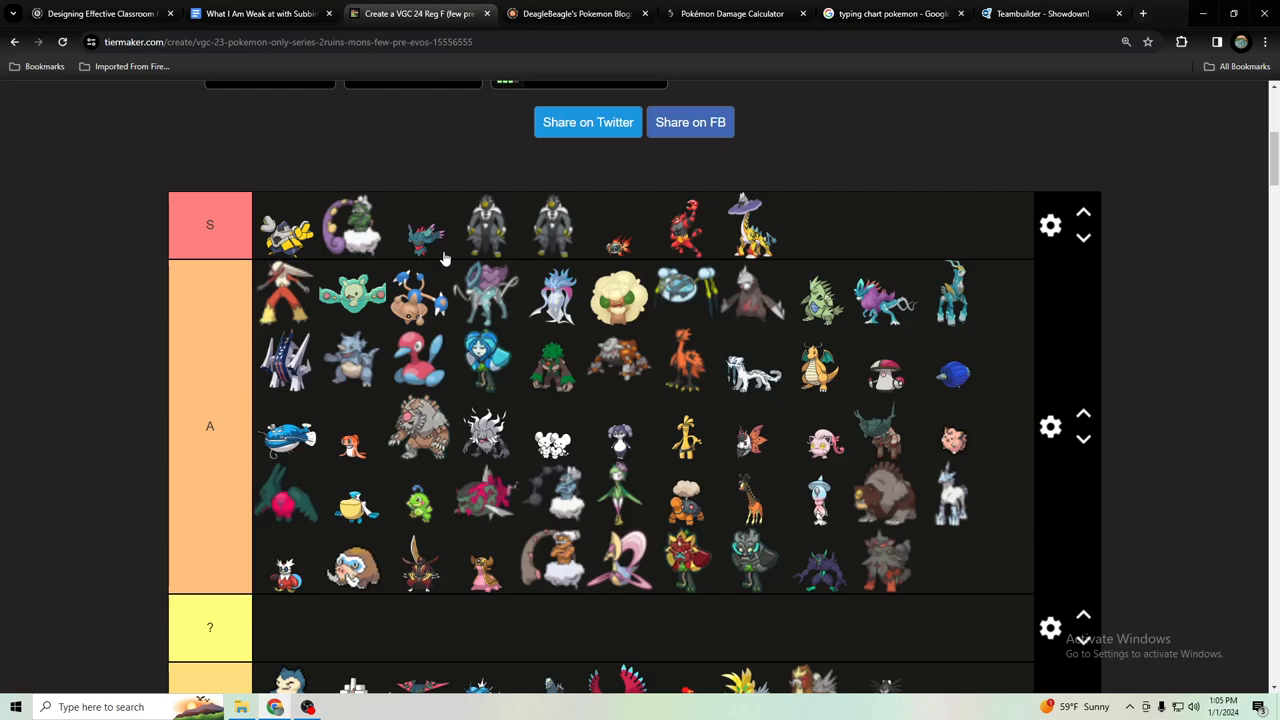
mouse_move(547, 233)
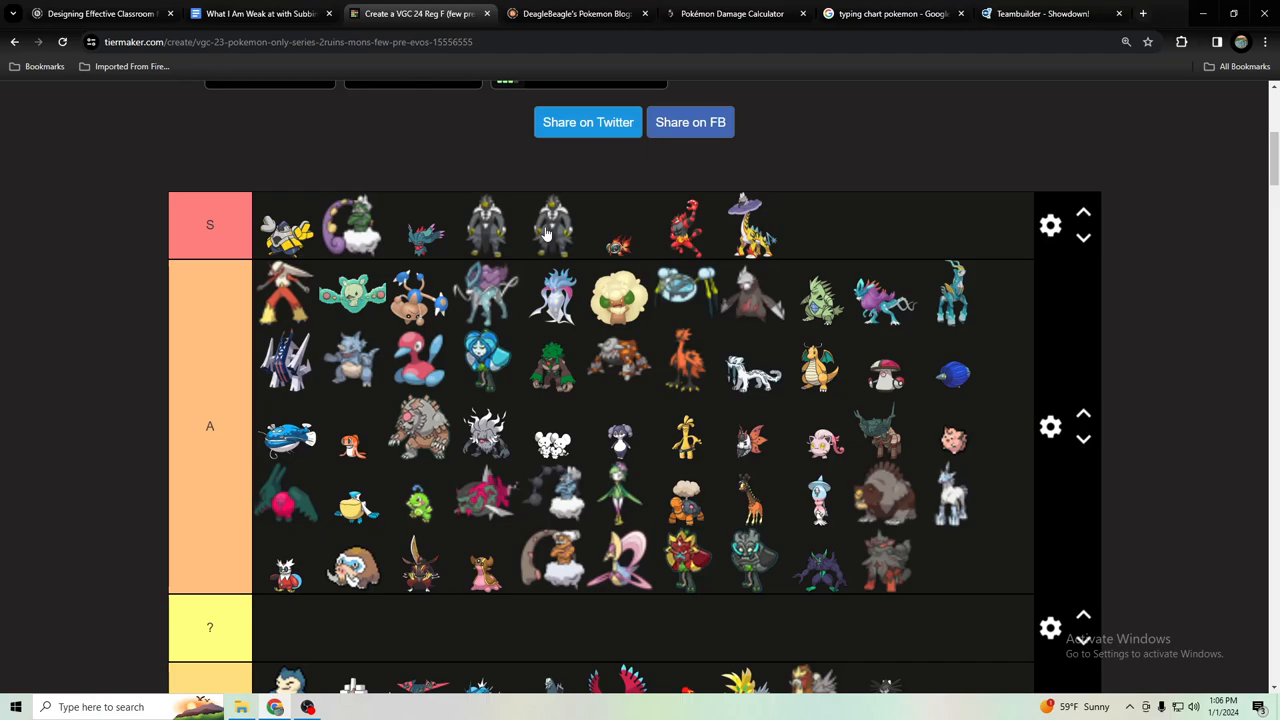
click(1040, 13)
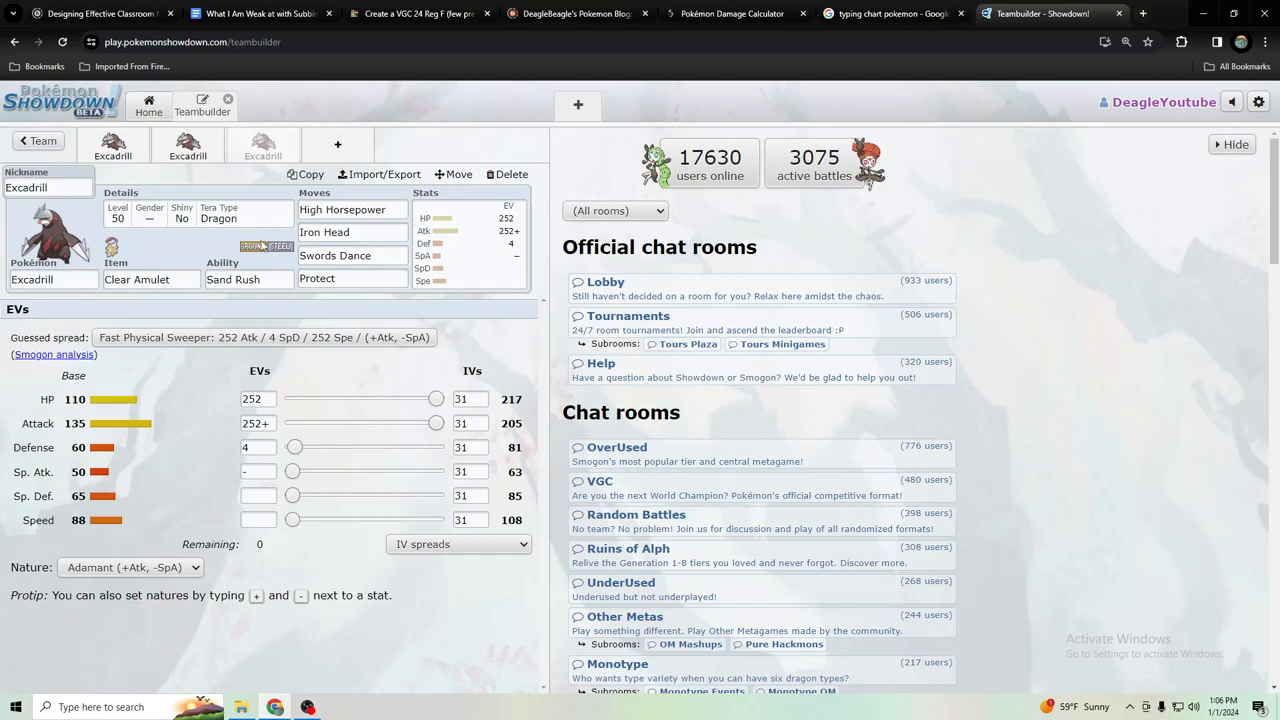
View the third Excadrill's Swords Dance details, then go back to the VGC Reg F tier list
click(352, 255)
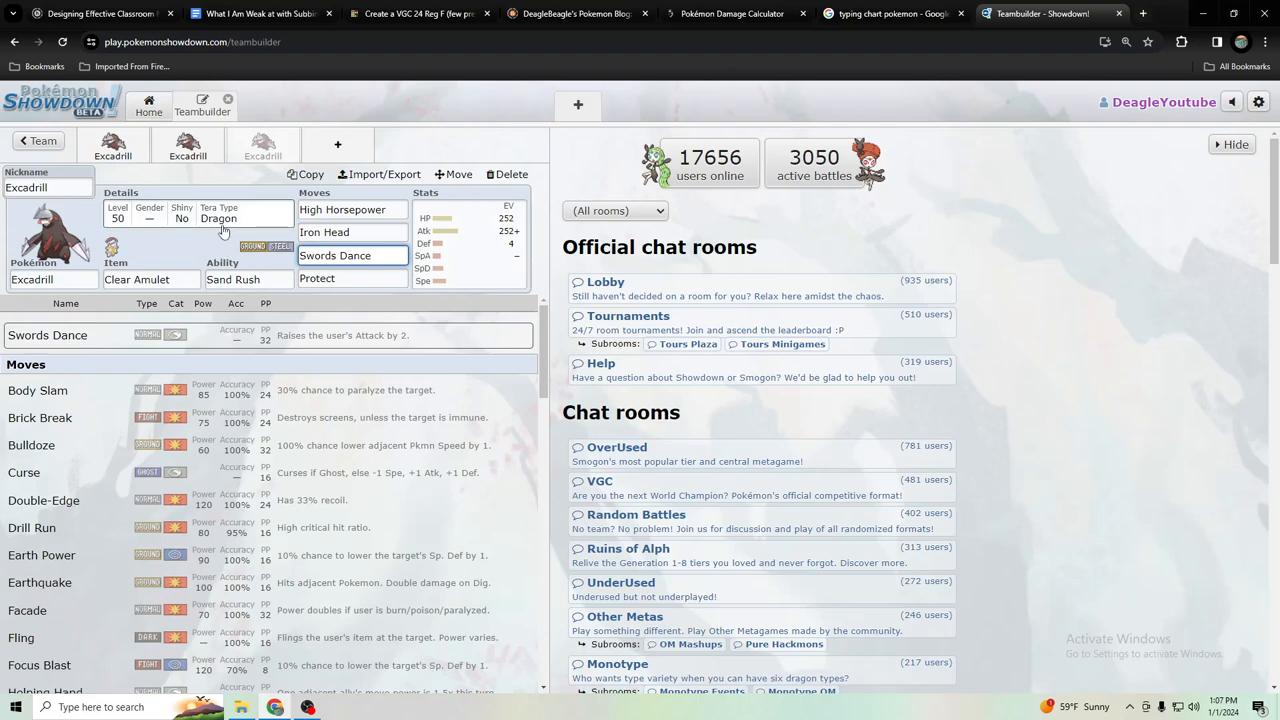
mouse_move(210, 247)
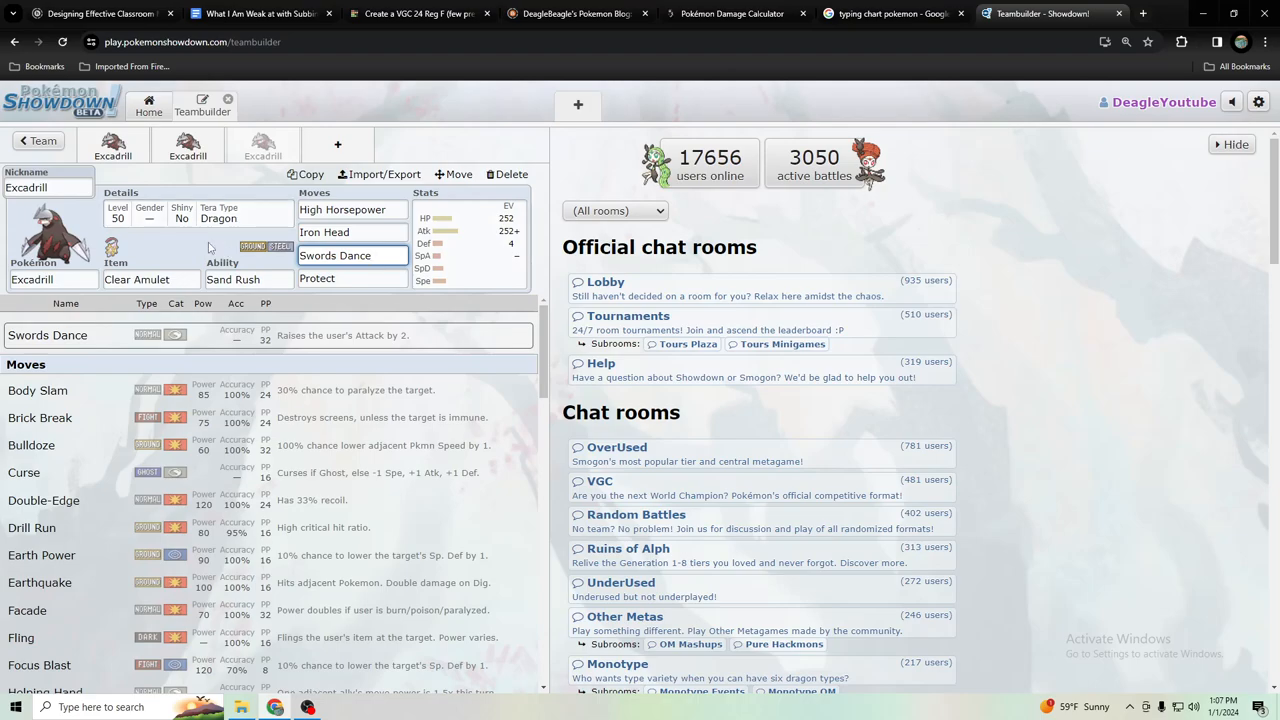
click(352, 255)
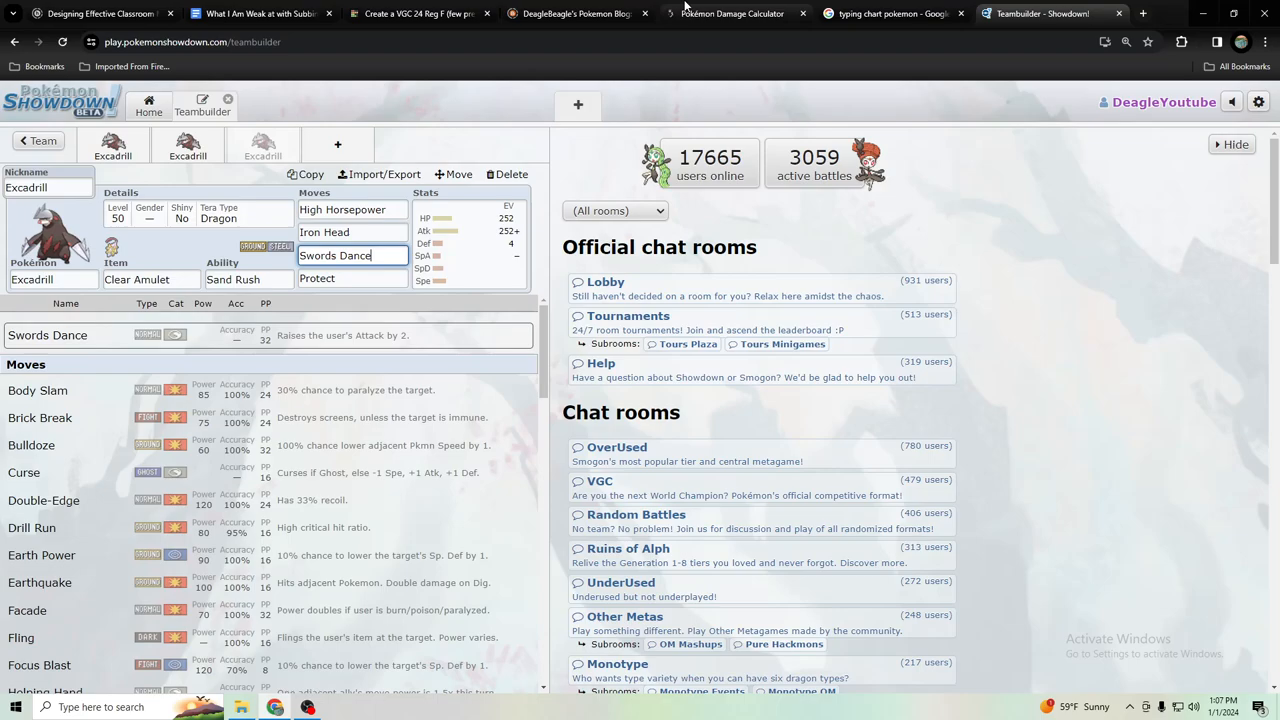
click(418, 13)
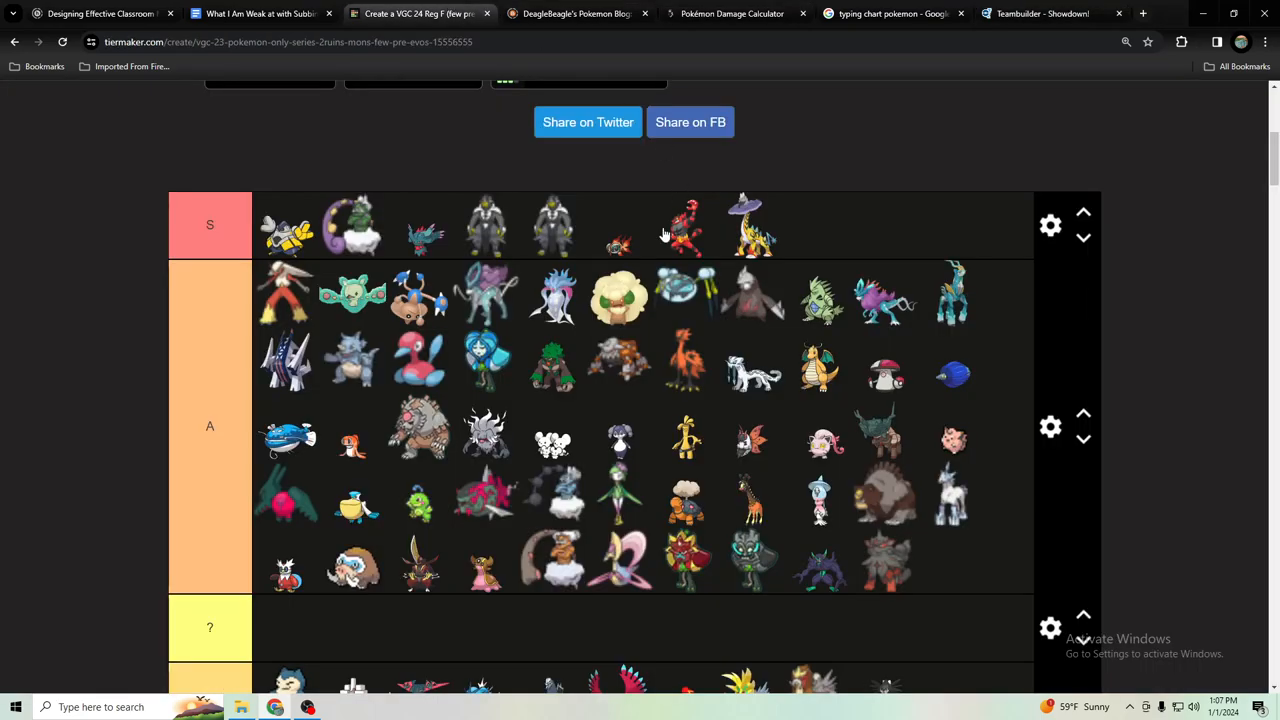
mouse_move(710, 222)
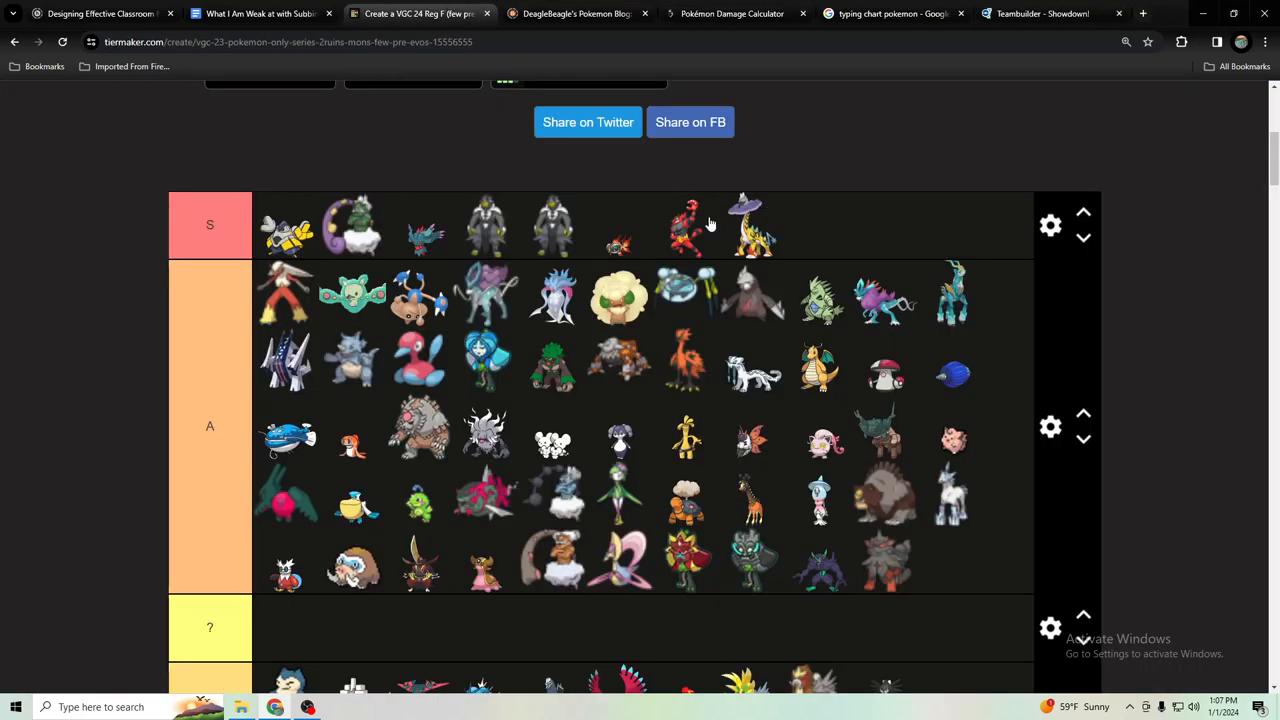
mouse_move(388, 264)
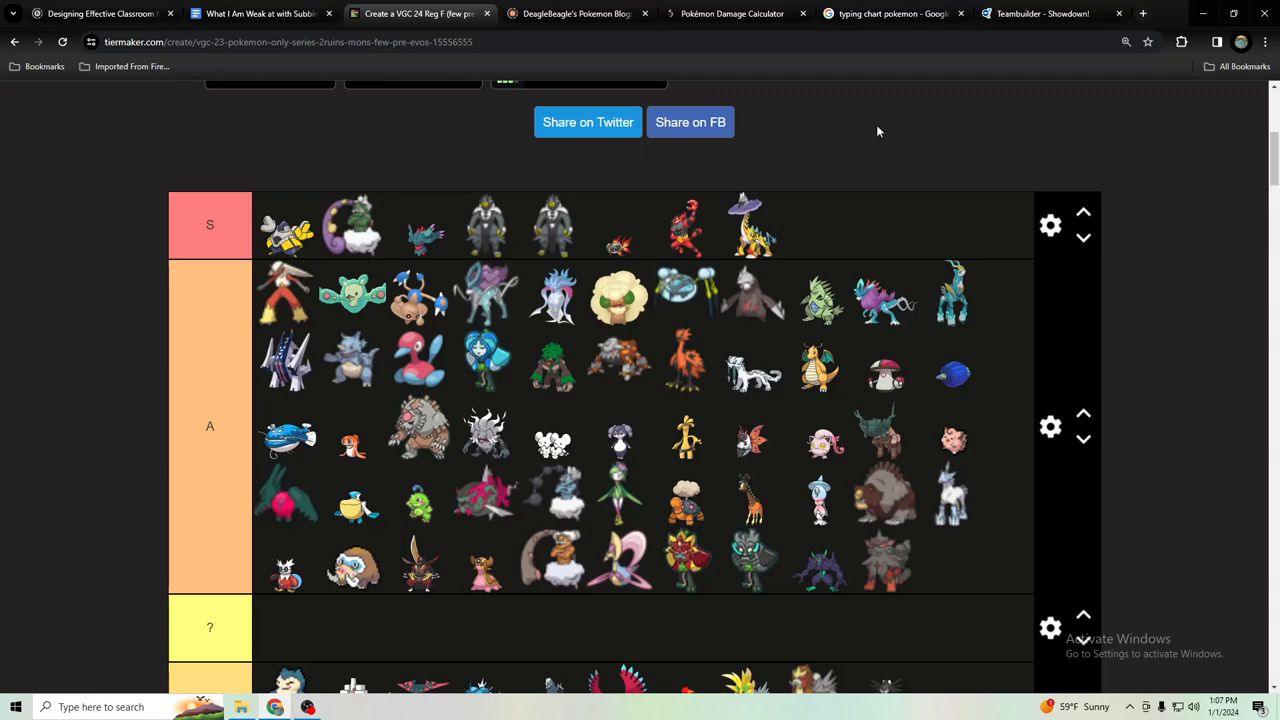
mouse_move(867, 139)
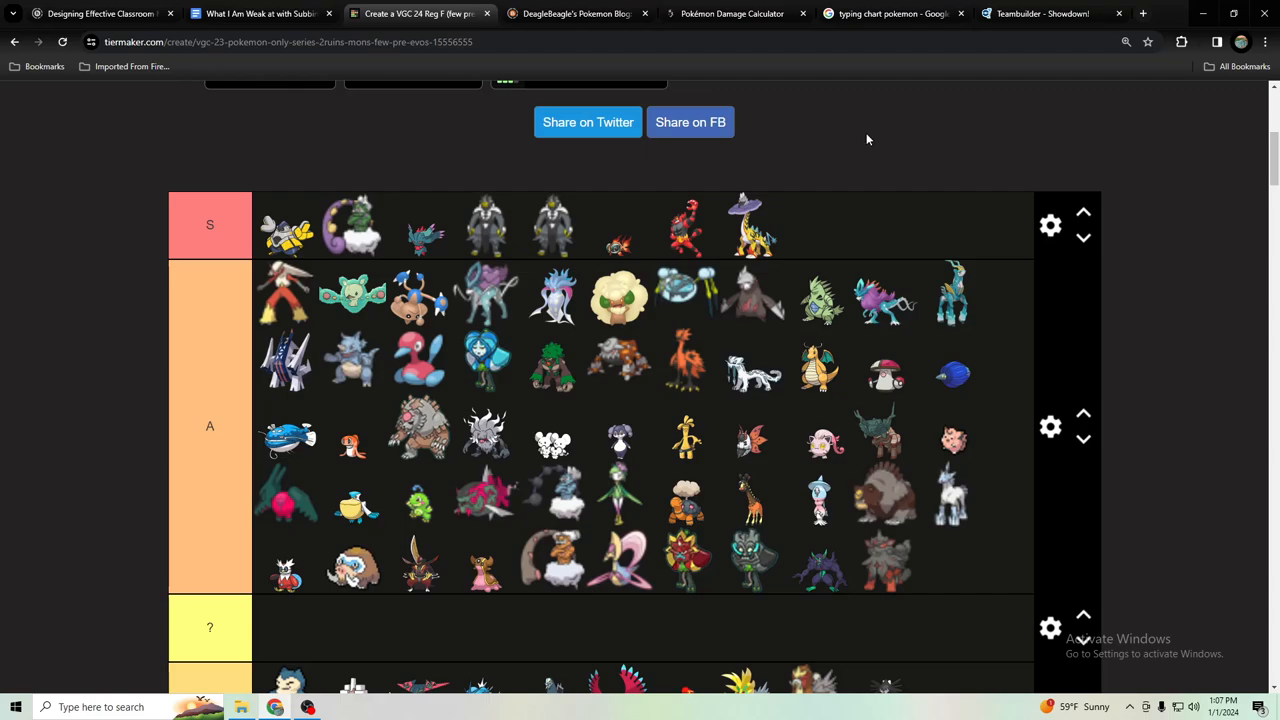
mouse_move(863, 117)
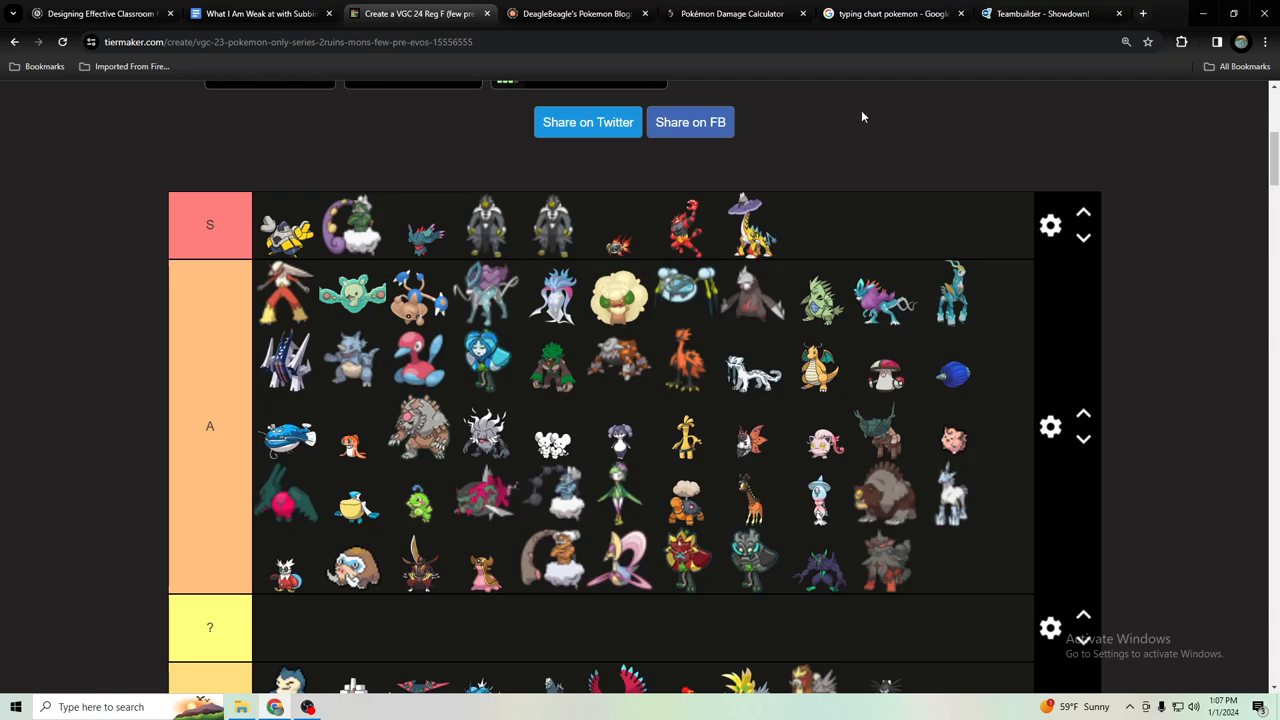
click(1040, 13)
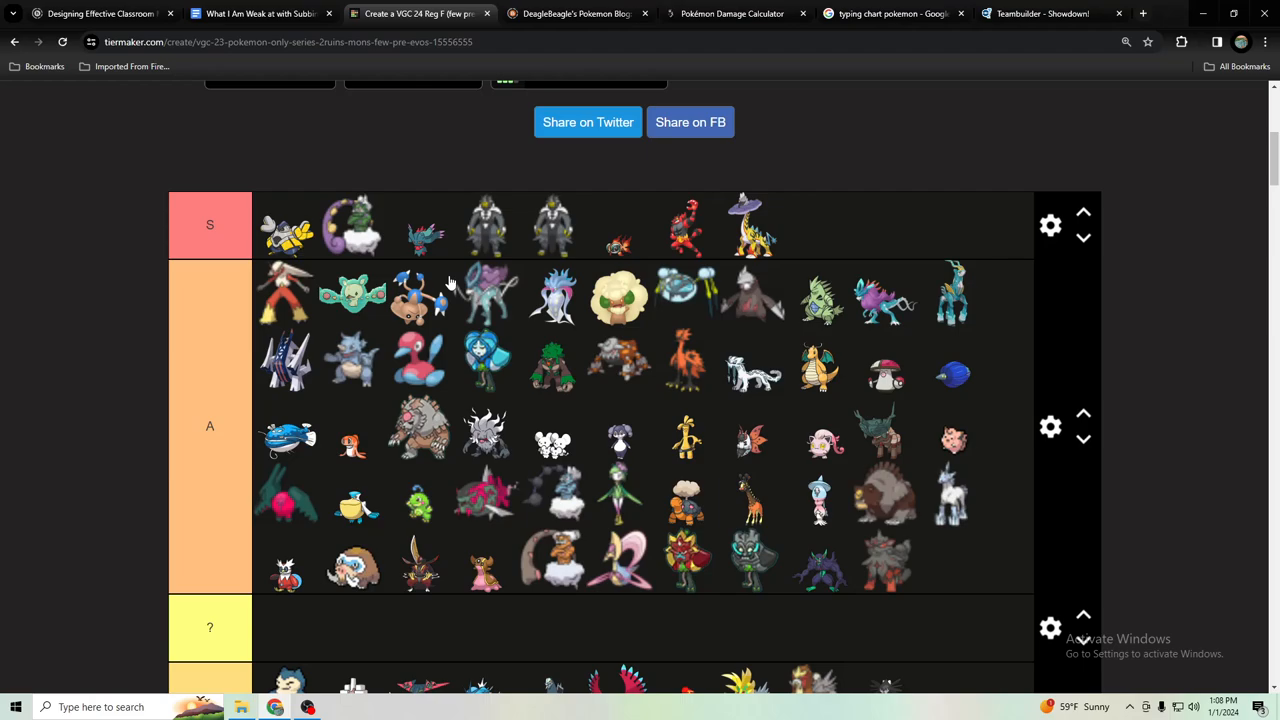
mouse_move(544, 268)
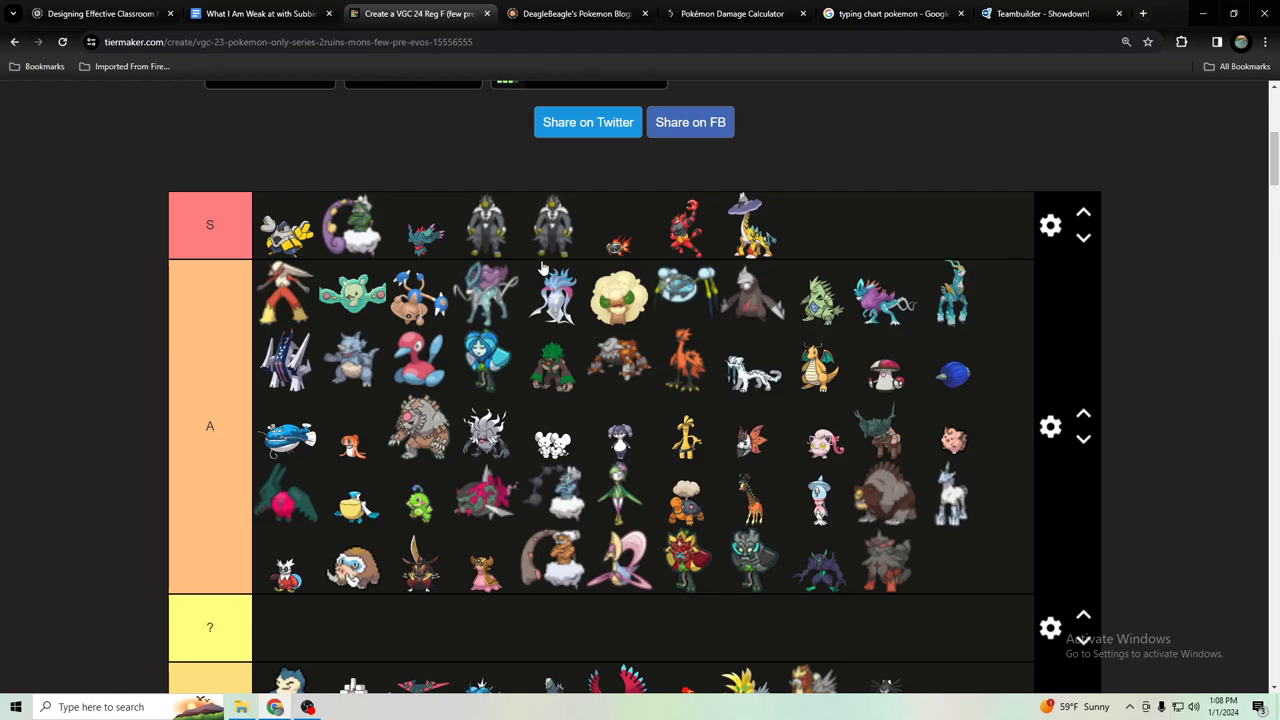
mouse_move(425, 320)
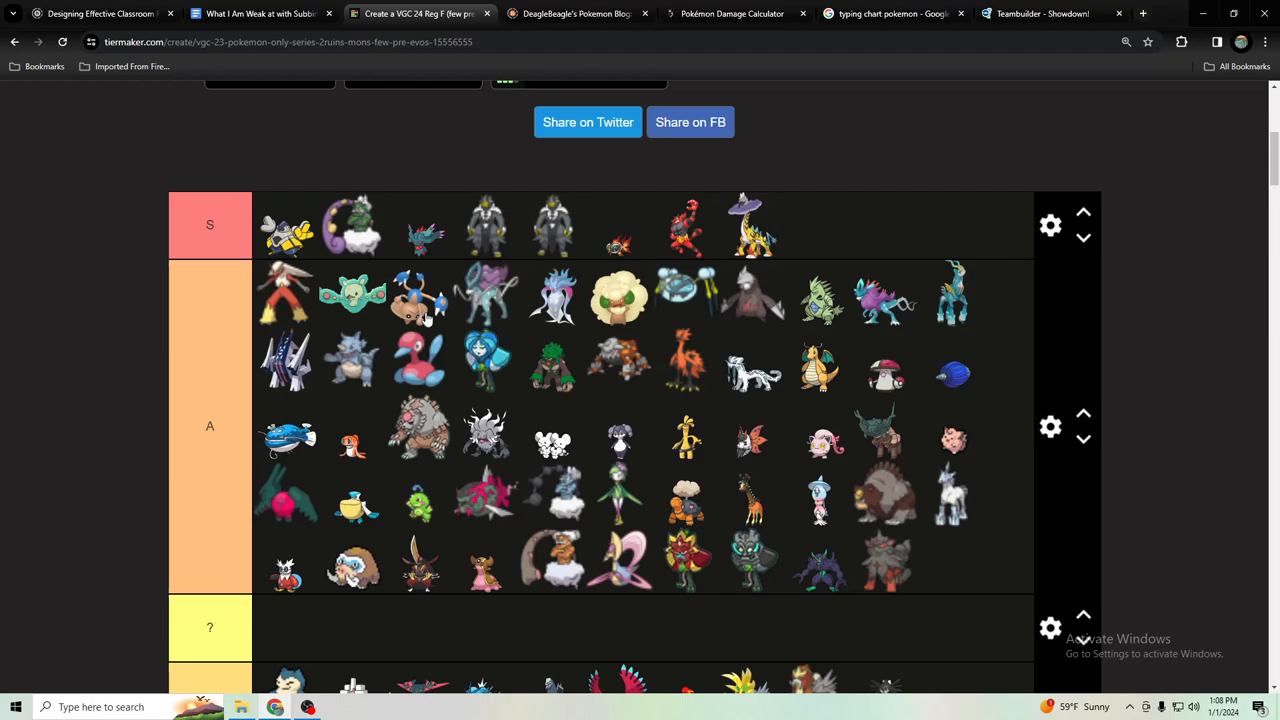
mouse_move(535, 450)
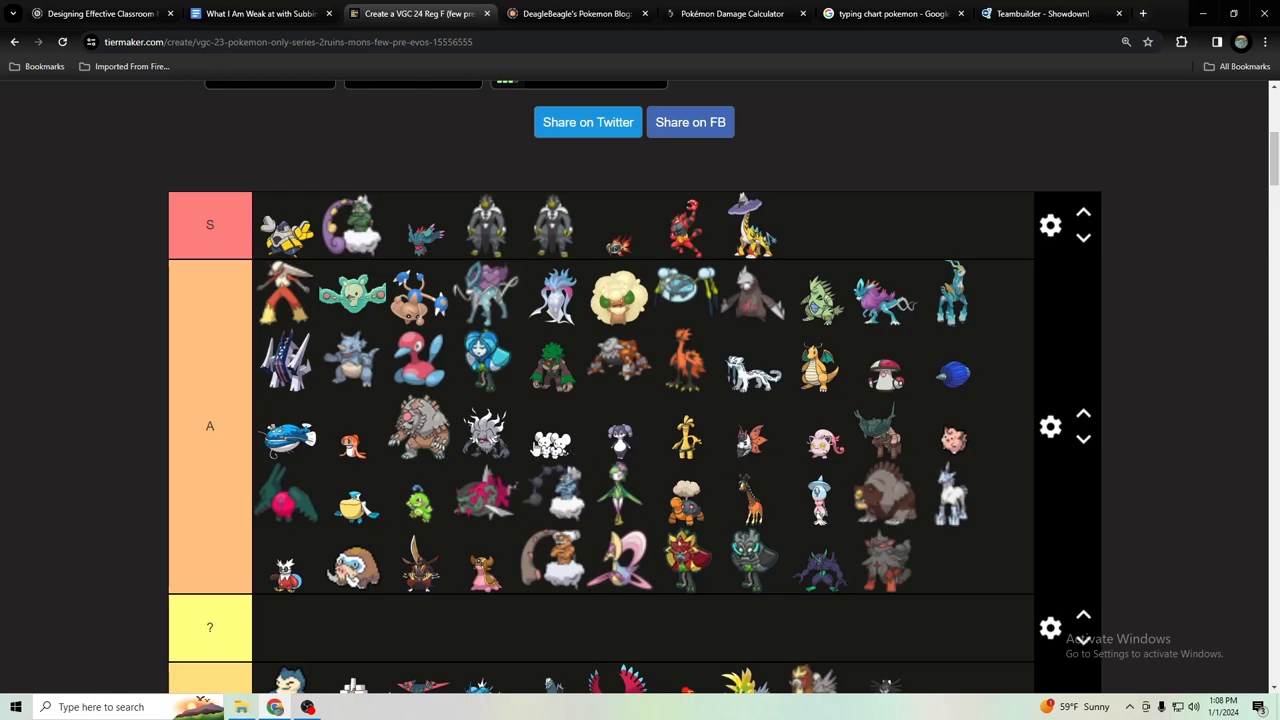
mouse_move(390, 397)
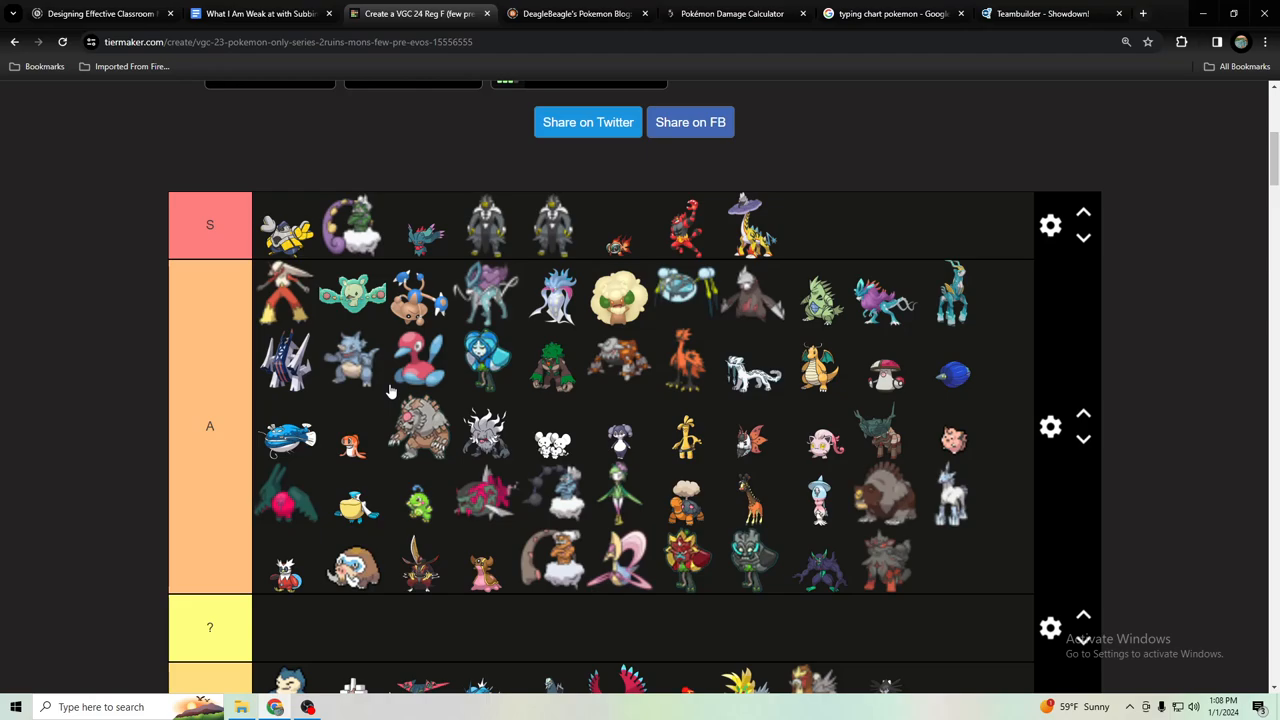
mouse_move(414, 357)
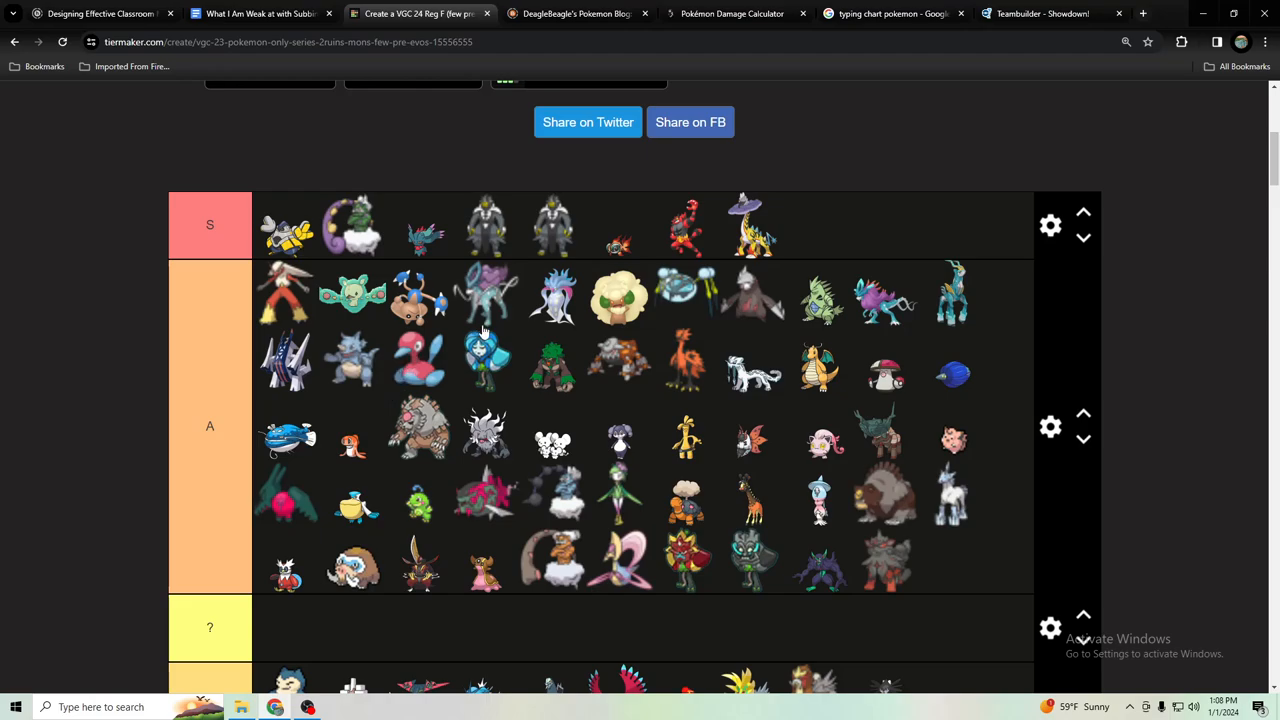
mouse_move(483, 367)
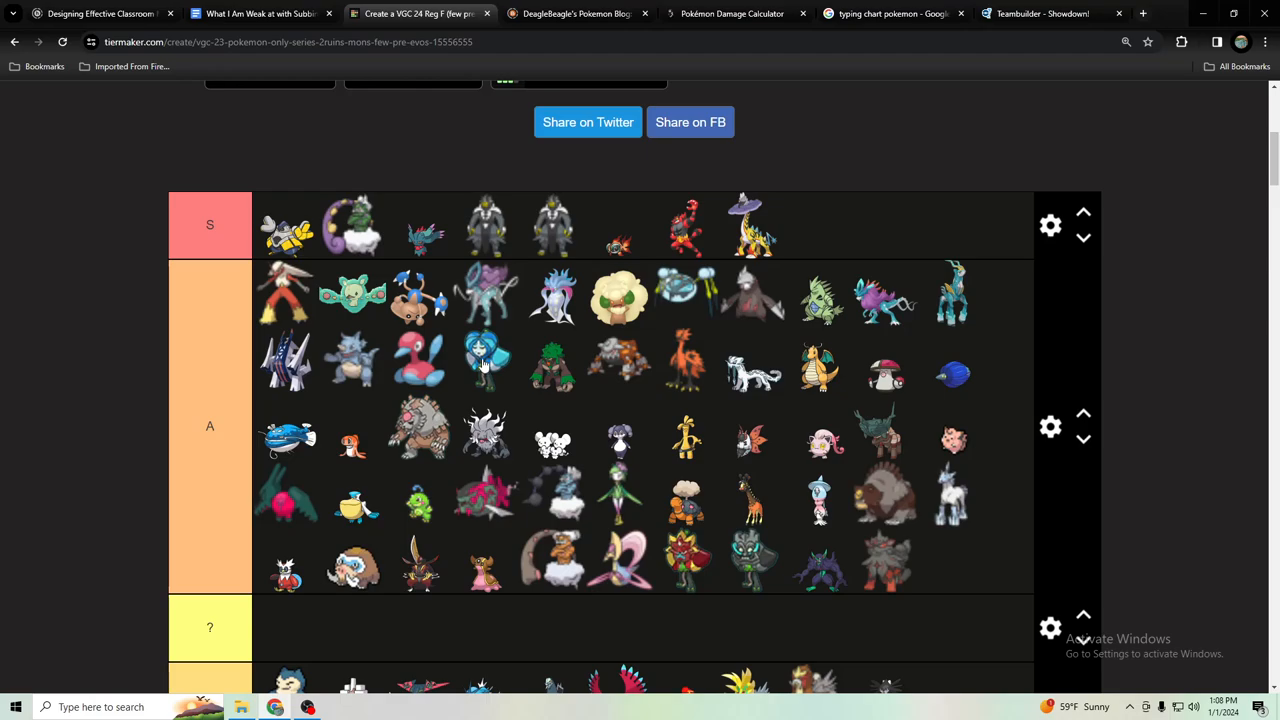
mouse_move(490, 375)
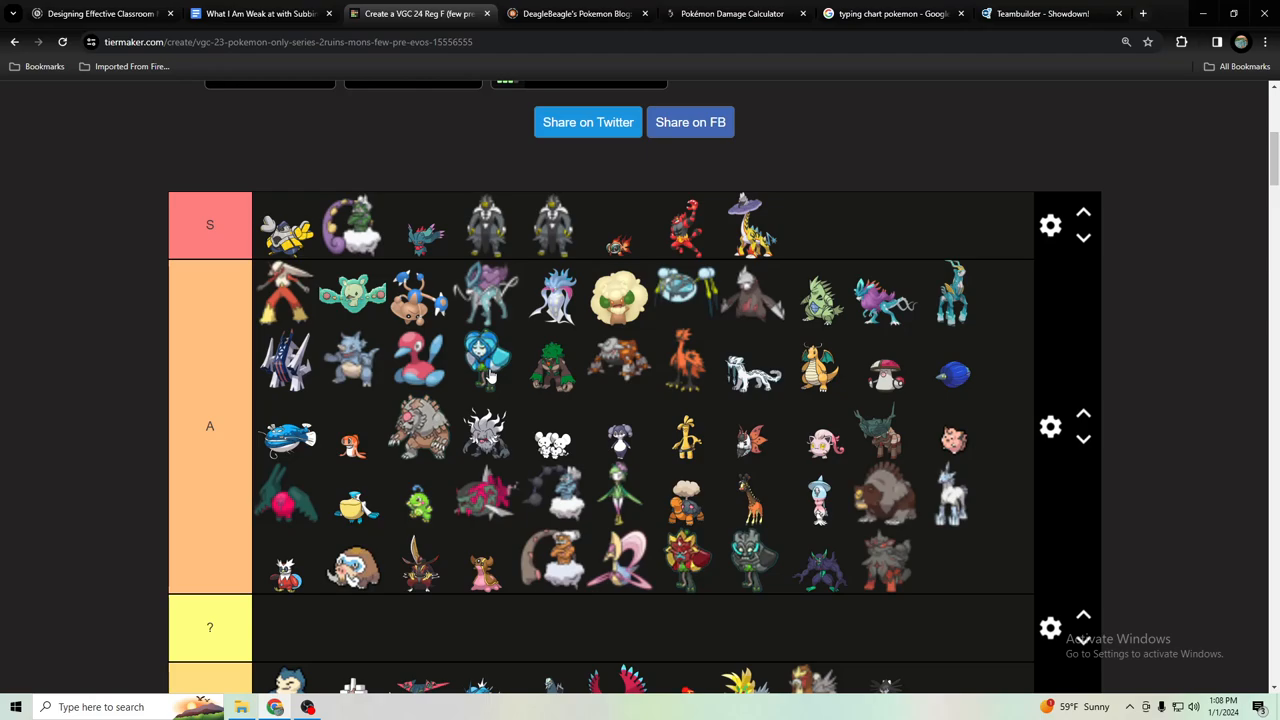
mouse_move(470, 340)
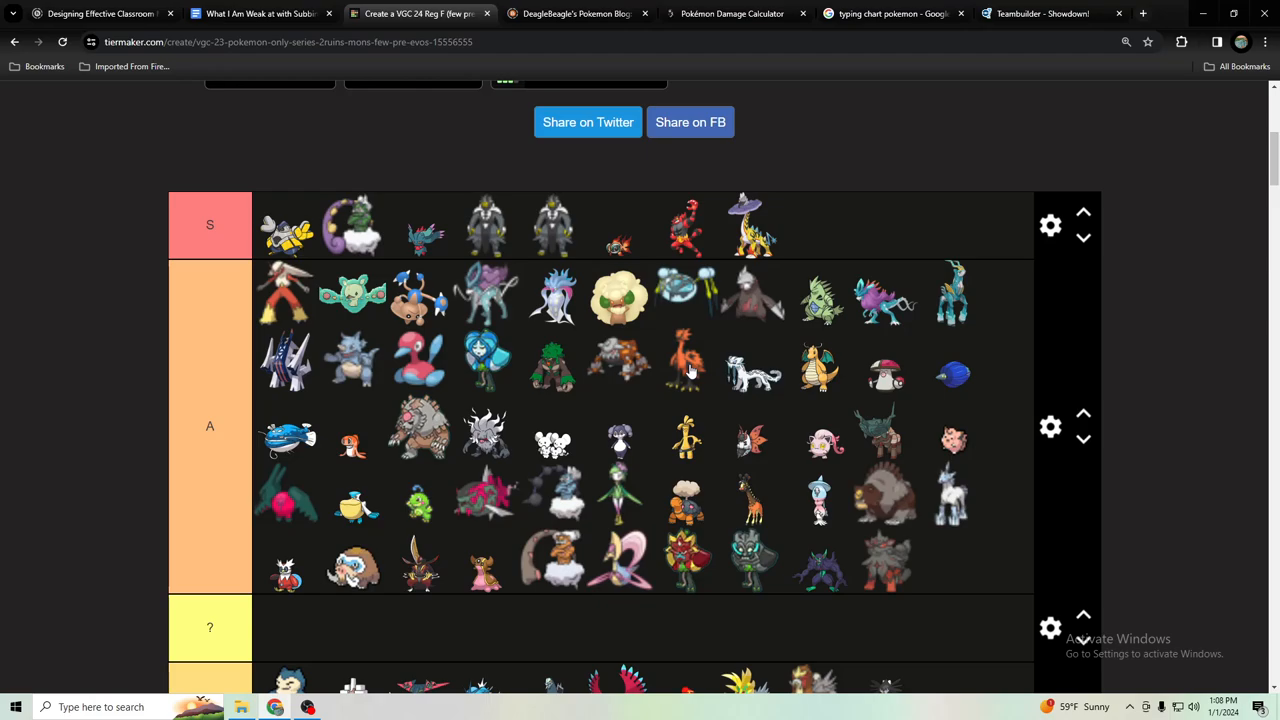
mouse_move(518, 370)
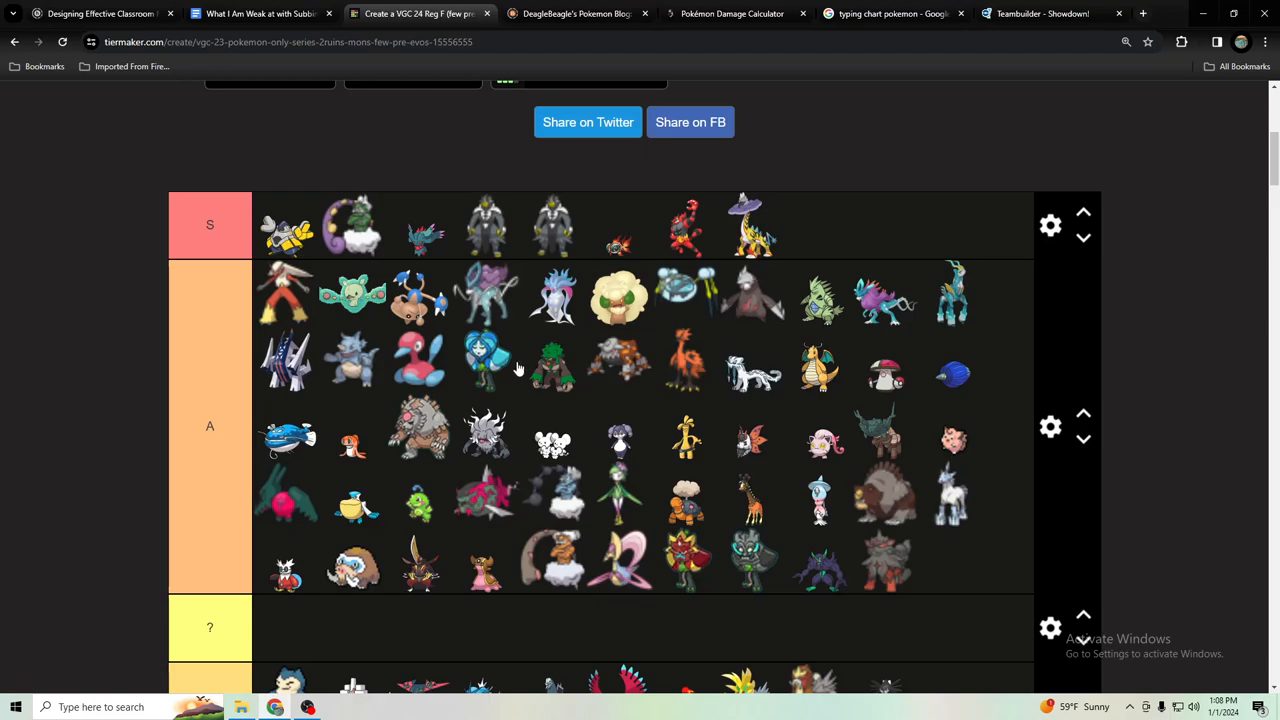
mouse_move(524, 368)
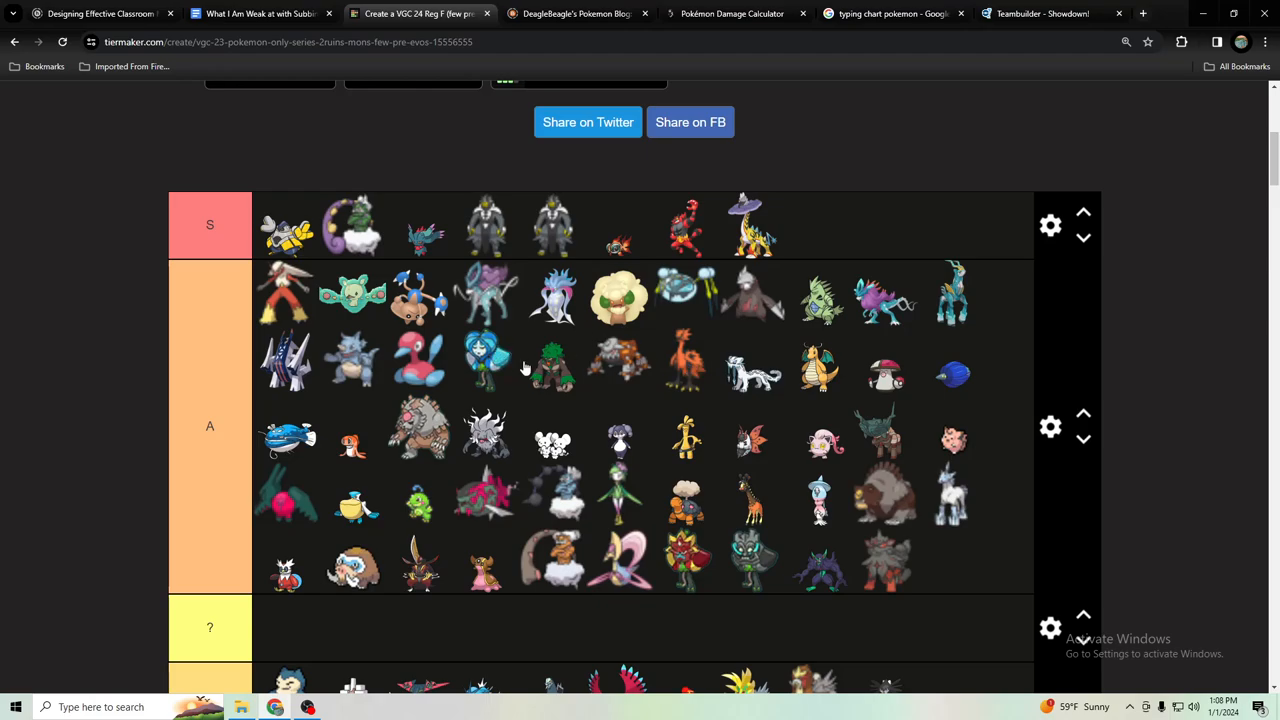
scroll(down, 3)
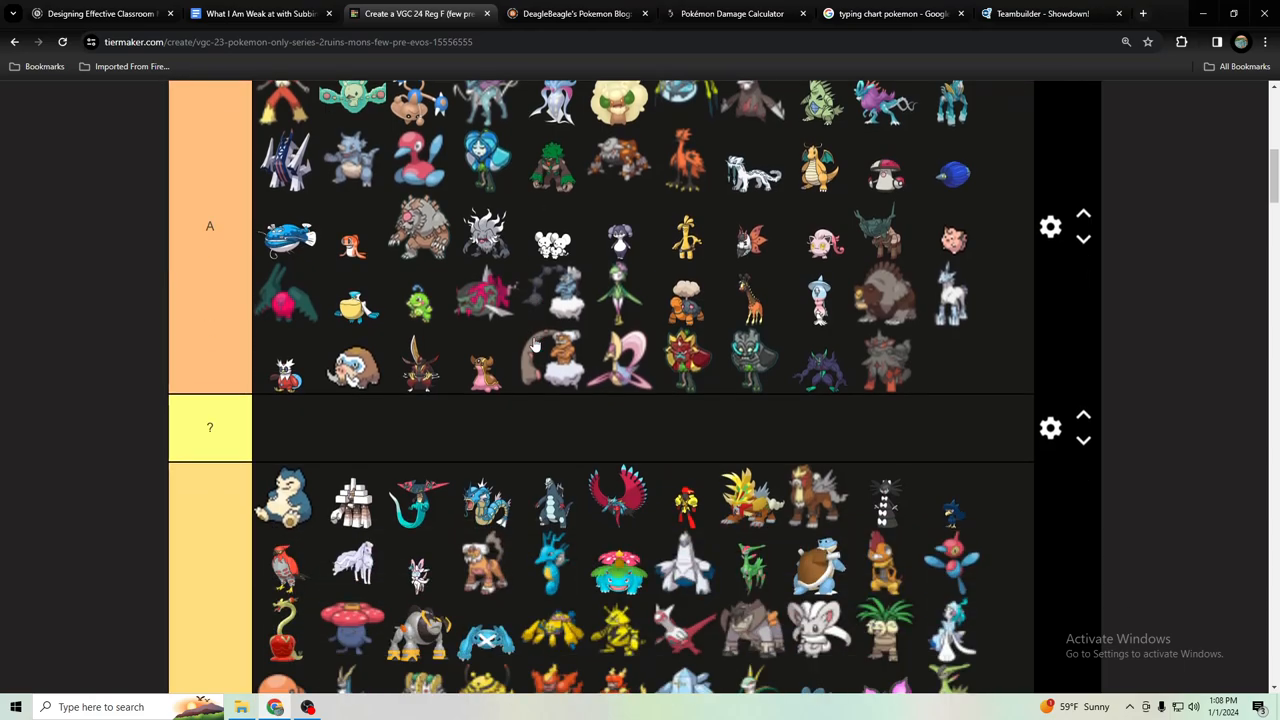
Scroll the tiers, check the Showdown team, then bring up the 'typing chart pokemon' search results
scroll(down, 3)
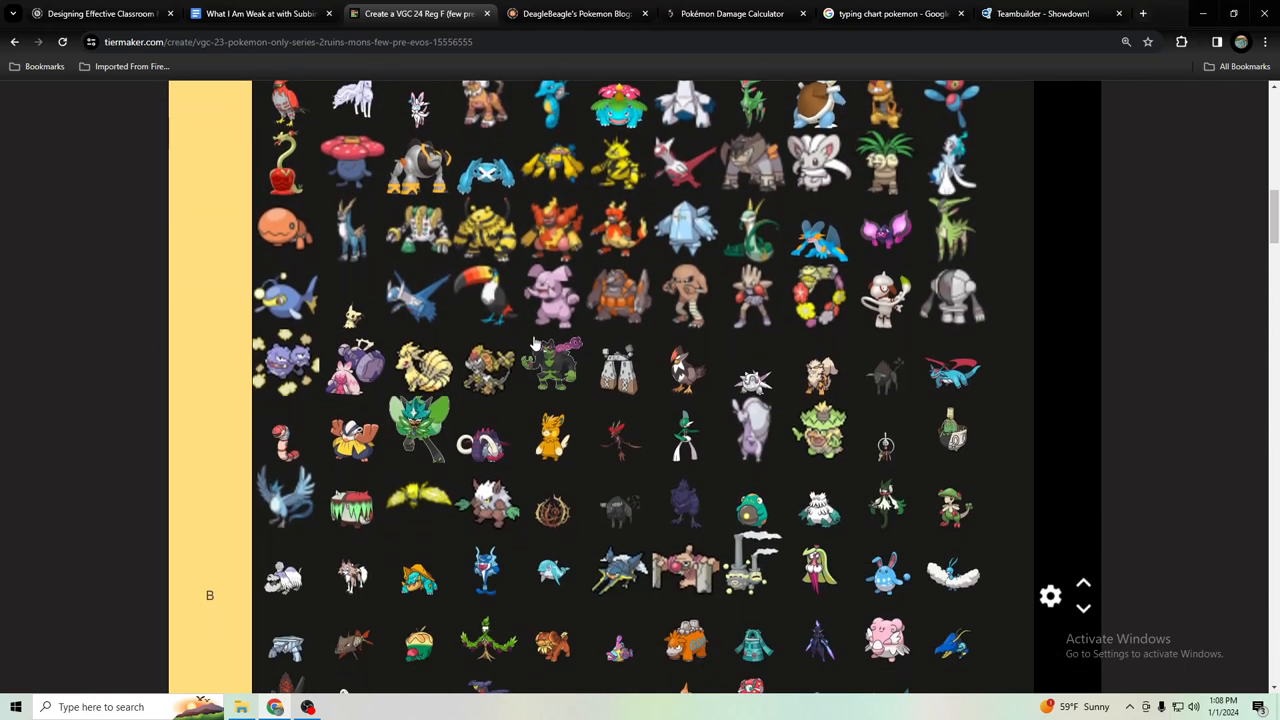
scroll(up, 3)
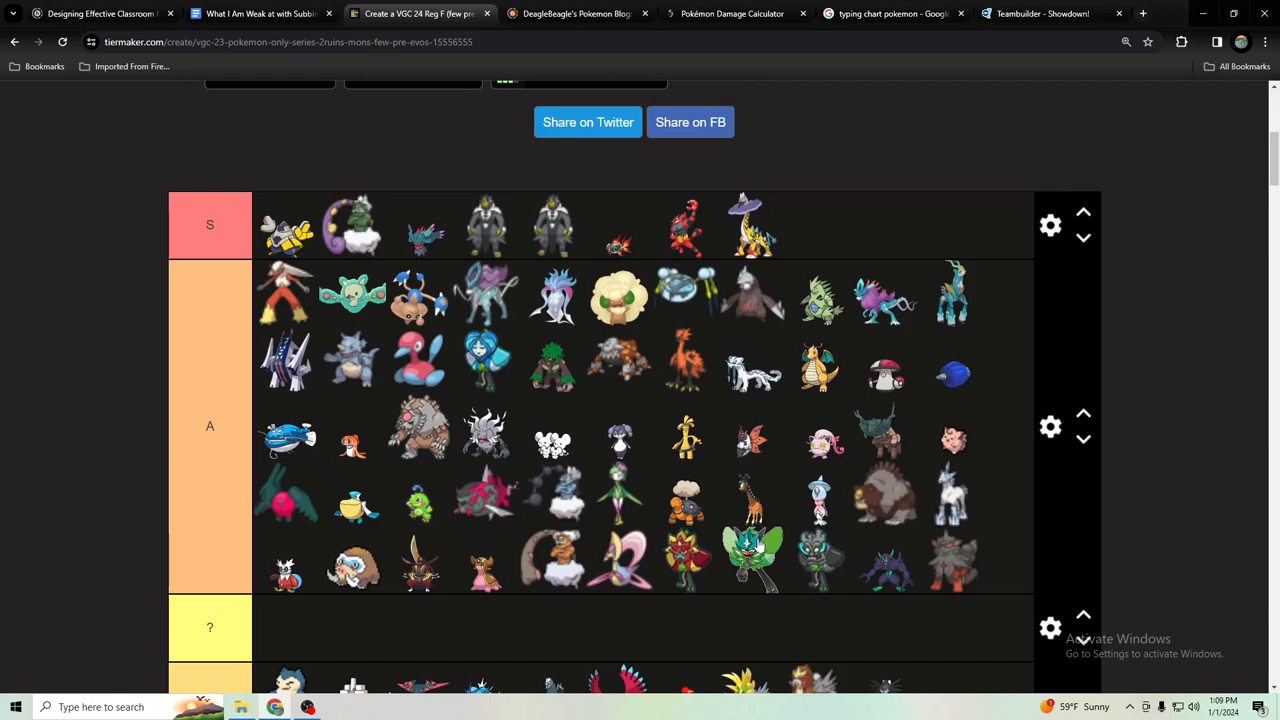
mouse_move(742, 430)
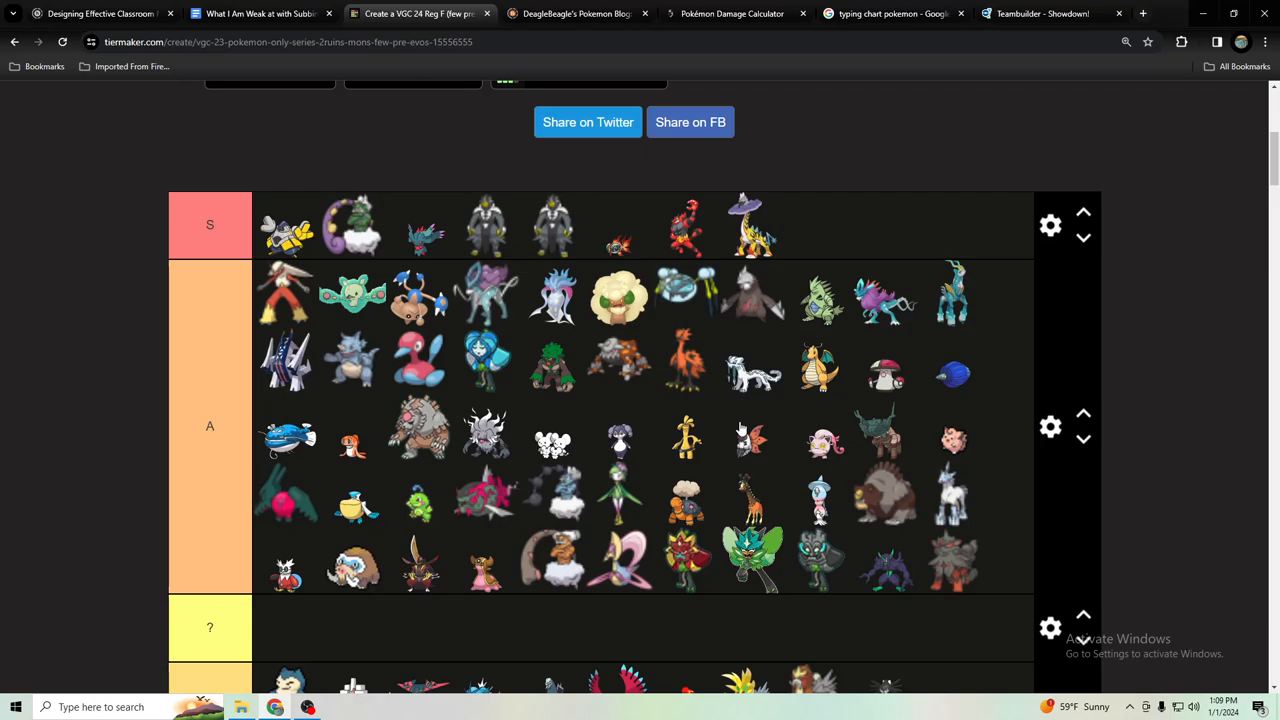
mouse_move(584, 227)
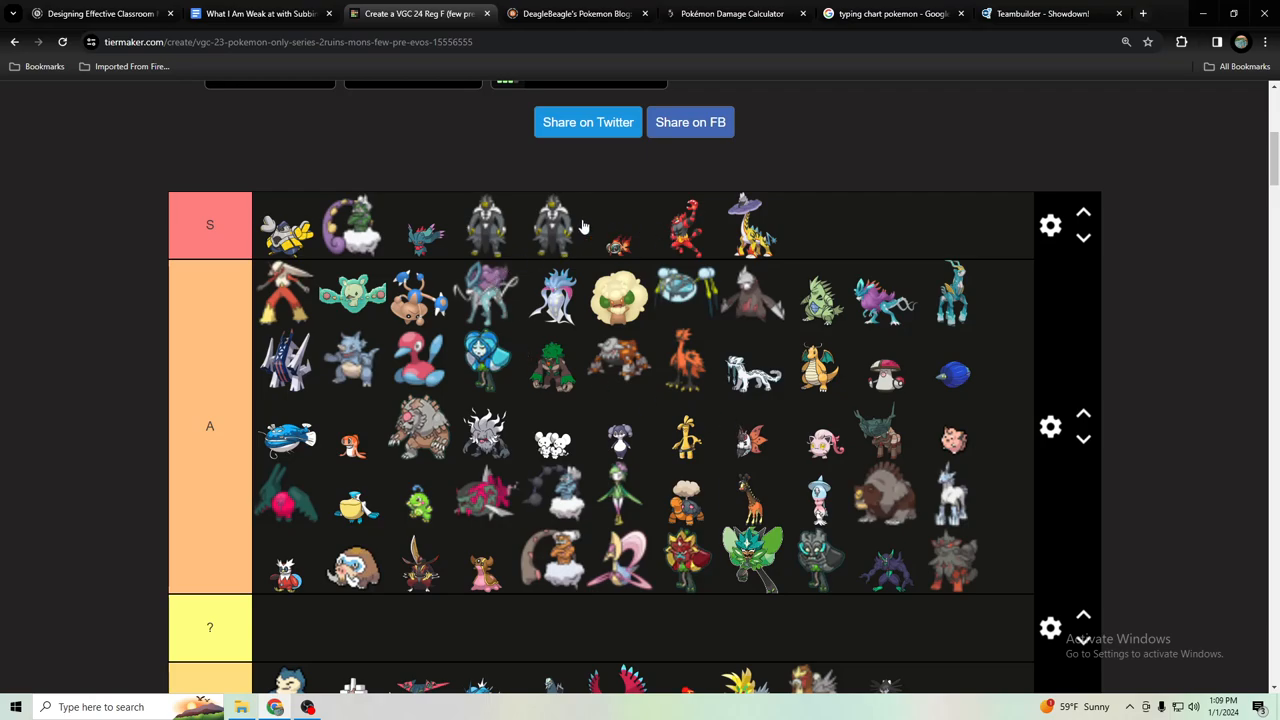
mouse_move(770, 523)
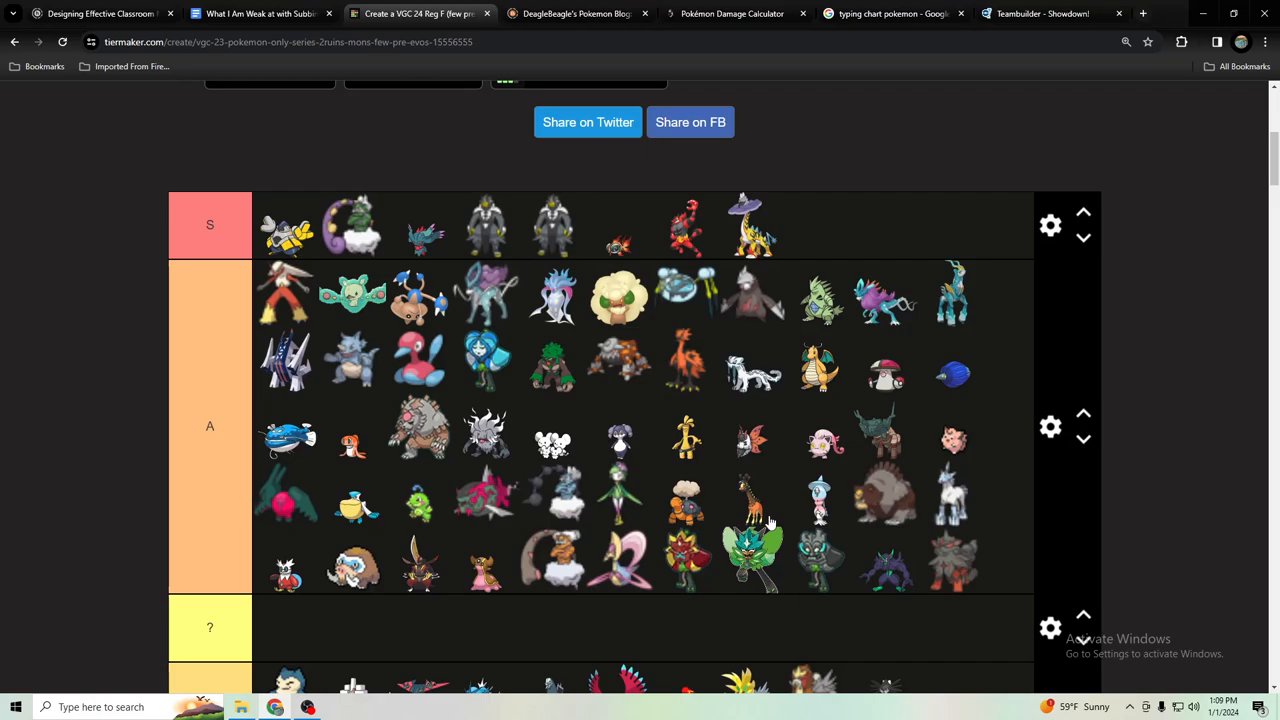
mouse_move(686, 257)
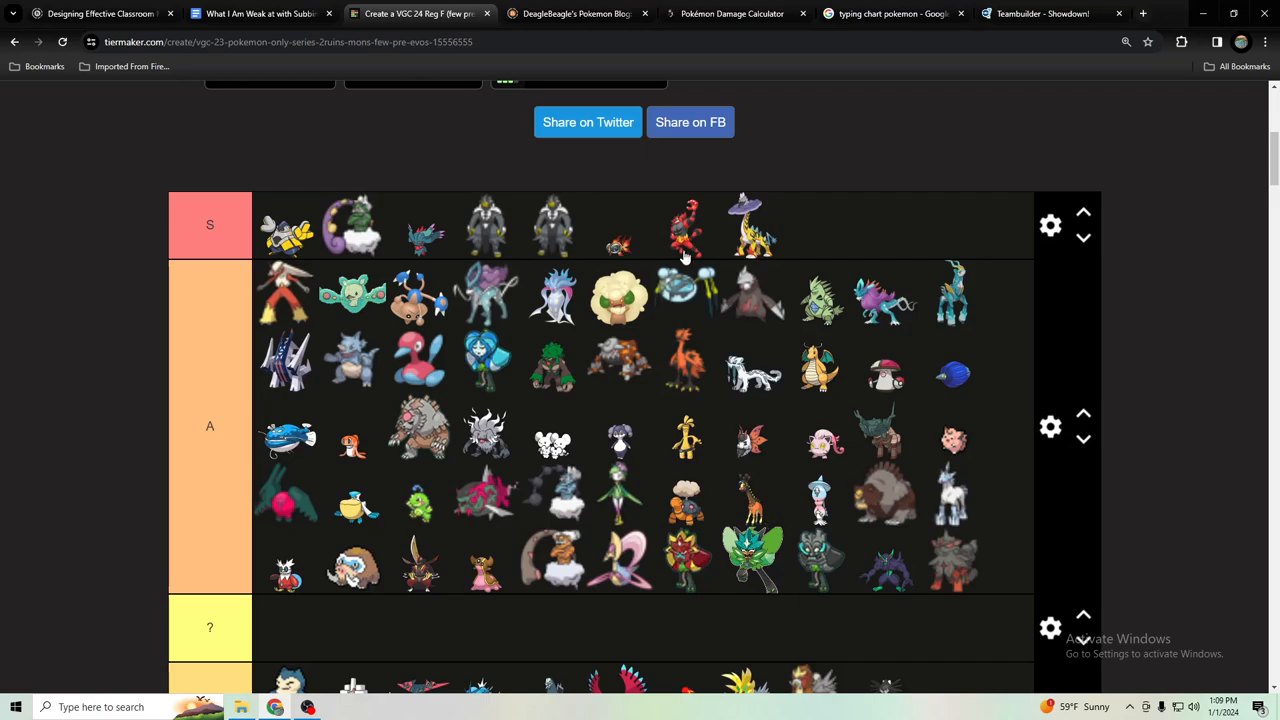
mouse_move(610, 407)
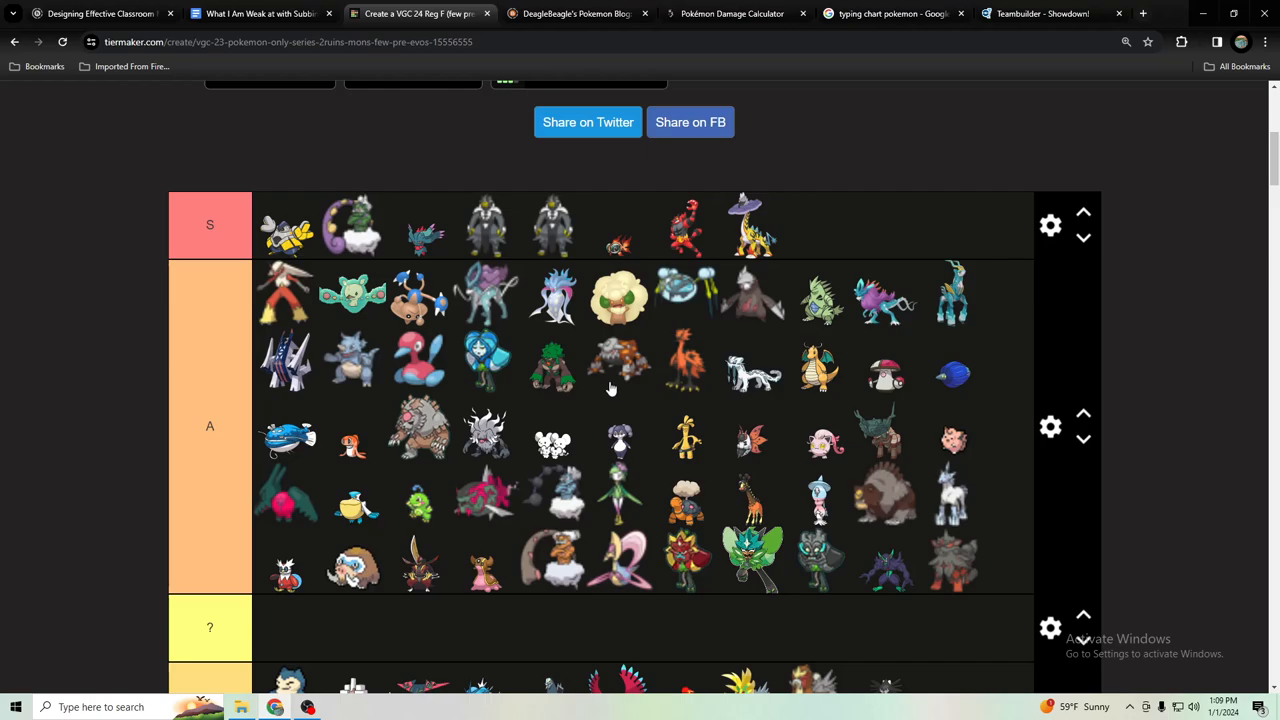
click(1043, 13)
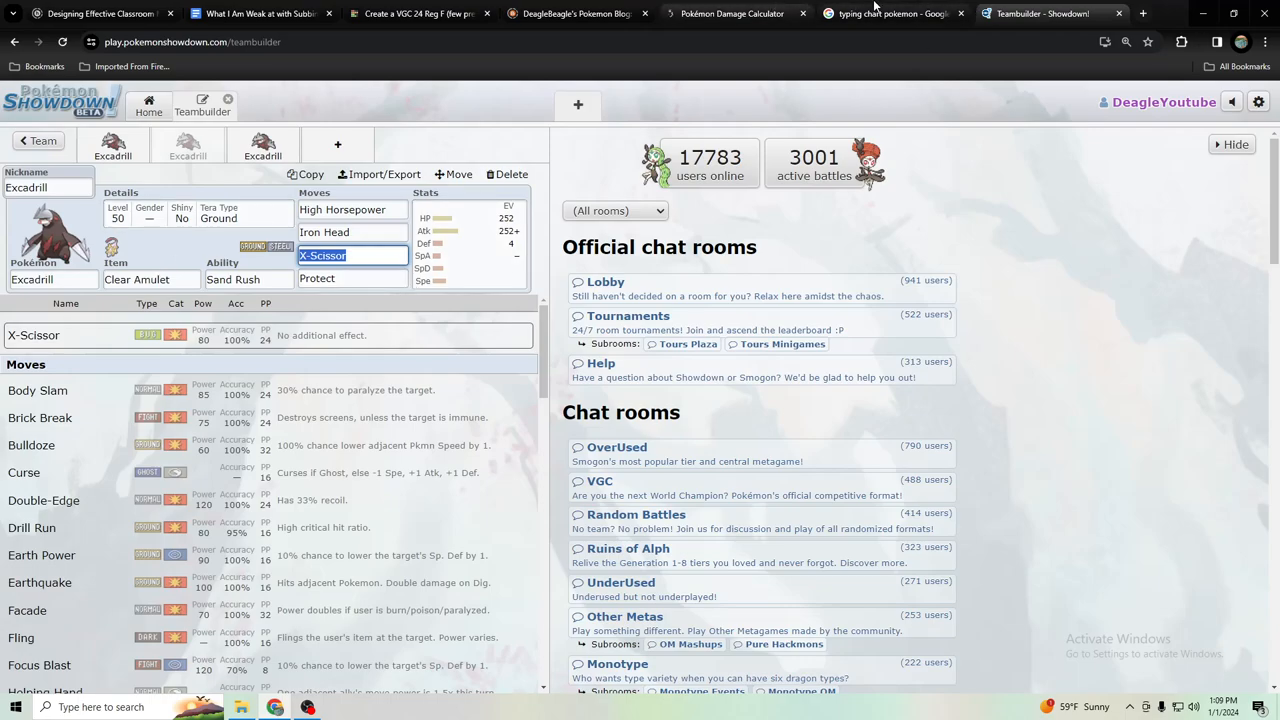
click(415, 13)
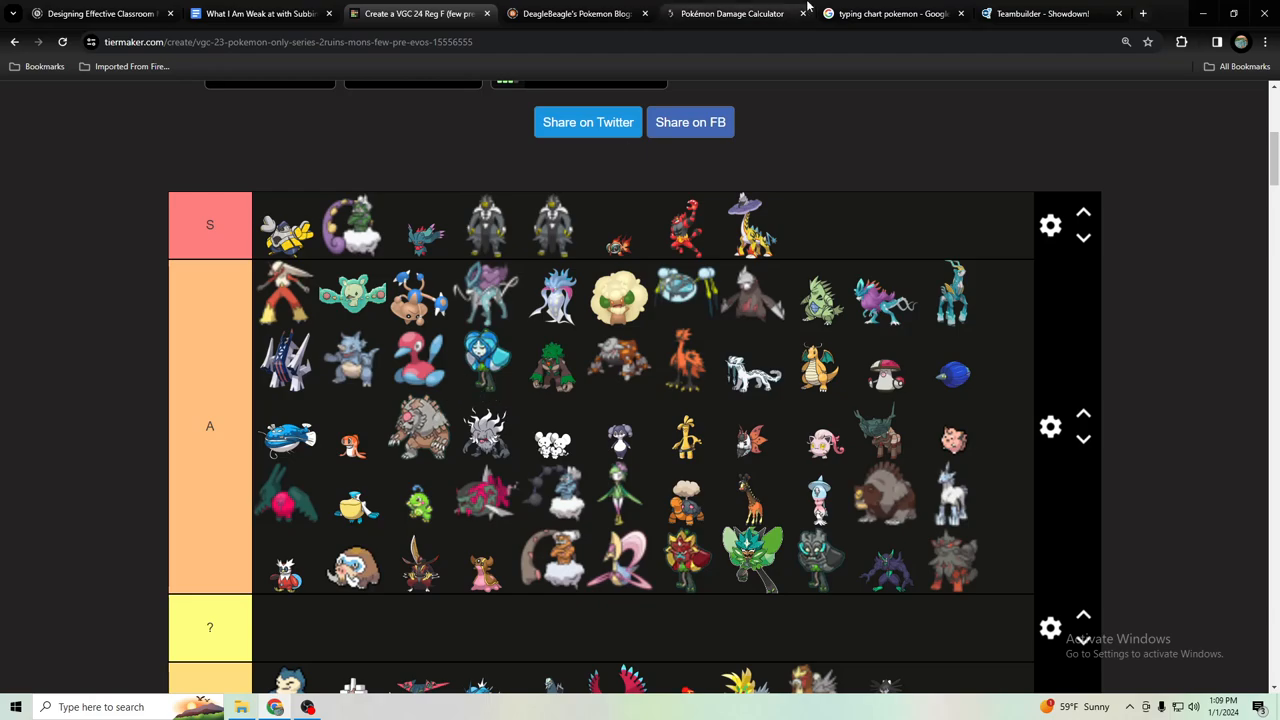
click(888, 13)
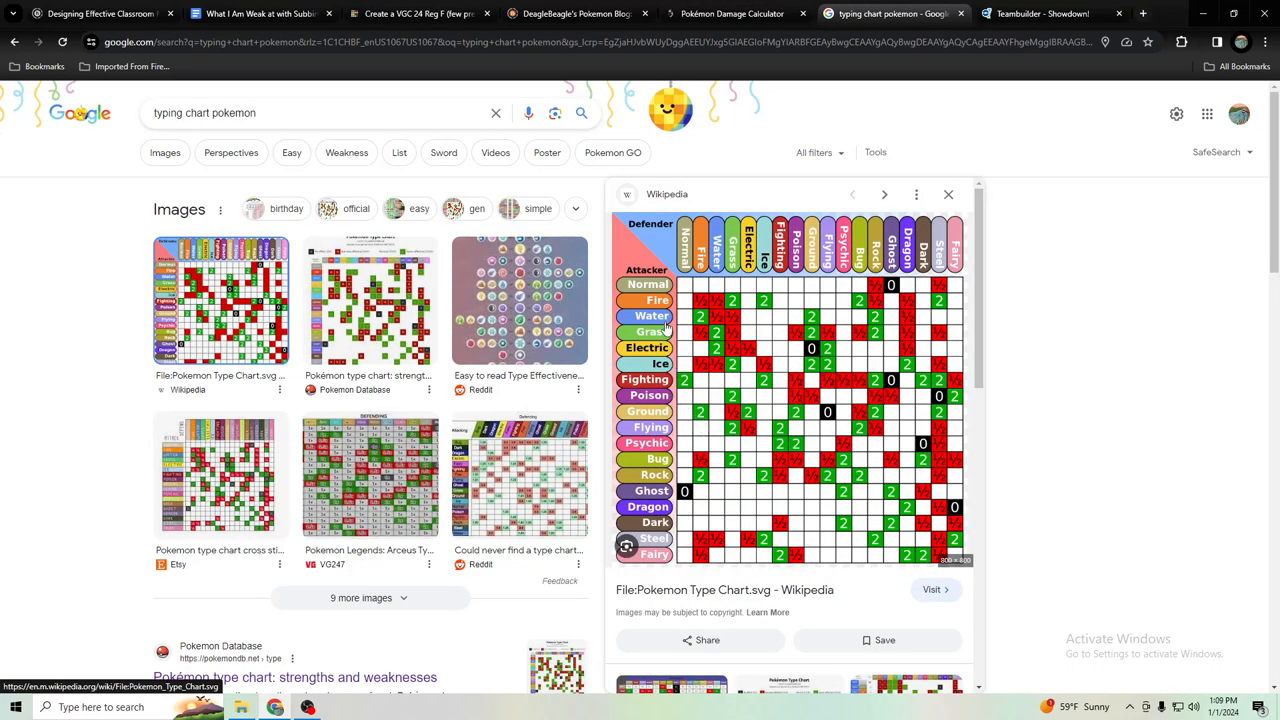
mouse_move(680, 524)
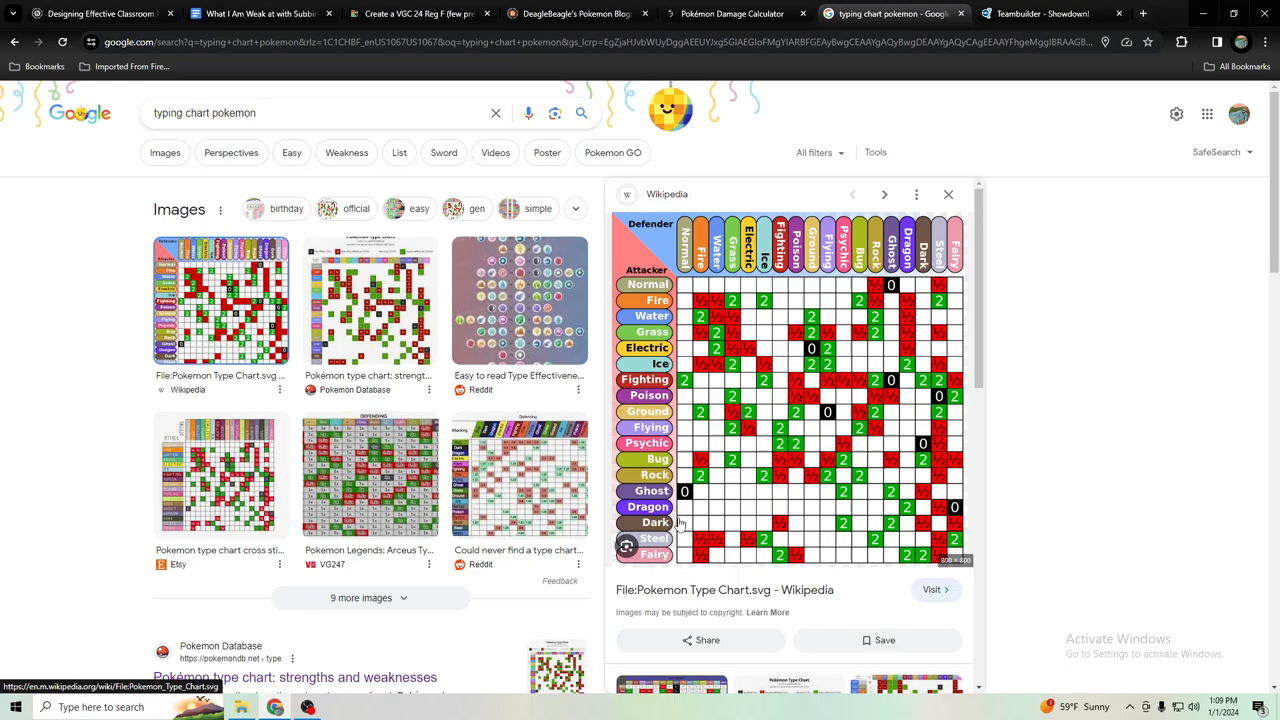
mouse_move(730, 468)
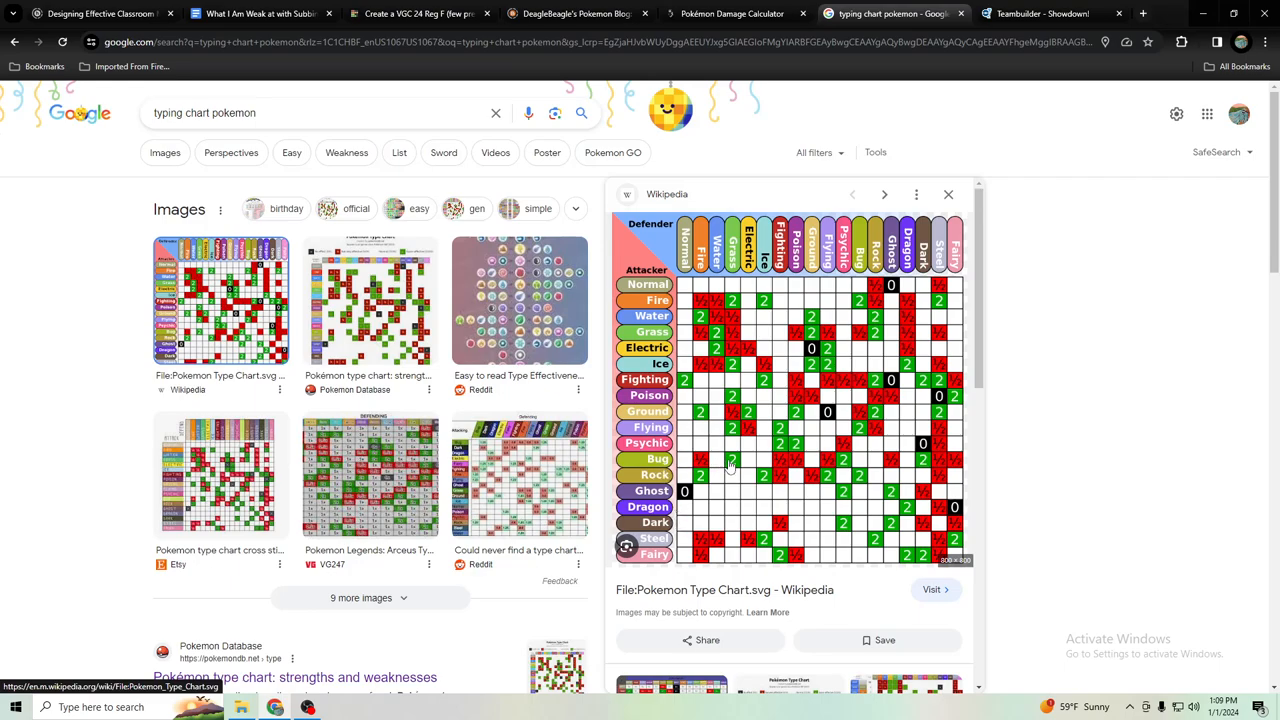
mouse_move(850, 472)
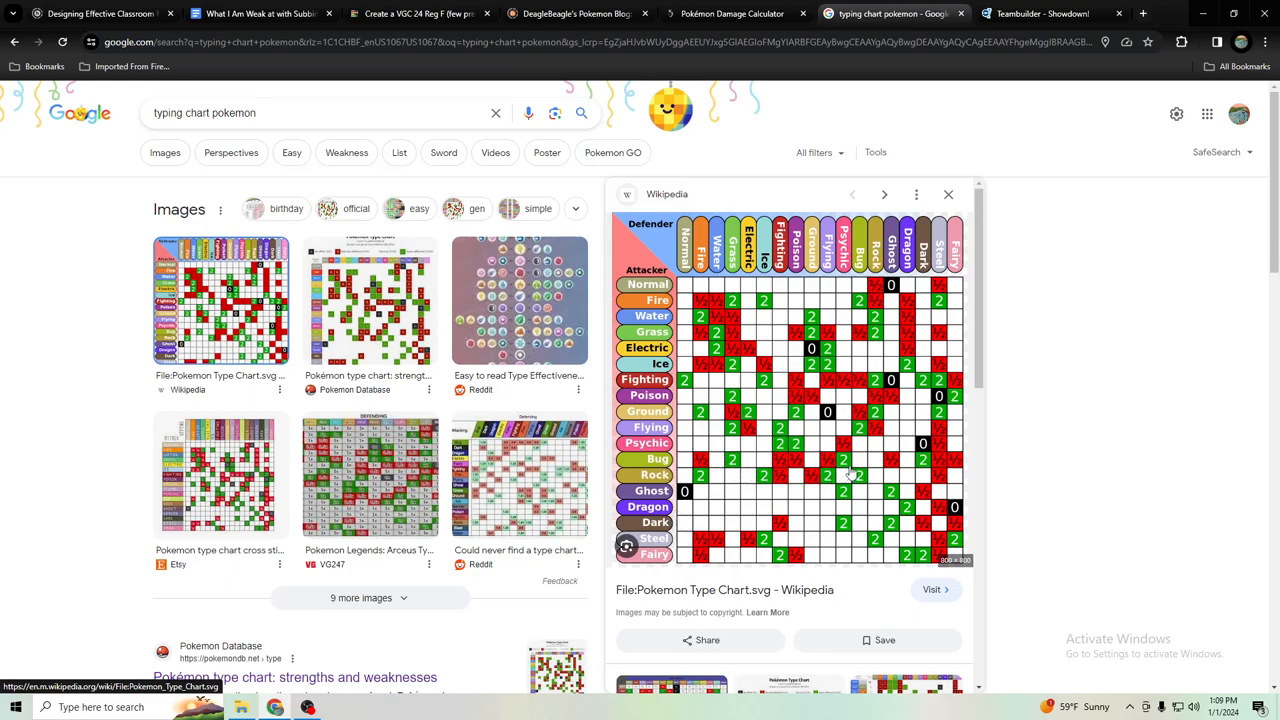
mouse_move(850, 470)
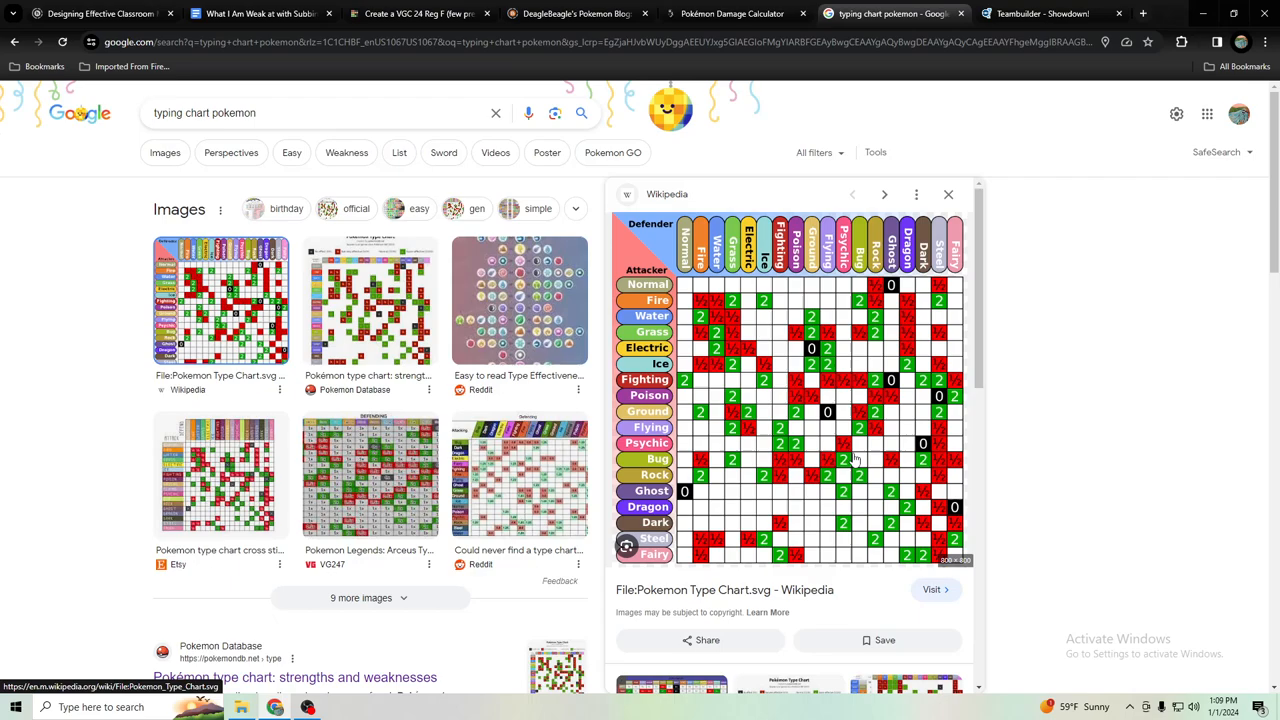
mouse_move(930, 468)
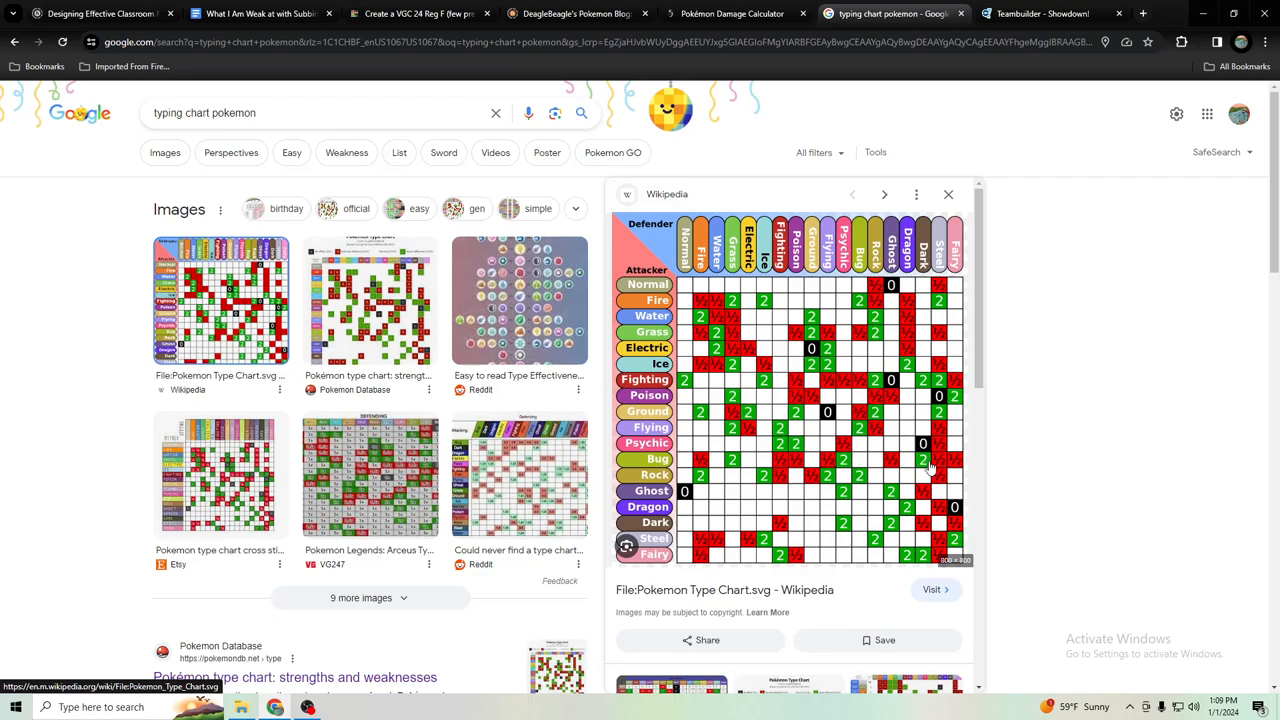
mouse_move(928, 470)
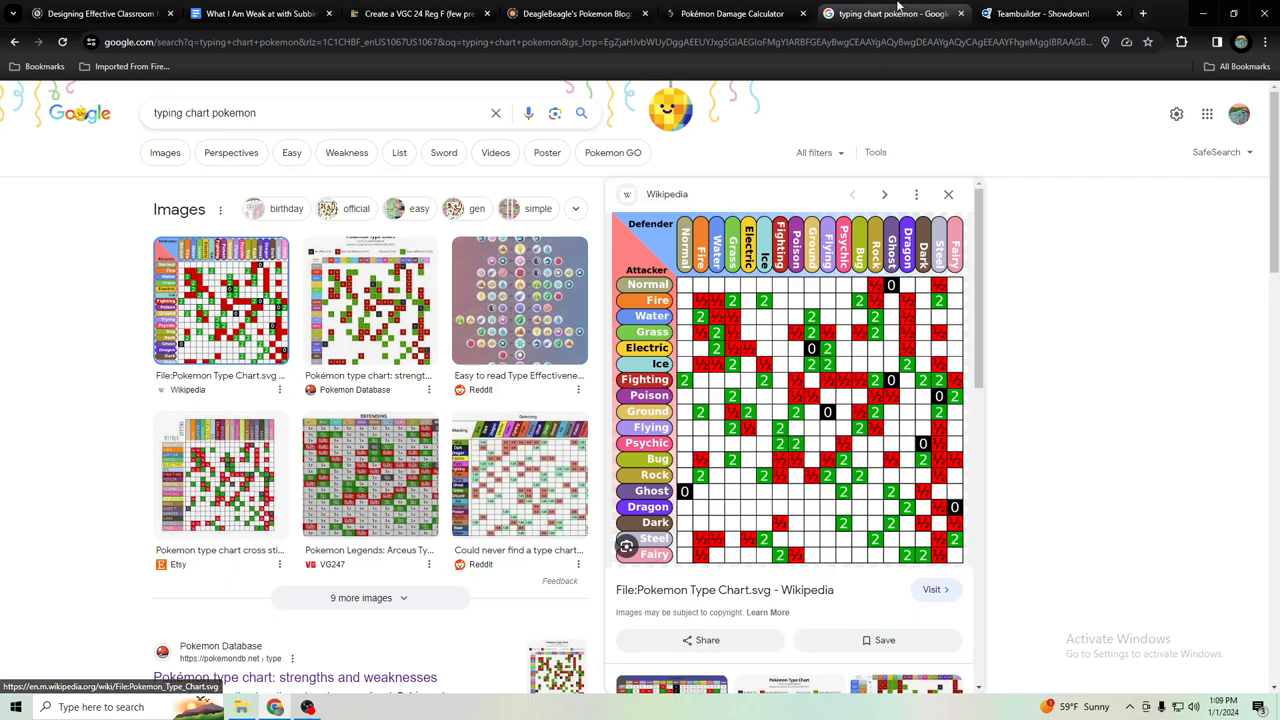
Return to the TierMaker VGC Reg F tier list after studying the Wikipedia type chart
click(418, 13)
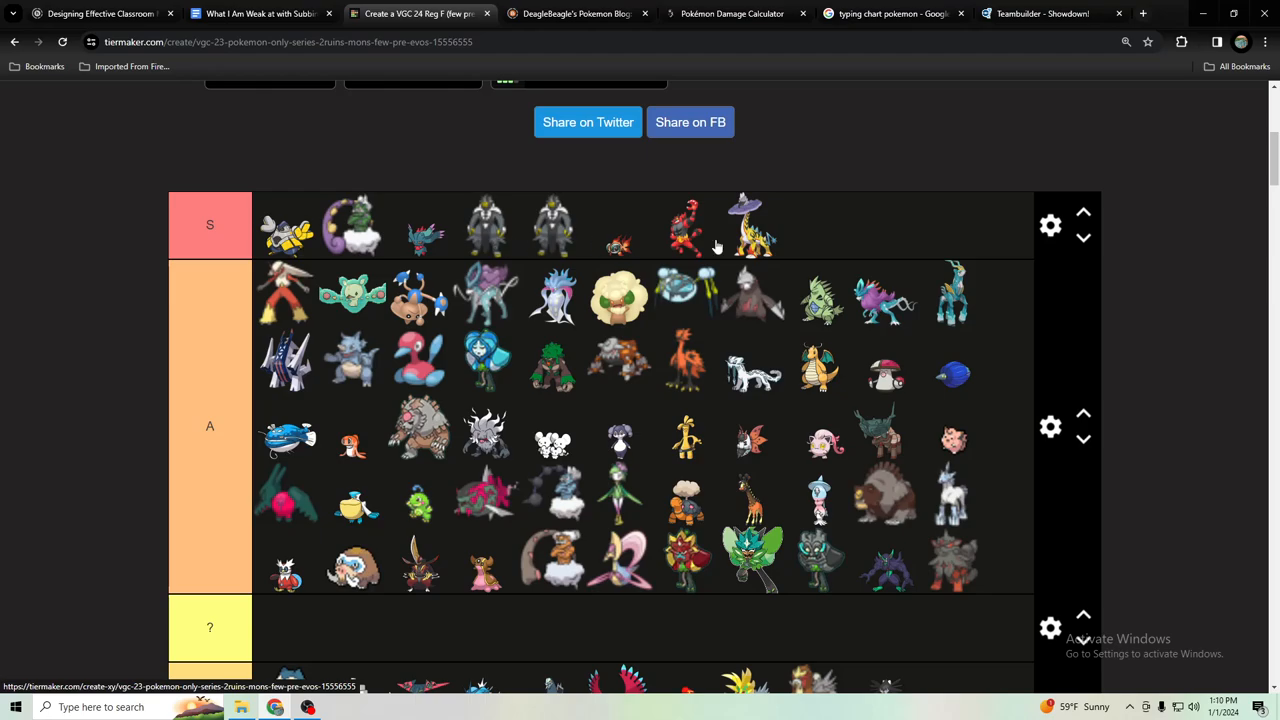
mouse_move(690, 235)
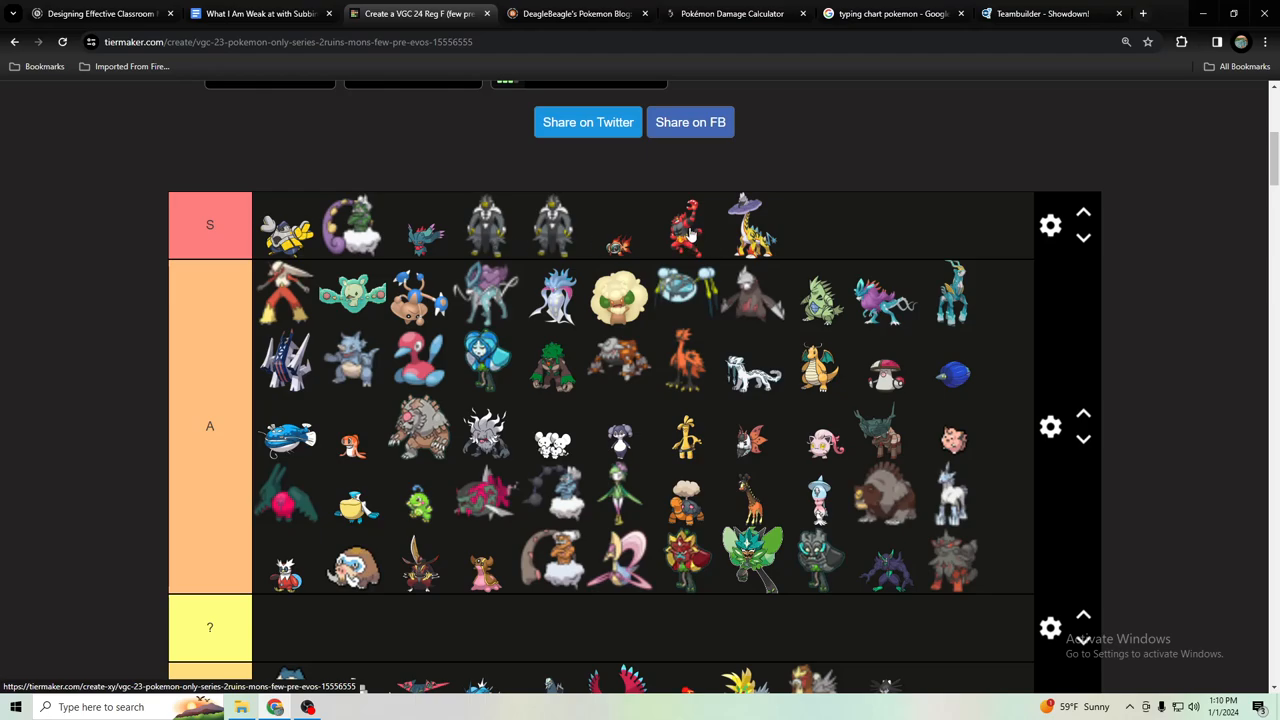
mouse_move(370, 300)
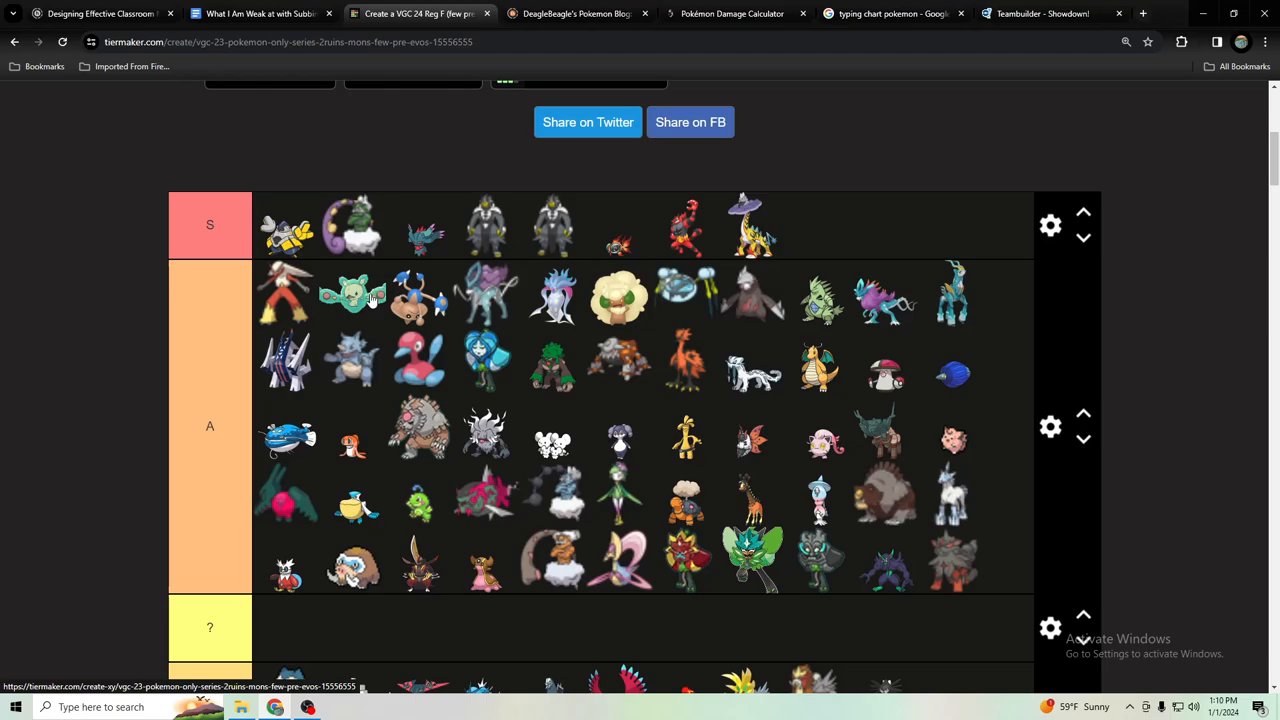
mouse_move(738, 290)
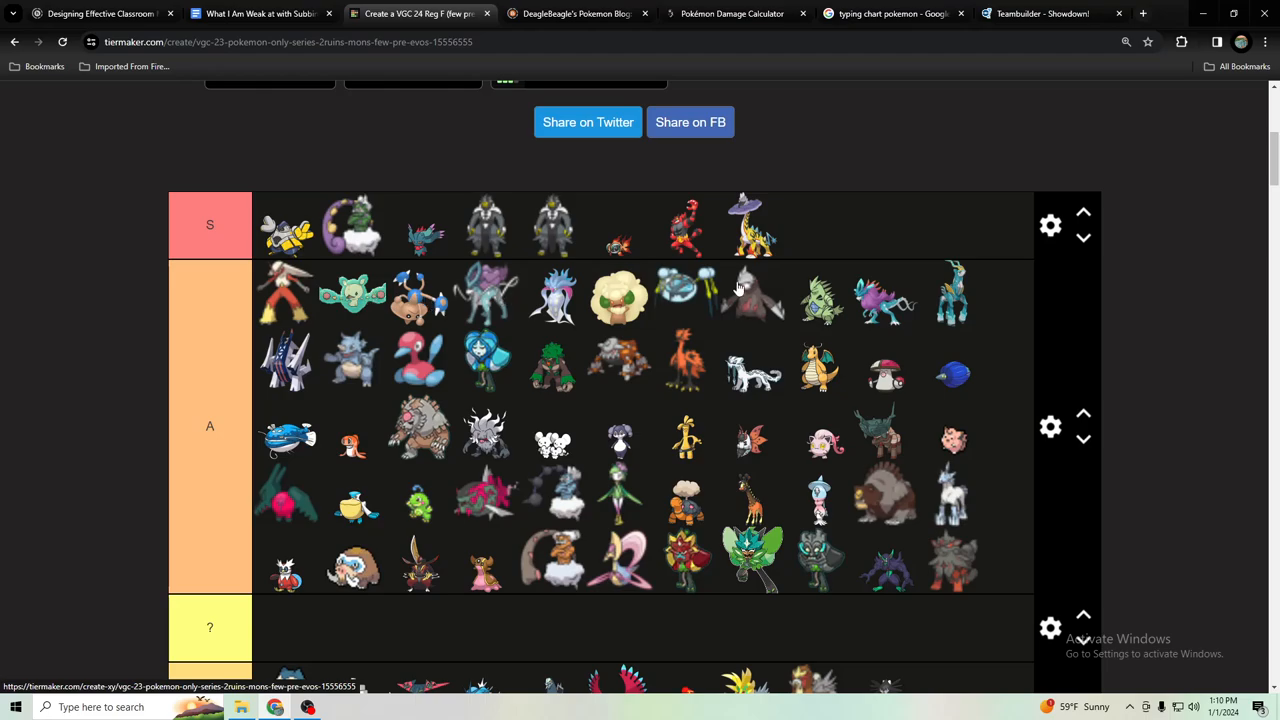
mouse_move(570, 395)
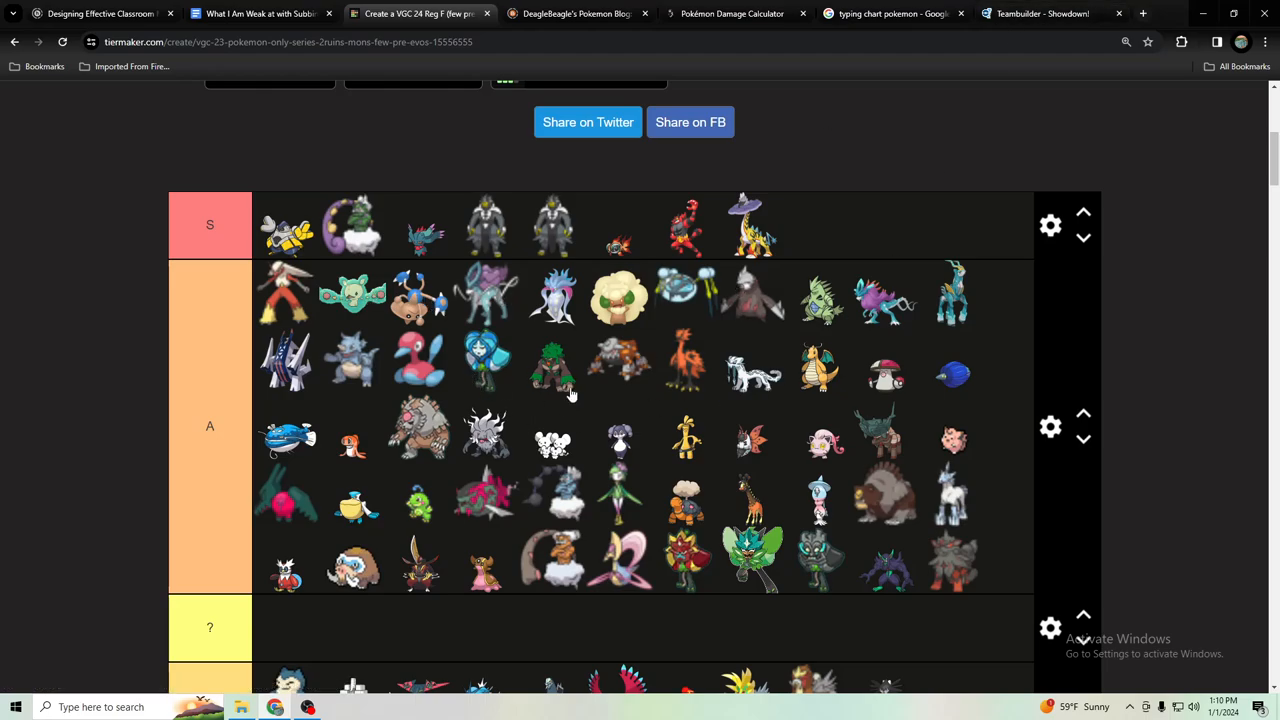
mouse_move(473, 517)
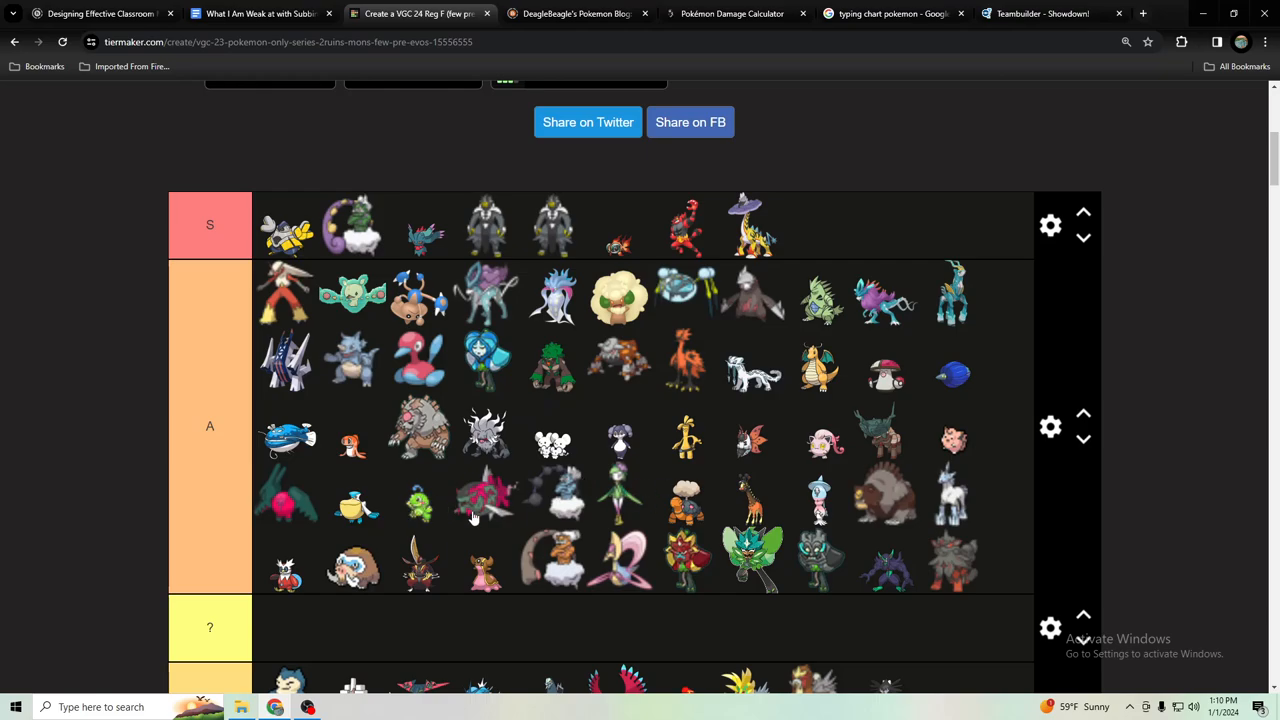
mouse_move(890, 587)
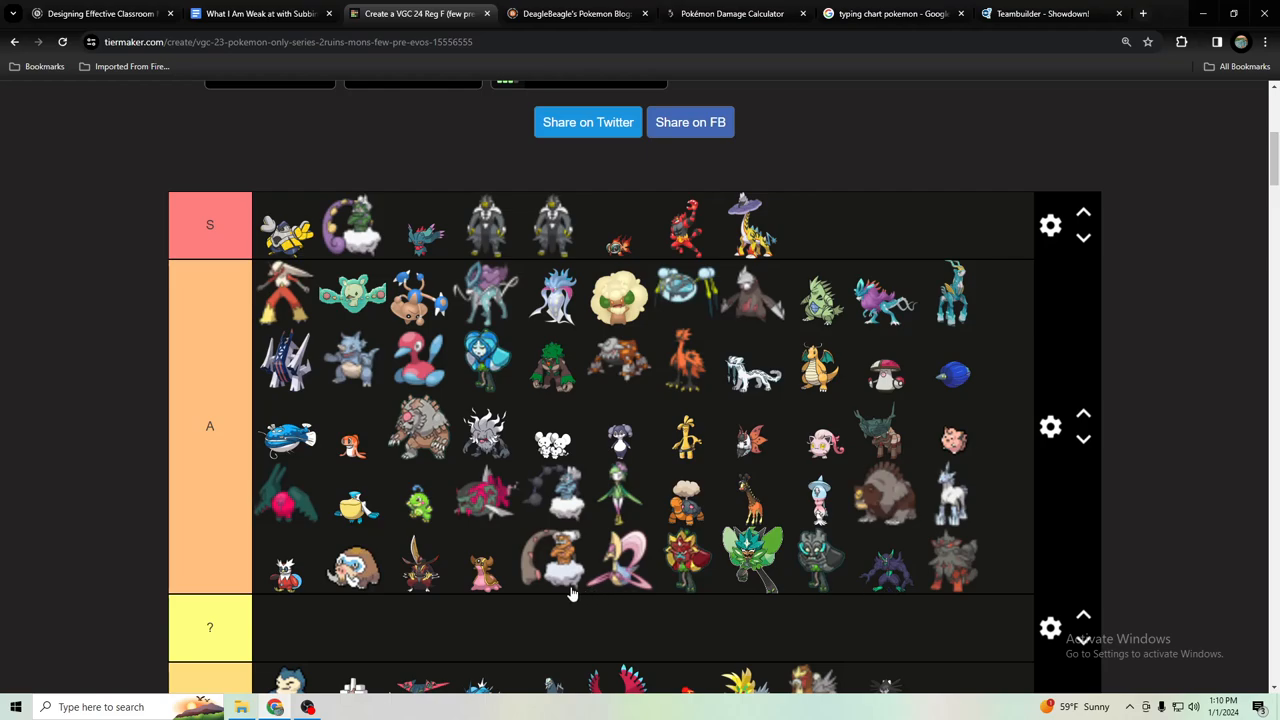
mouse_move(428, 585)
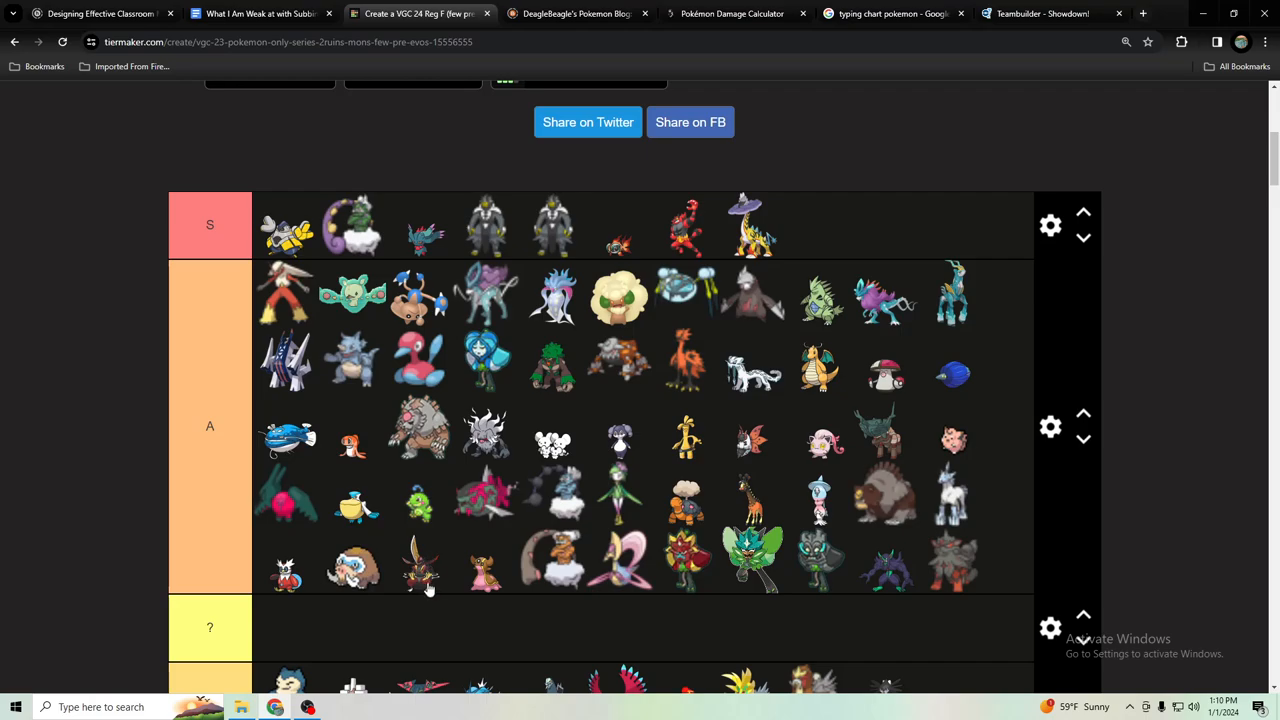
mouse_move(600, 550)
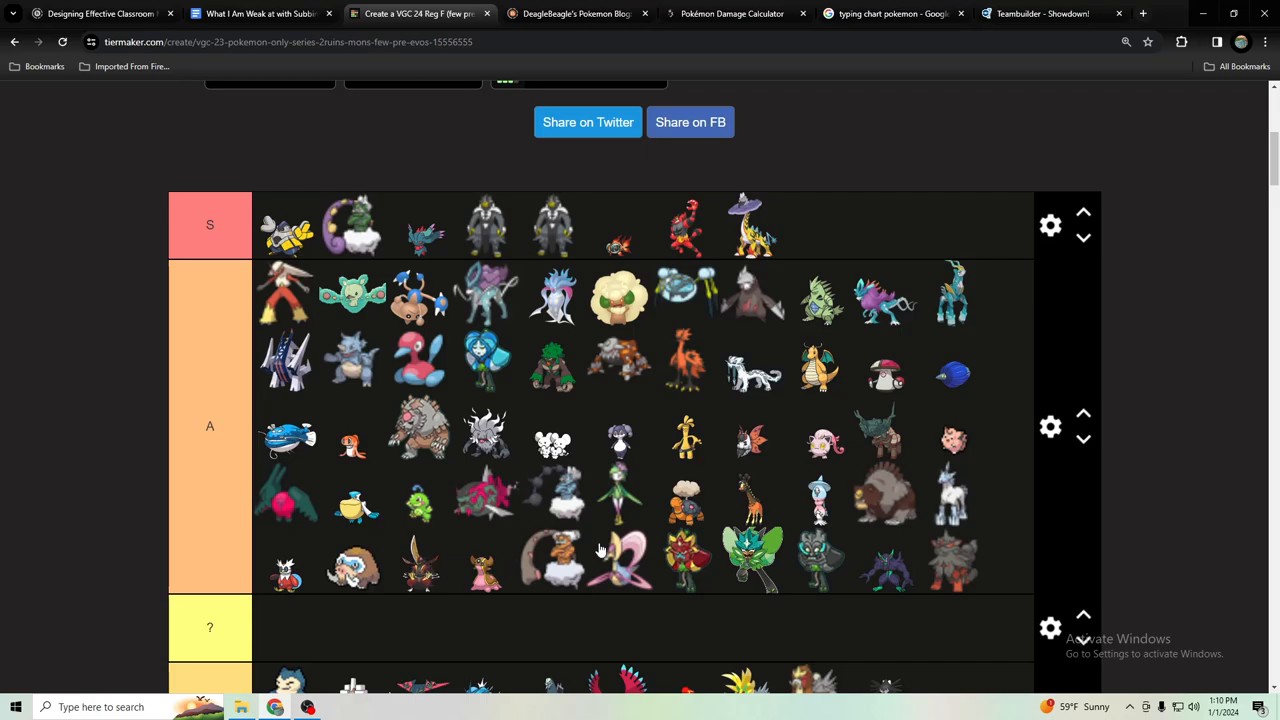
mouse_move(875, 437)
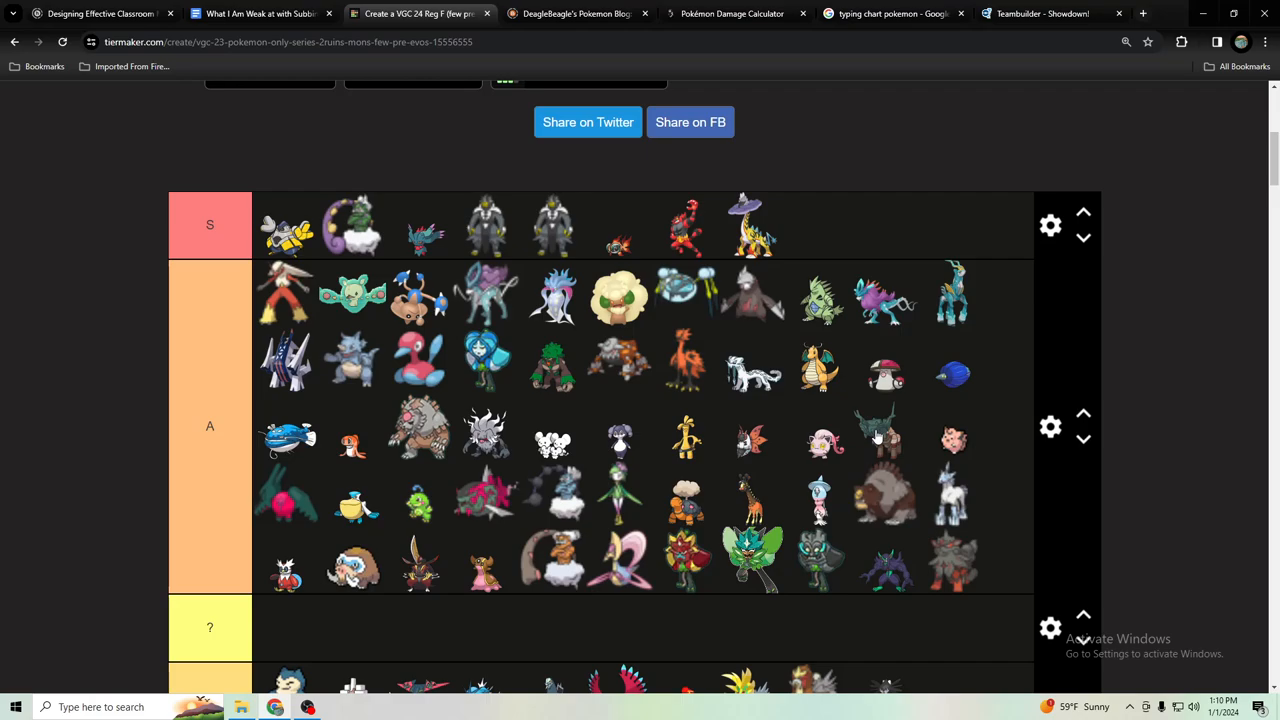
mouse_move(878, 428)
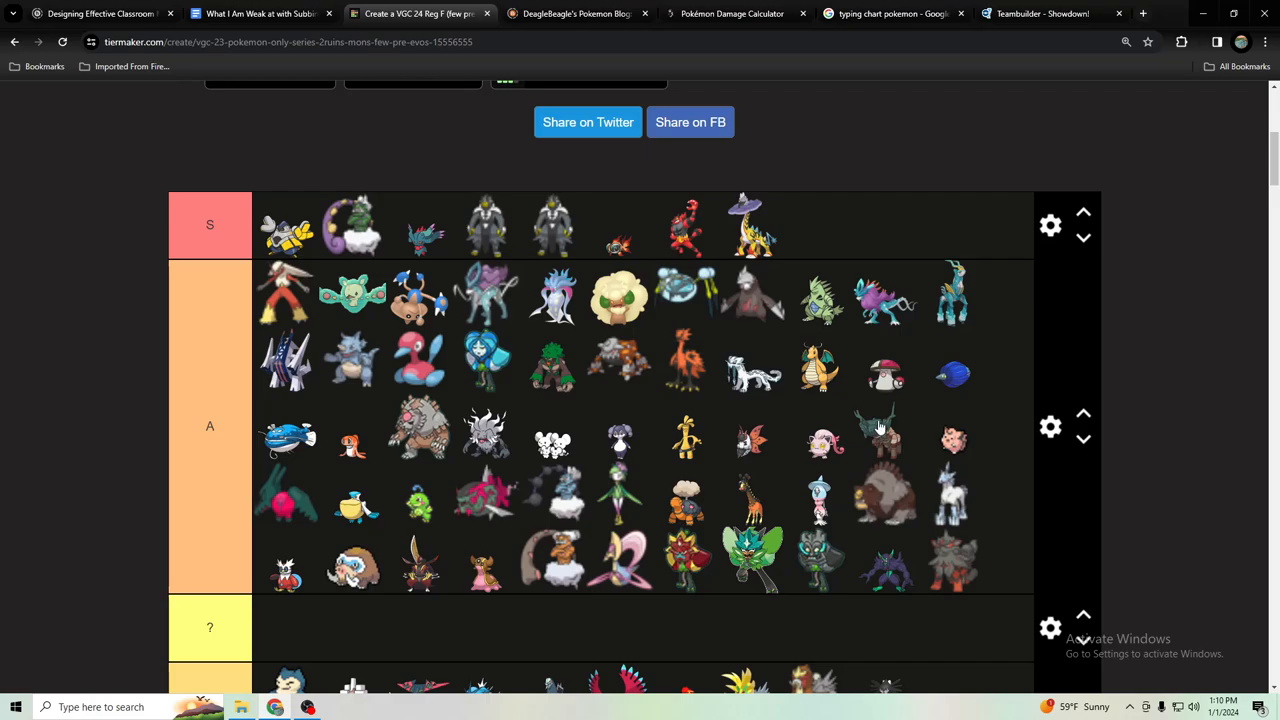
mouse_move(883, 420)
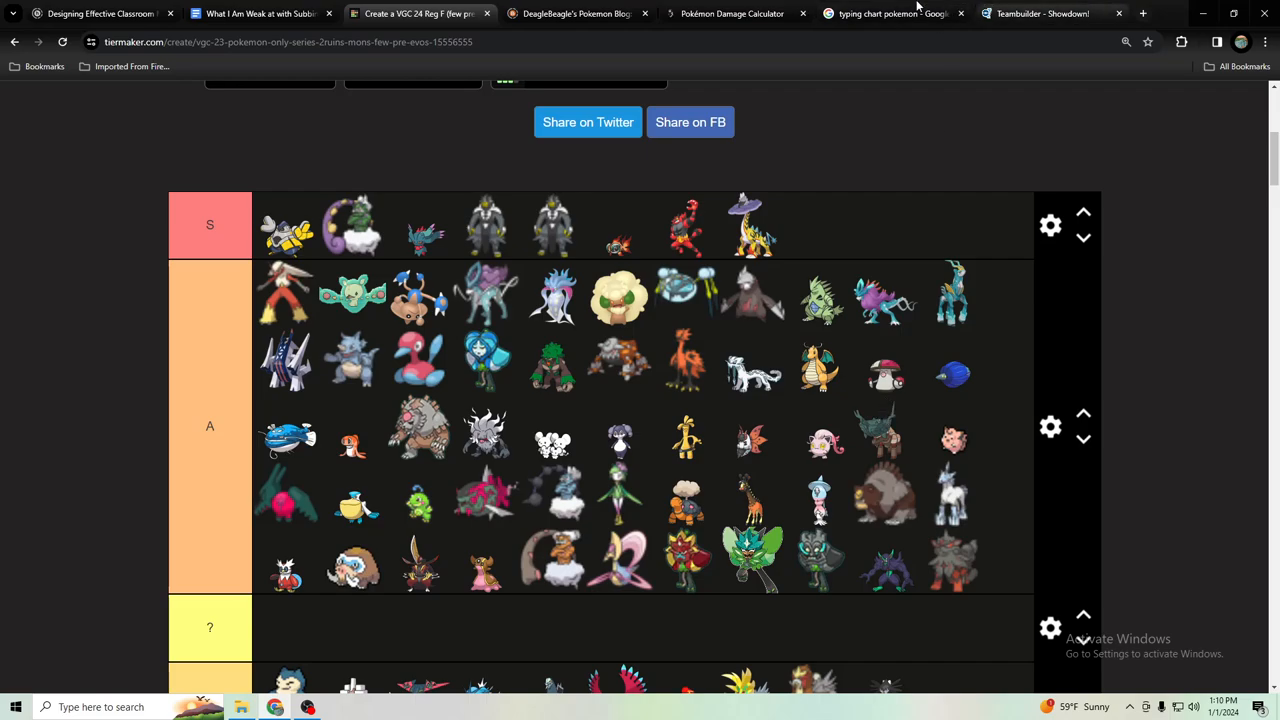
click(888, 13)
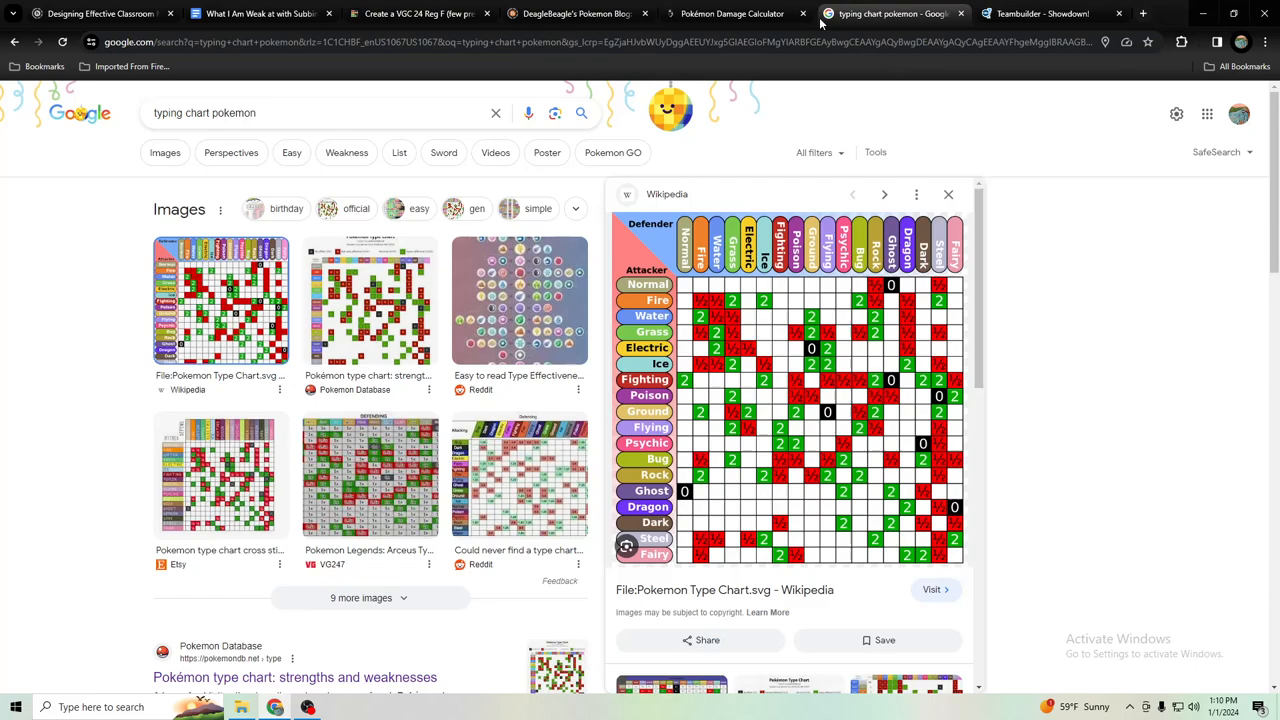
mouse_move(1040, 13)
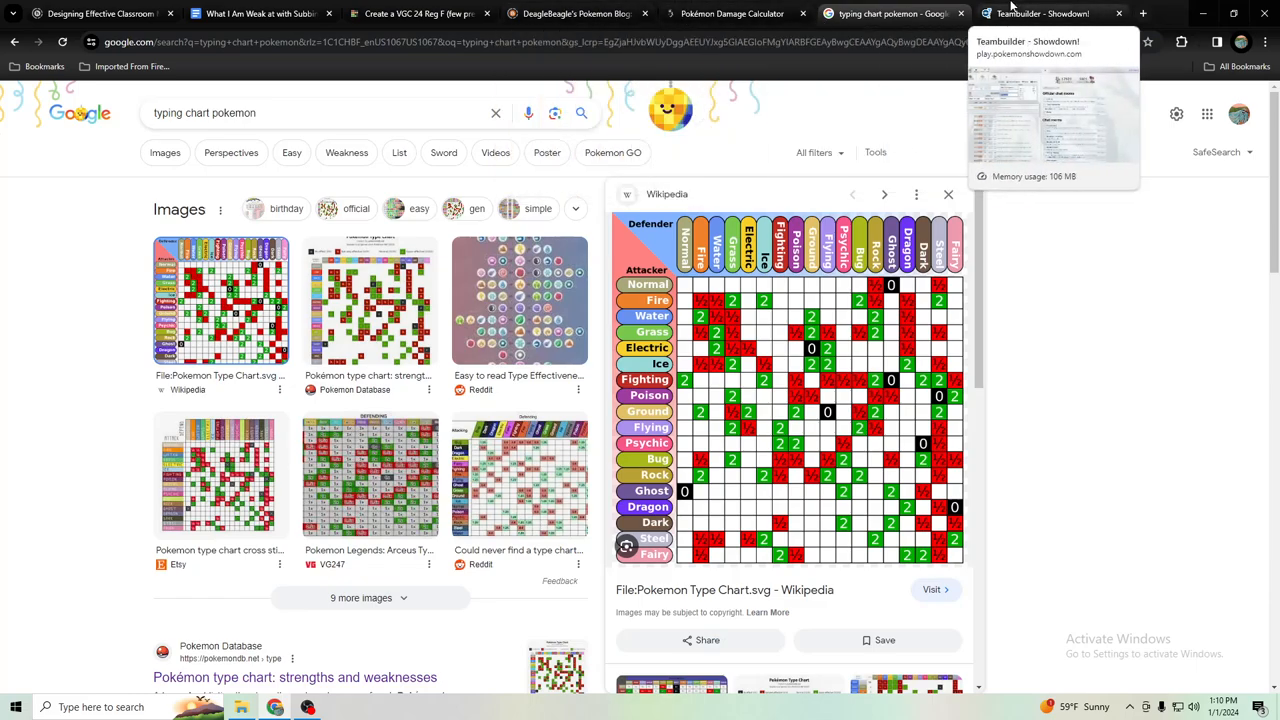
Review the VGC tier list, then return to the Iron Head / X-Scissor Excadrill set
click(420, 13)
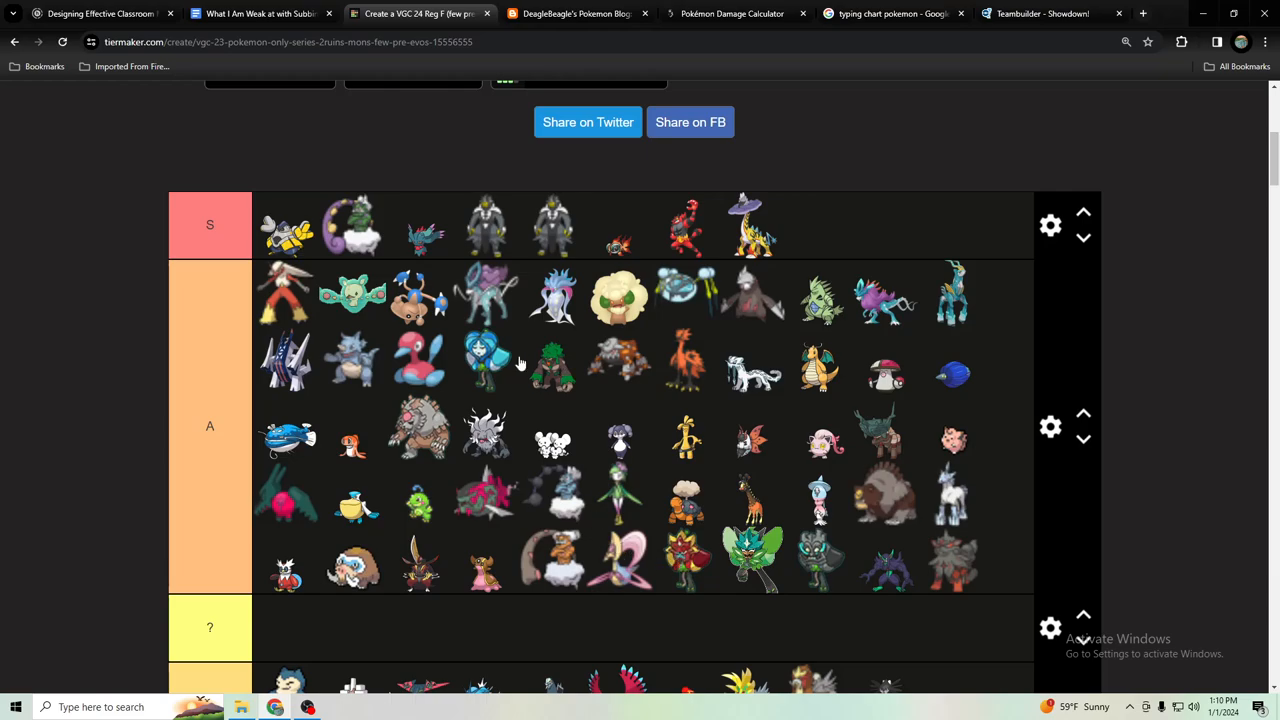
mouse_move(565, 365)
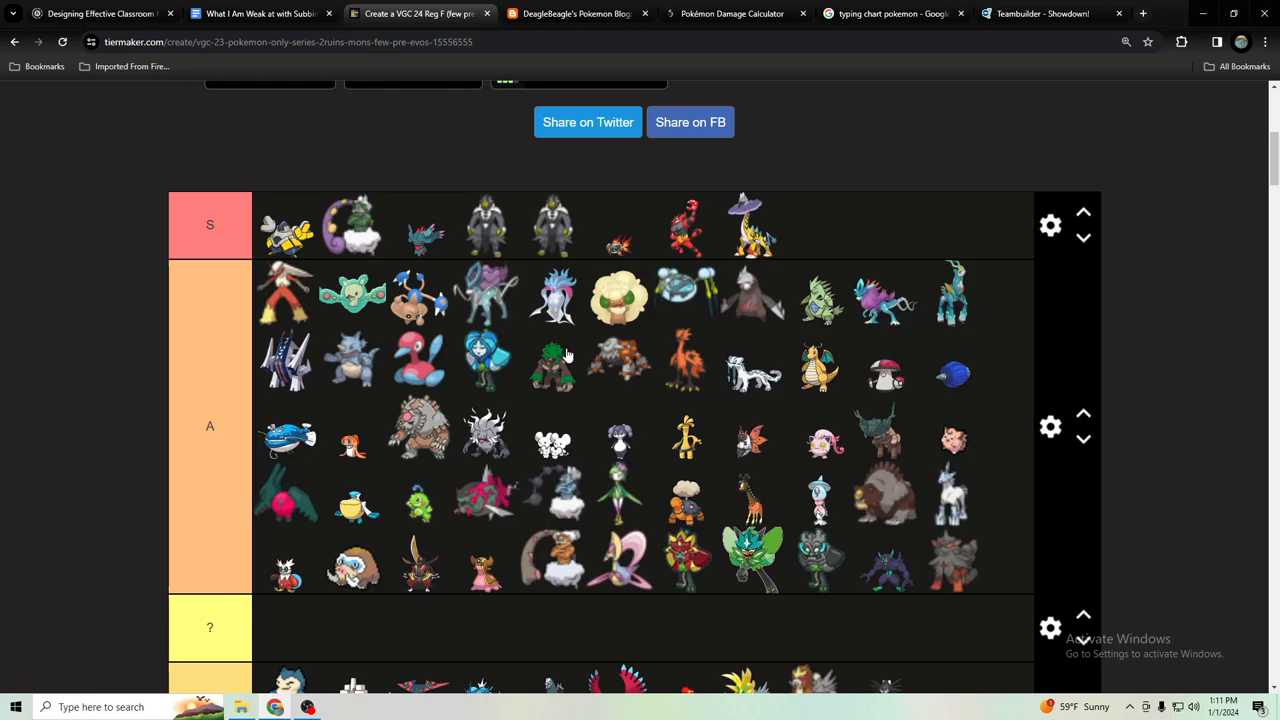
mouse_move(531, 173)
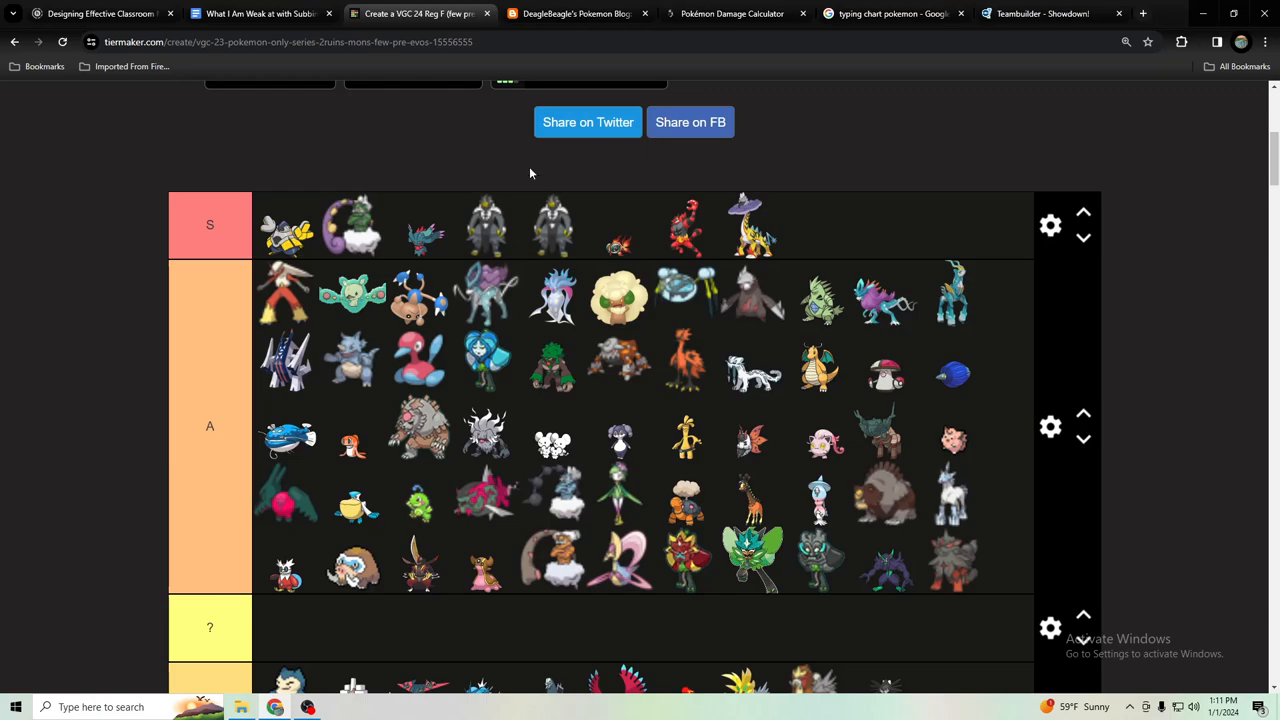
mouse_move(660, 503)
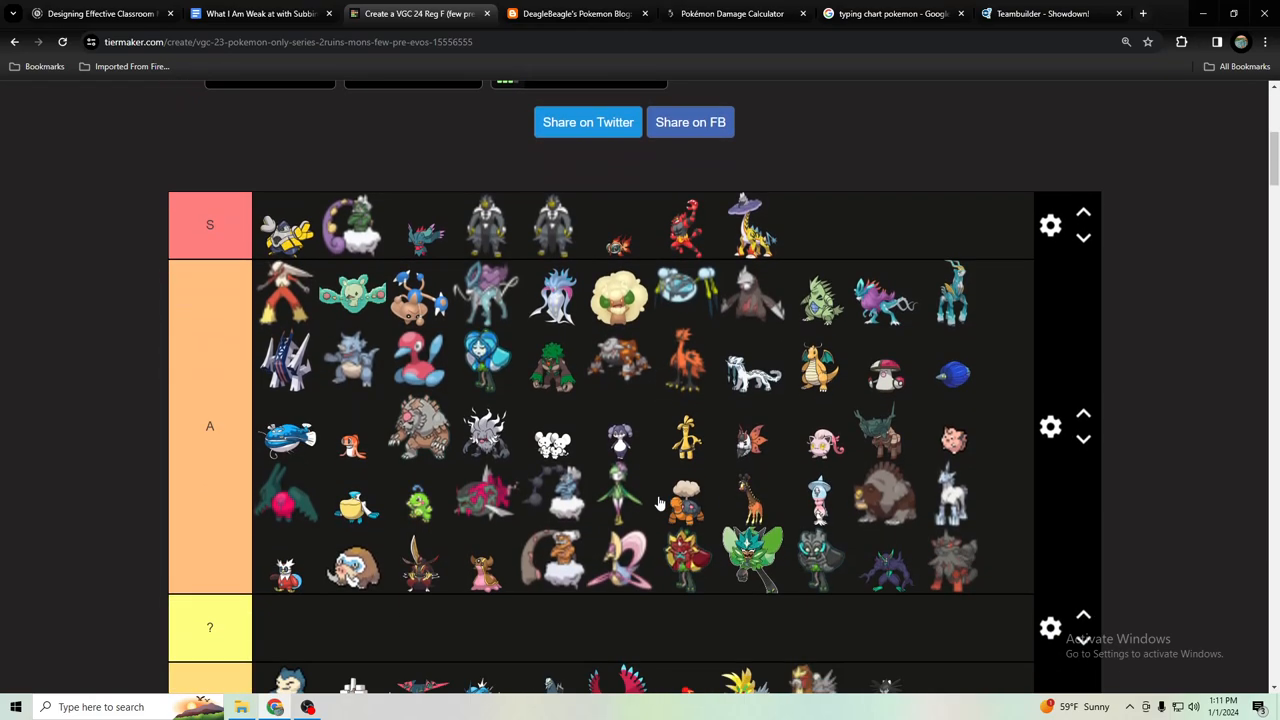
click(1040, 13)
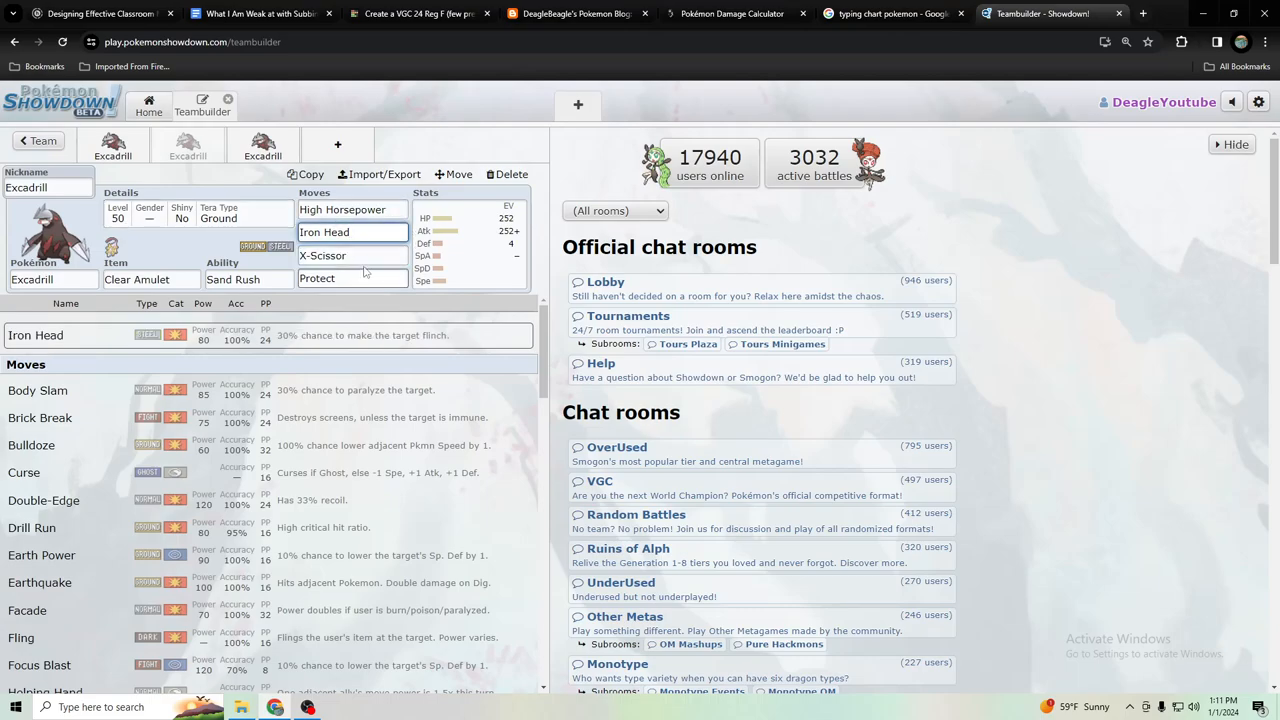
click(352, 255)
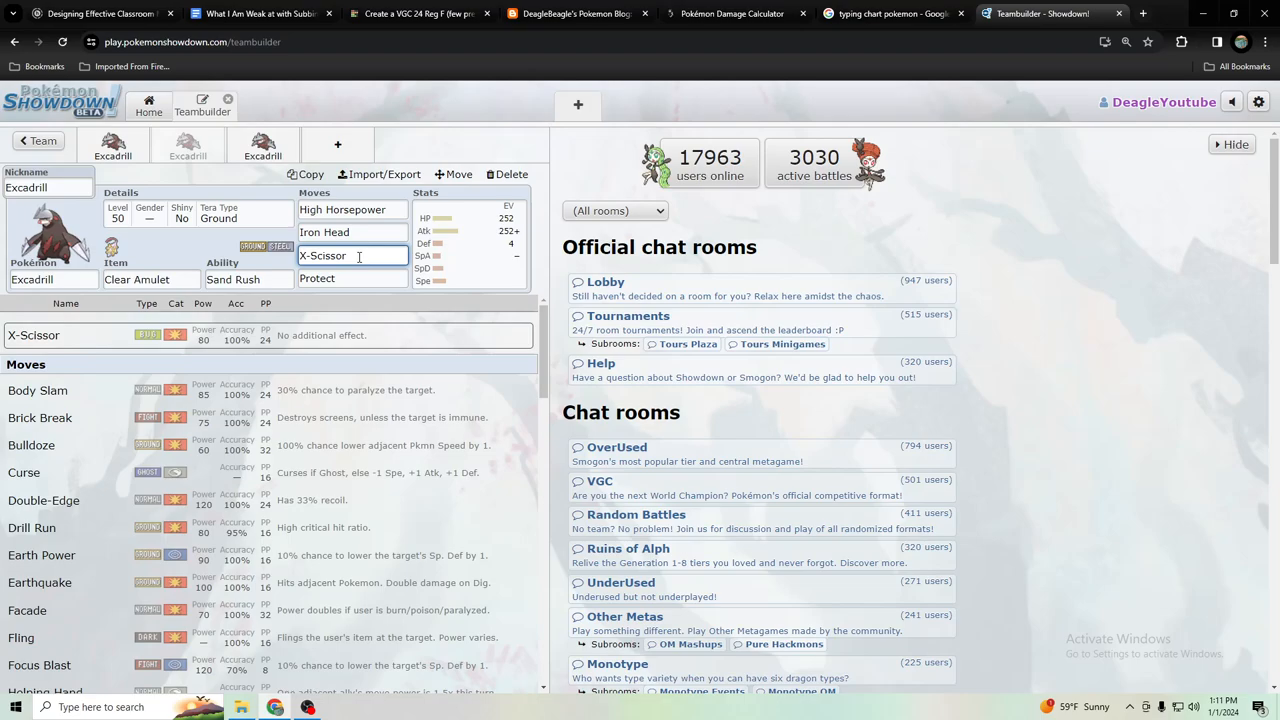
click(352, 232)
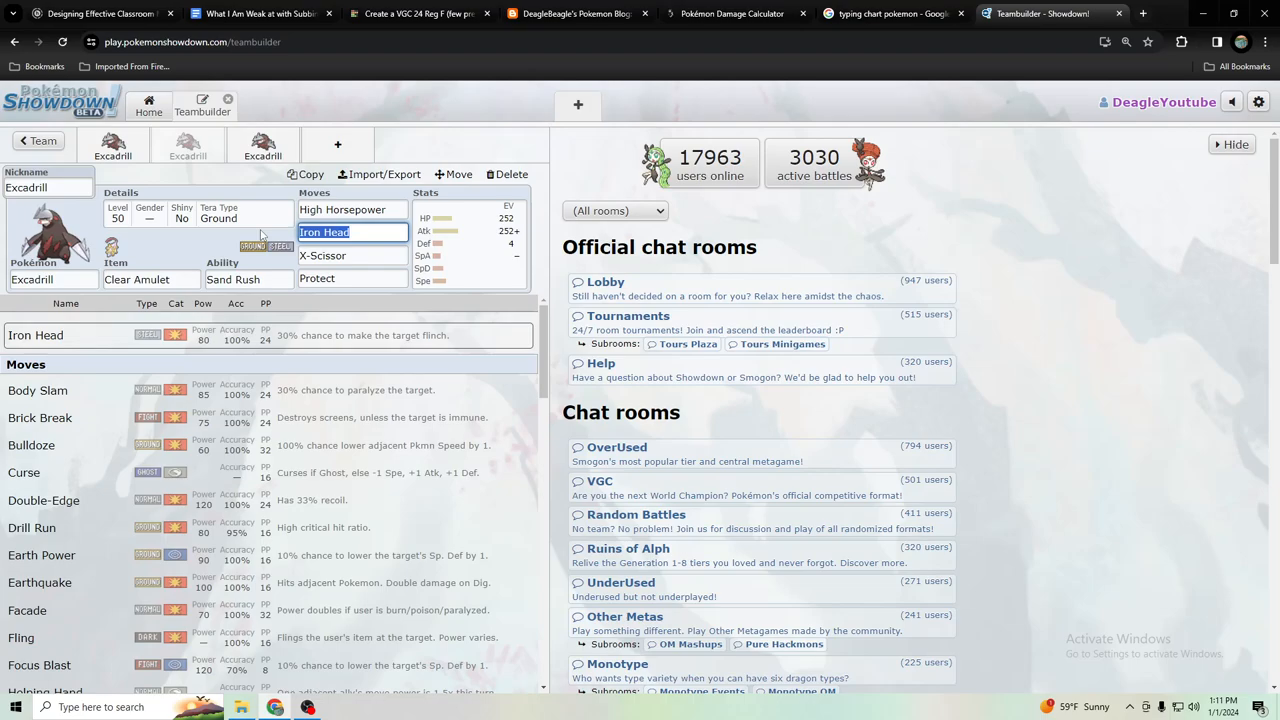
click(350, 255)
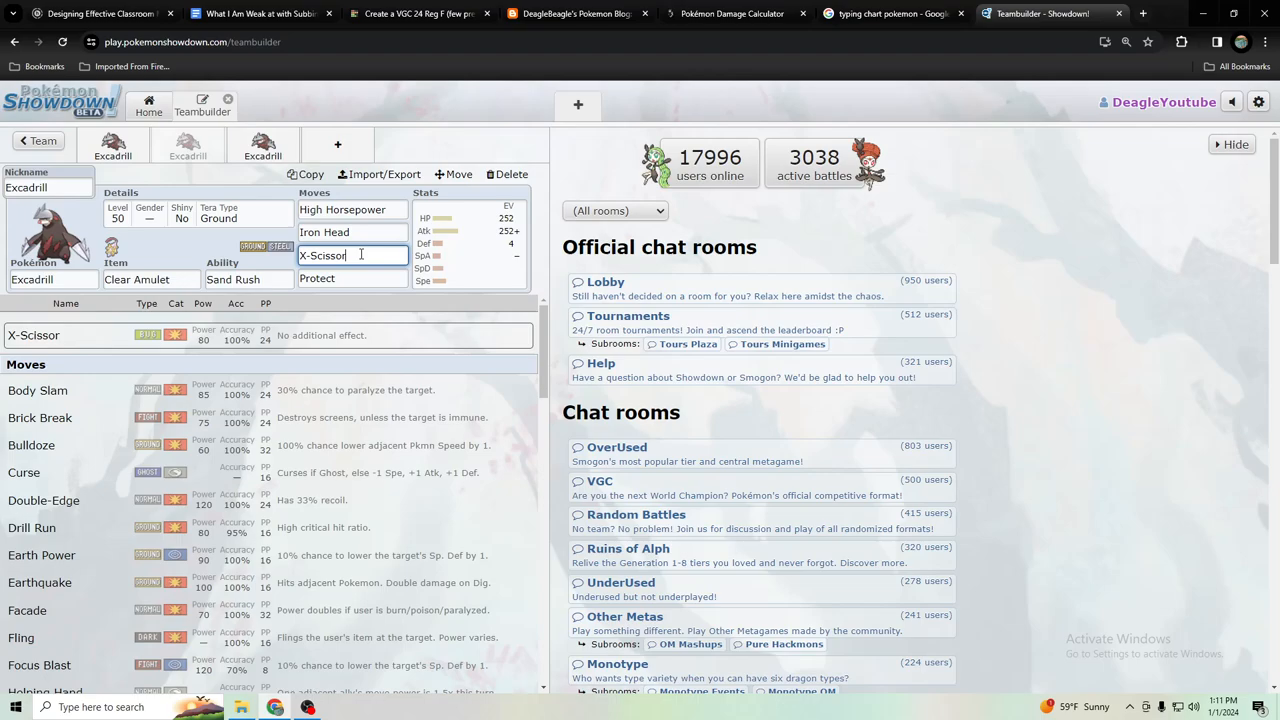
click(352, 231)
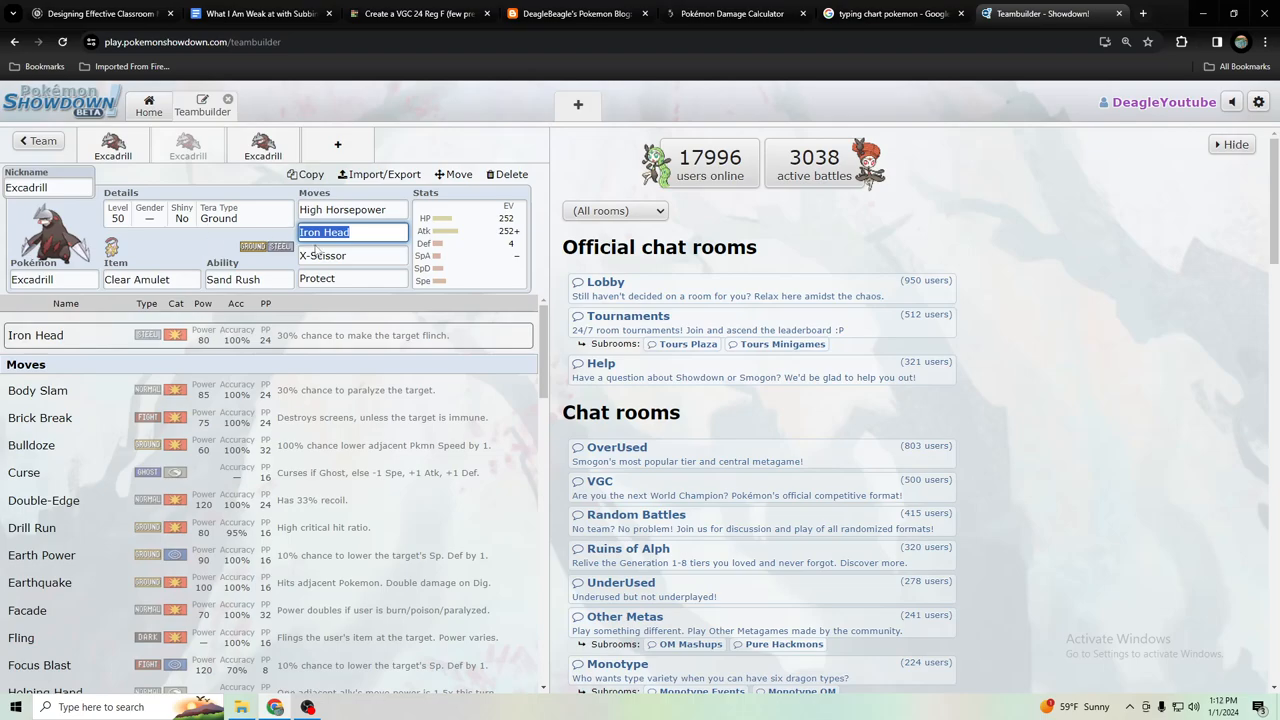
click(352, 255)
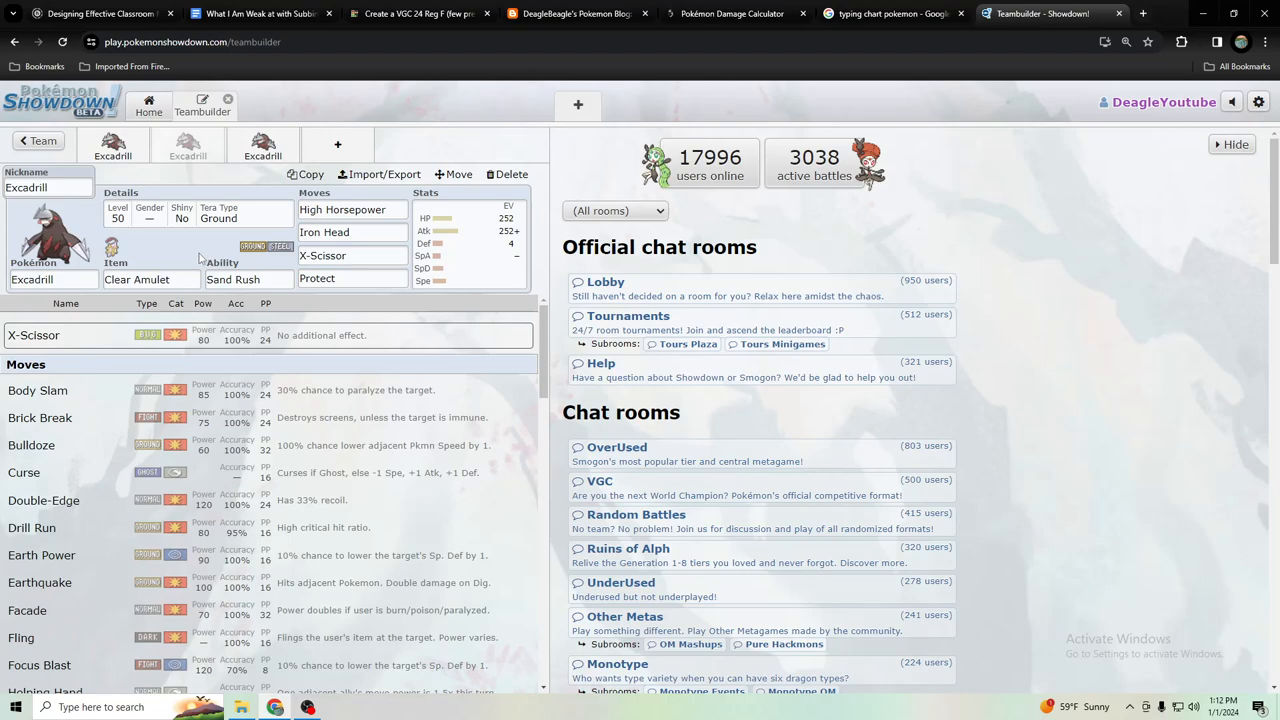
click(351, 255)
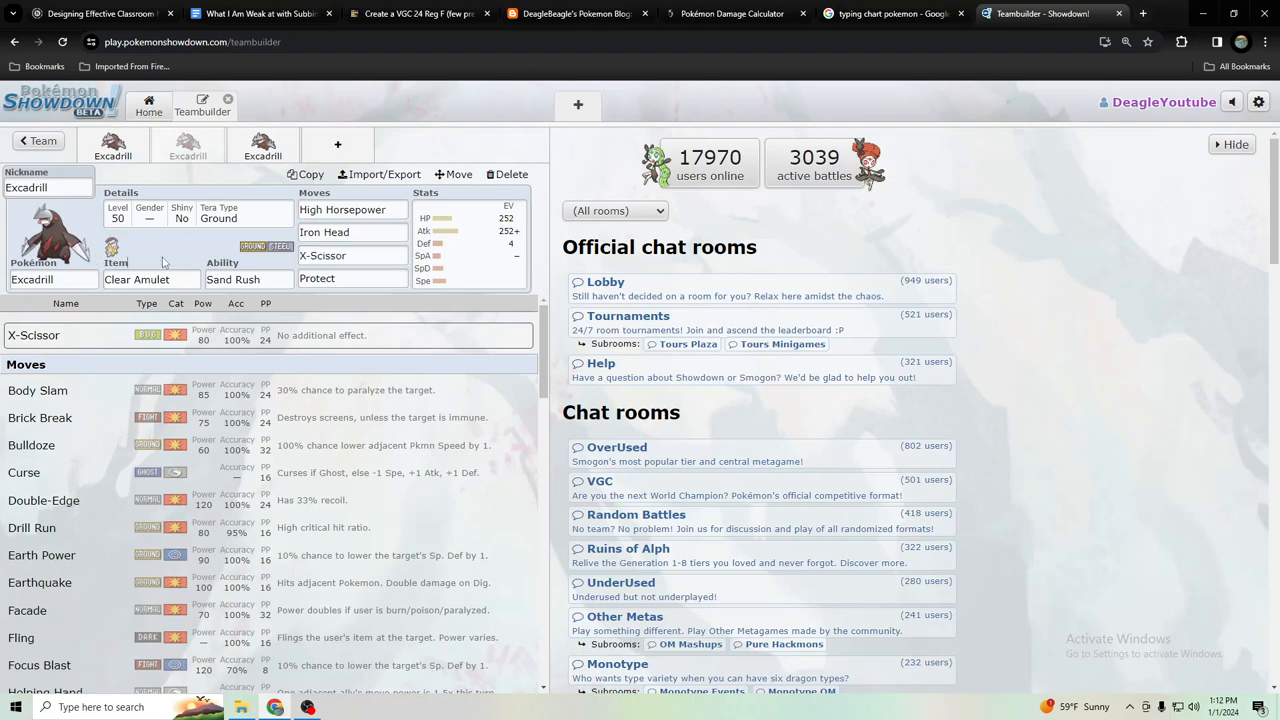
click(352, 255)
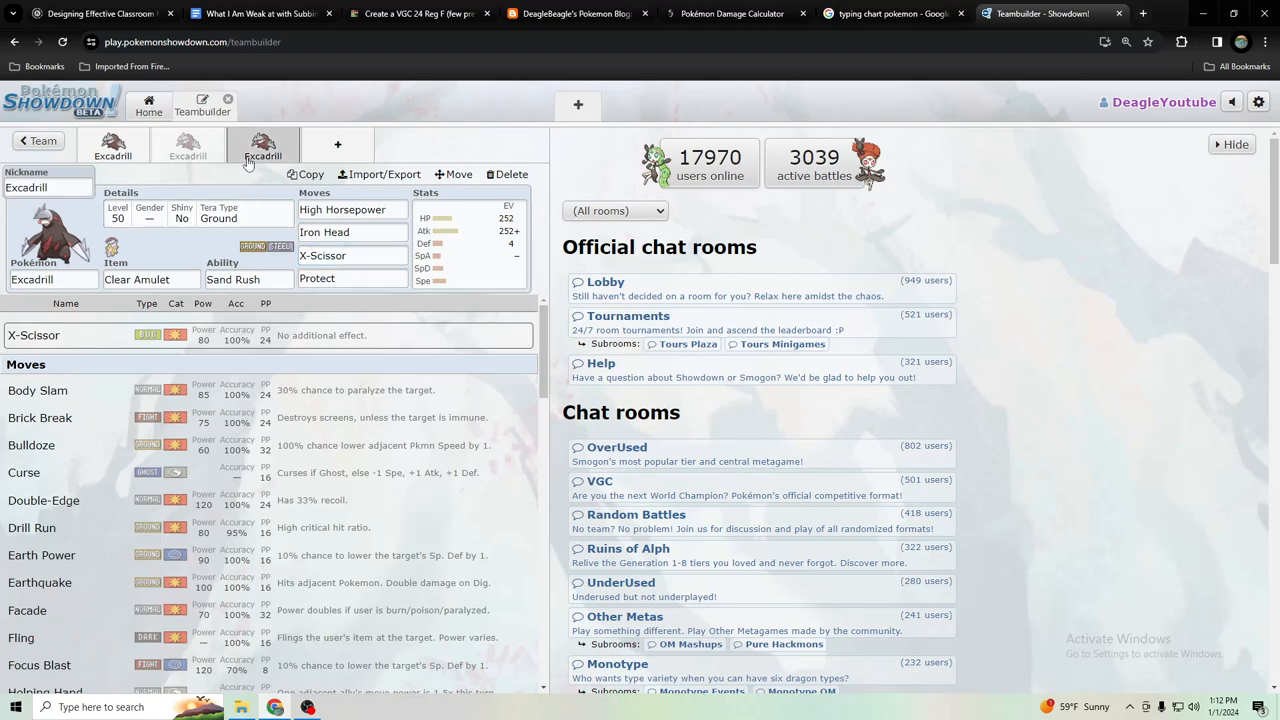
Glance at the Tera Dragon Excadrill set, then show the Tera Ground Swords Dance set
click(352, 255)
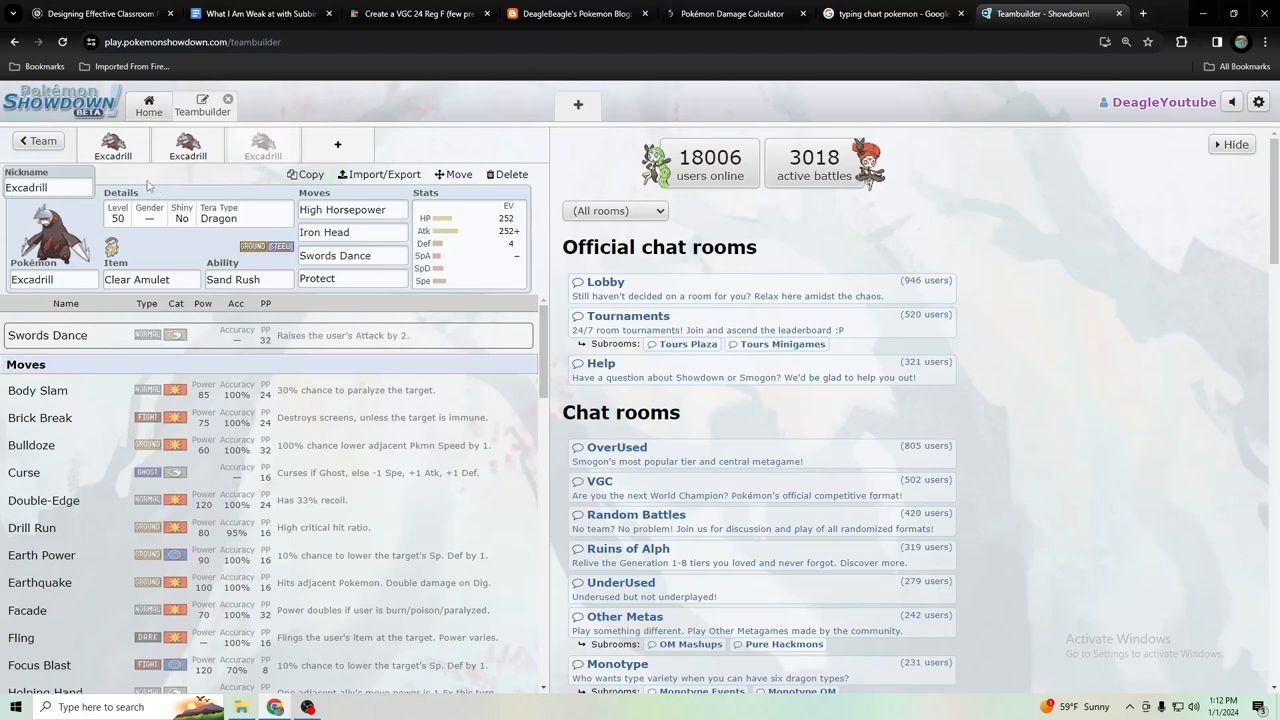
click(352, 255)
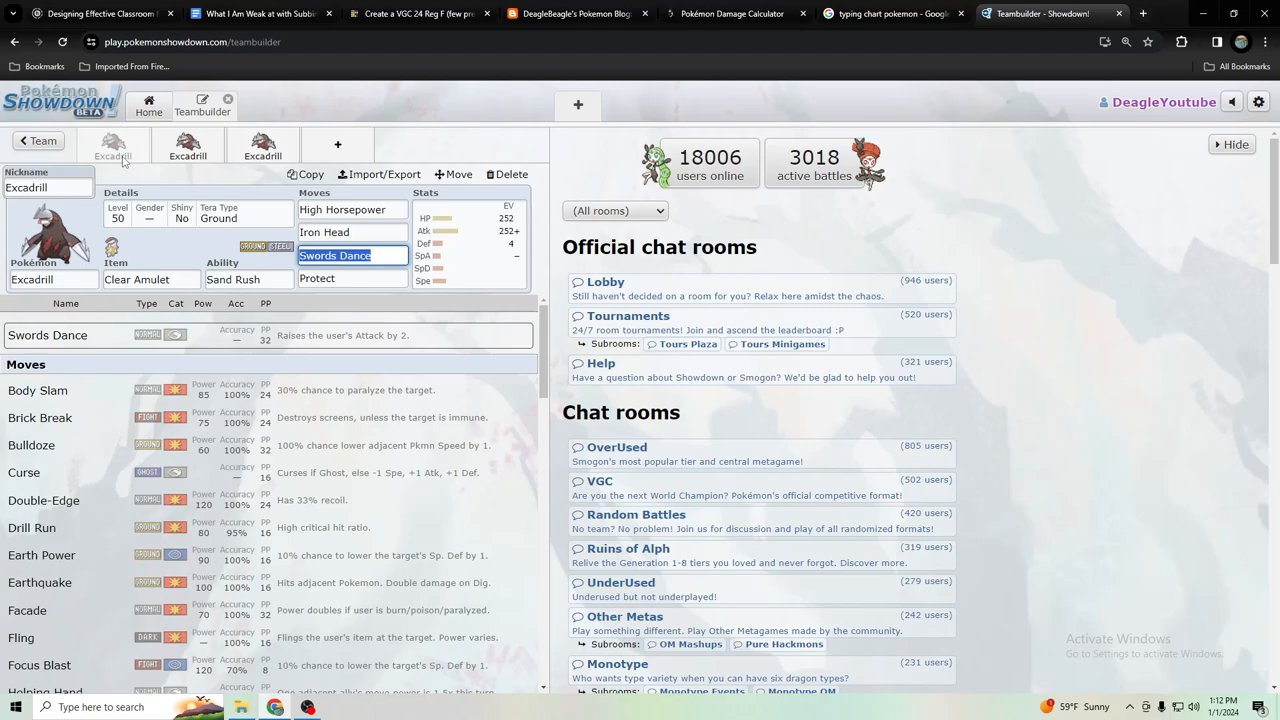